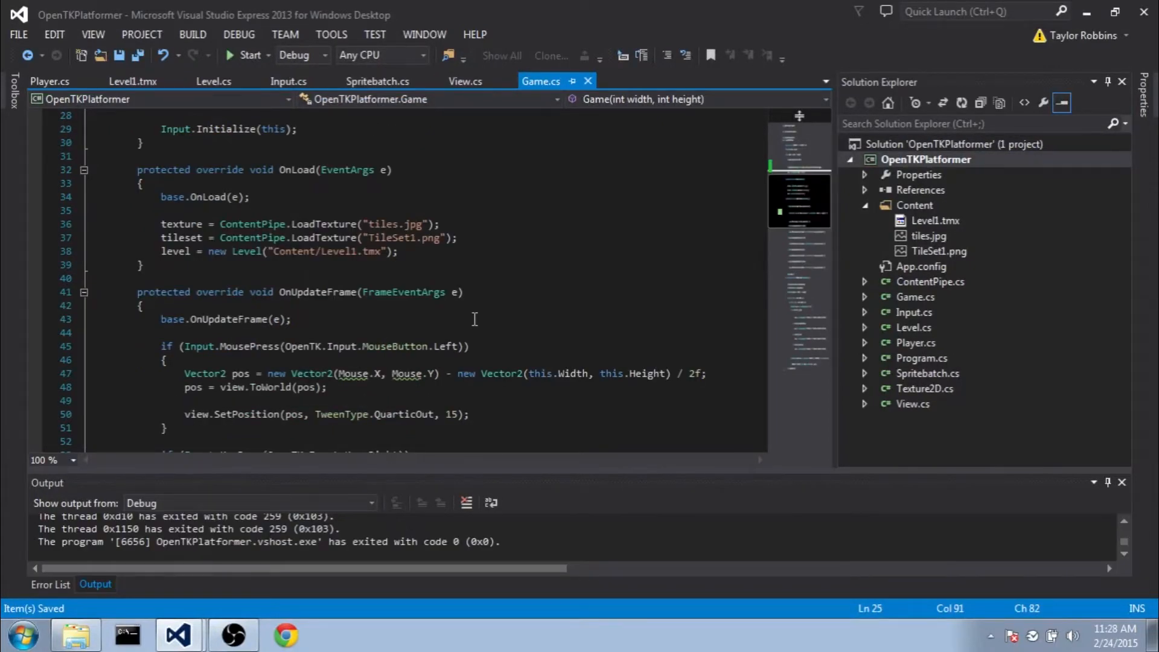
After viewing the level, add GL.Enable(EnableCap.Blend) and GL.BlendFunc(SrcAlpha, OneMinusSrcAlpha) to the Game constructor.
click(247, 55)
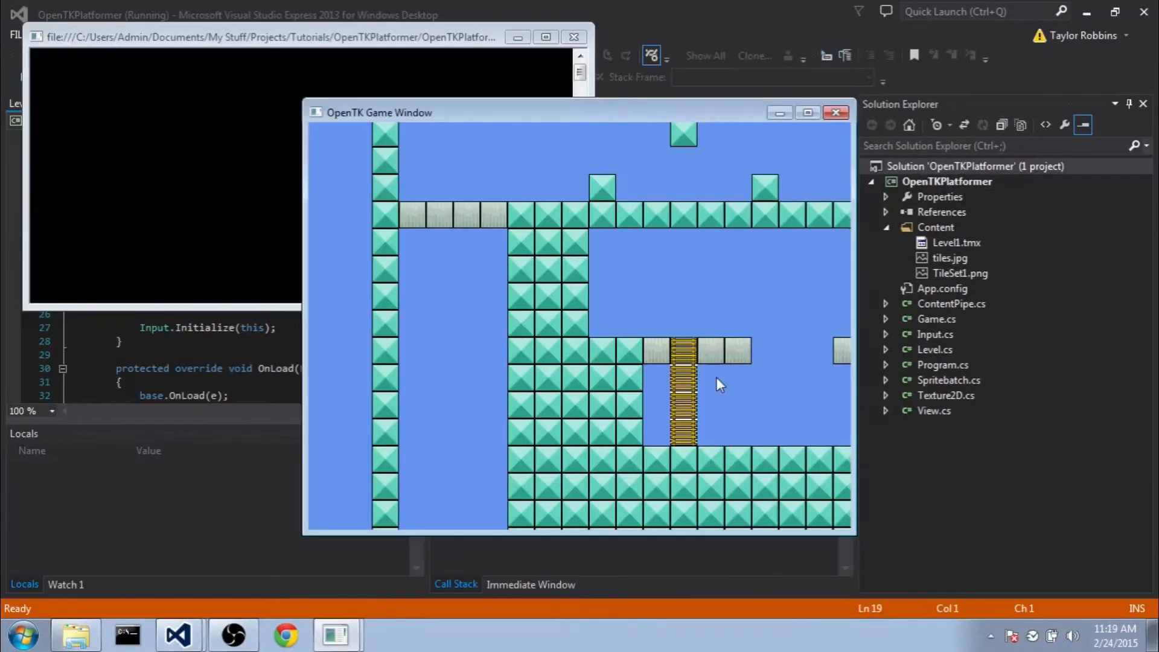
mouse_move(680, 406)
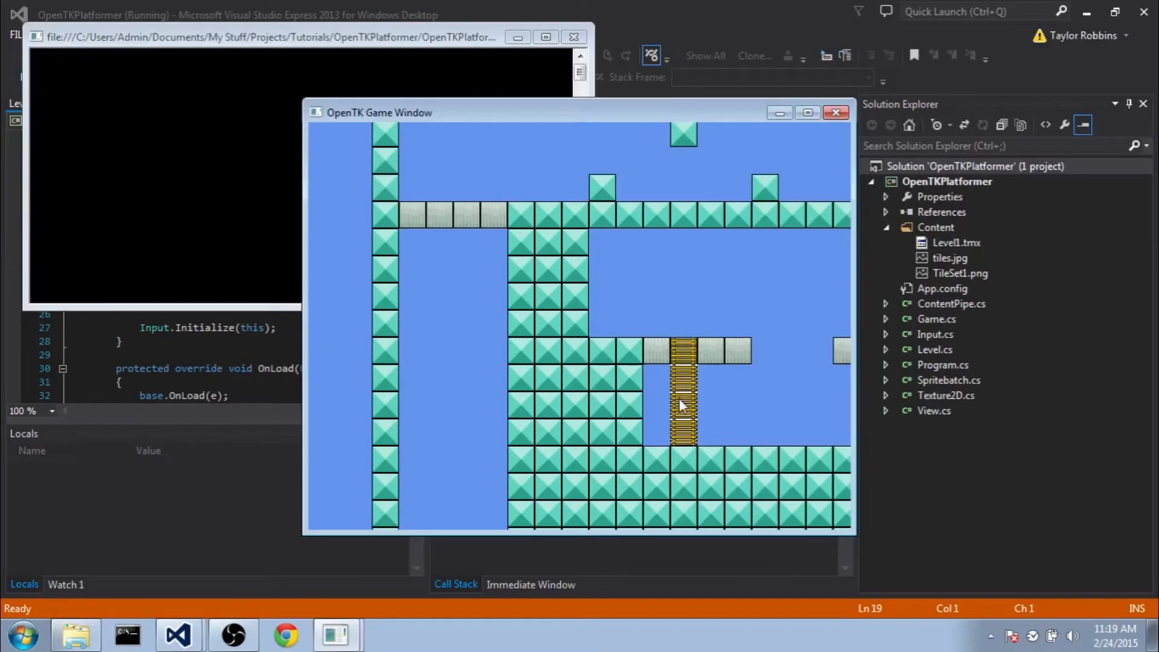
mouse_move(625, 372)
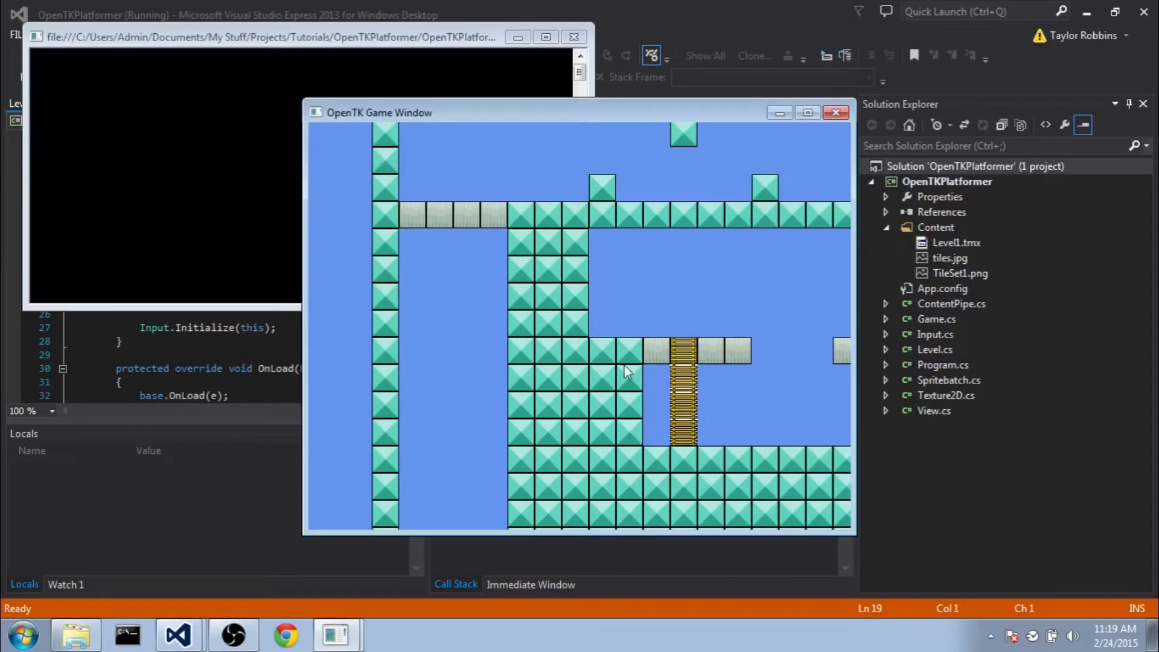
mouse_move(688, 375)
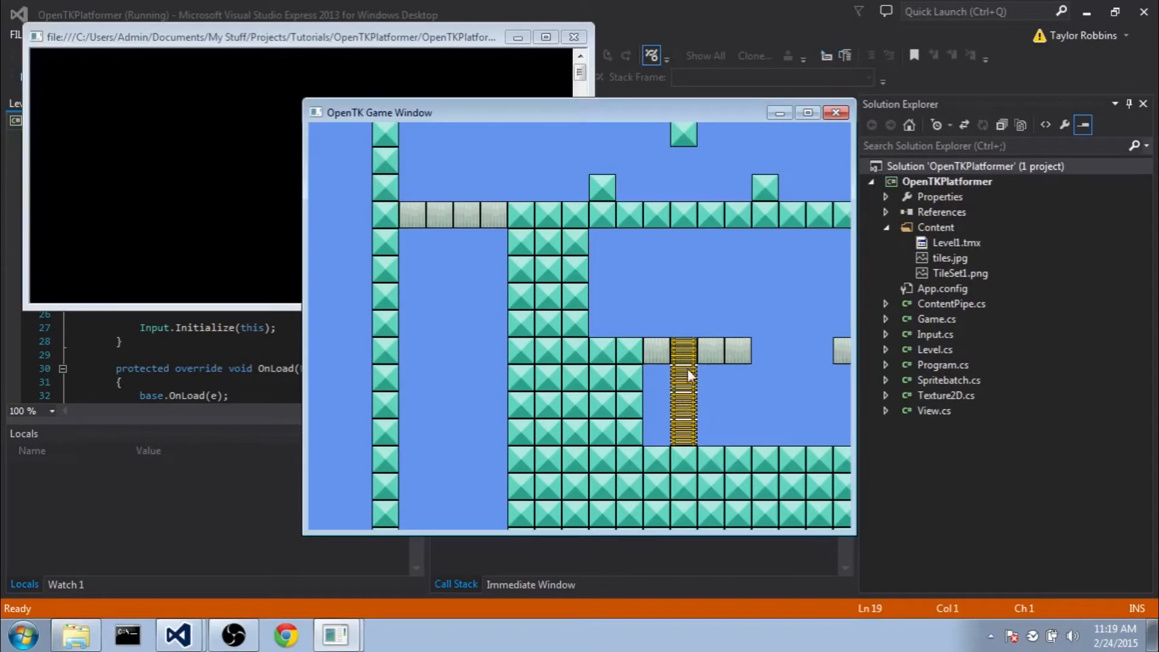
mouse_move(698, 396)
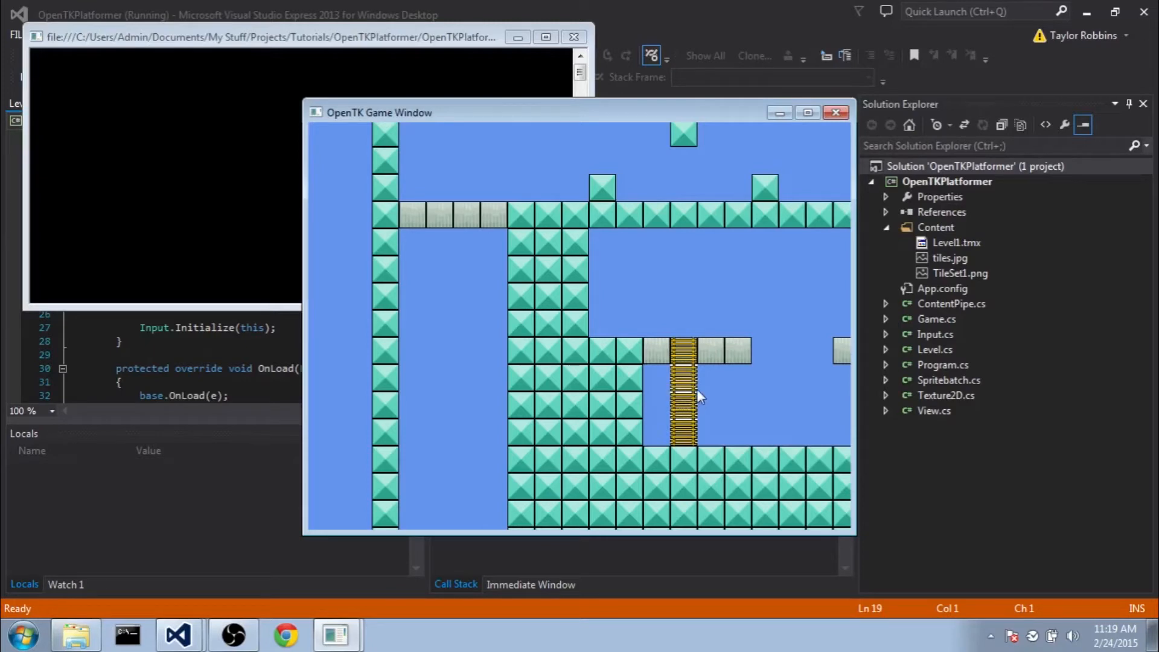
mouse_move(693, 399)
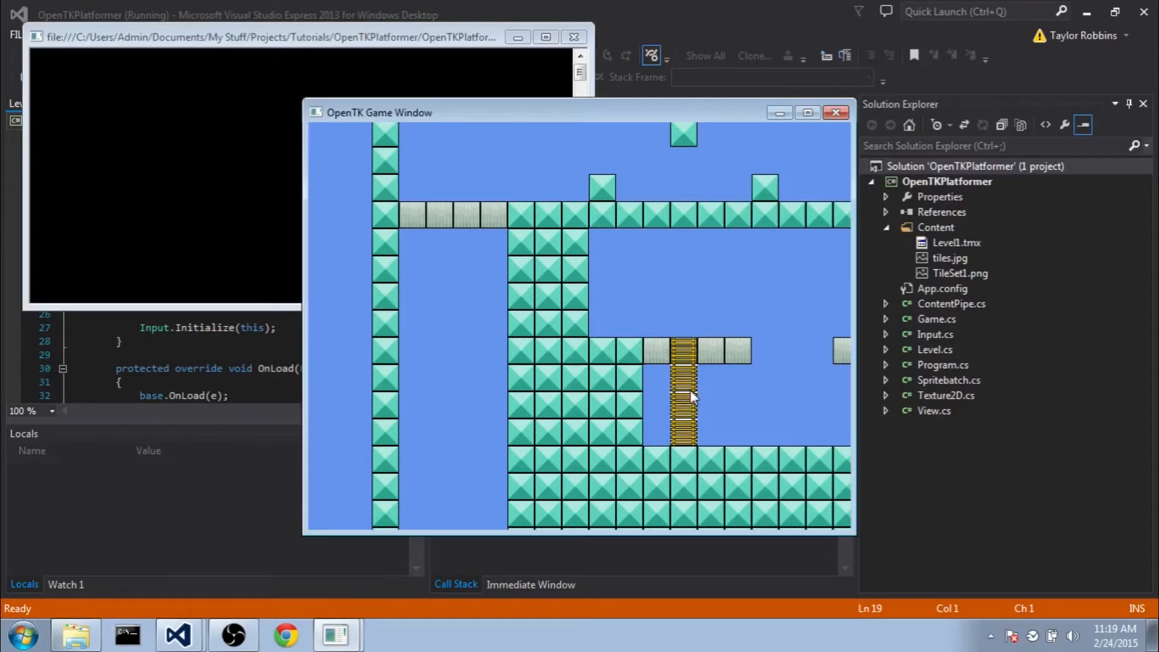
click(836, 113)
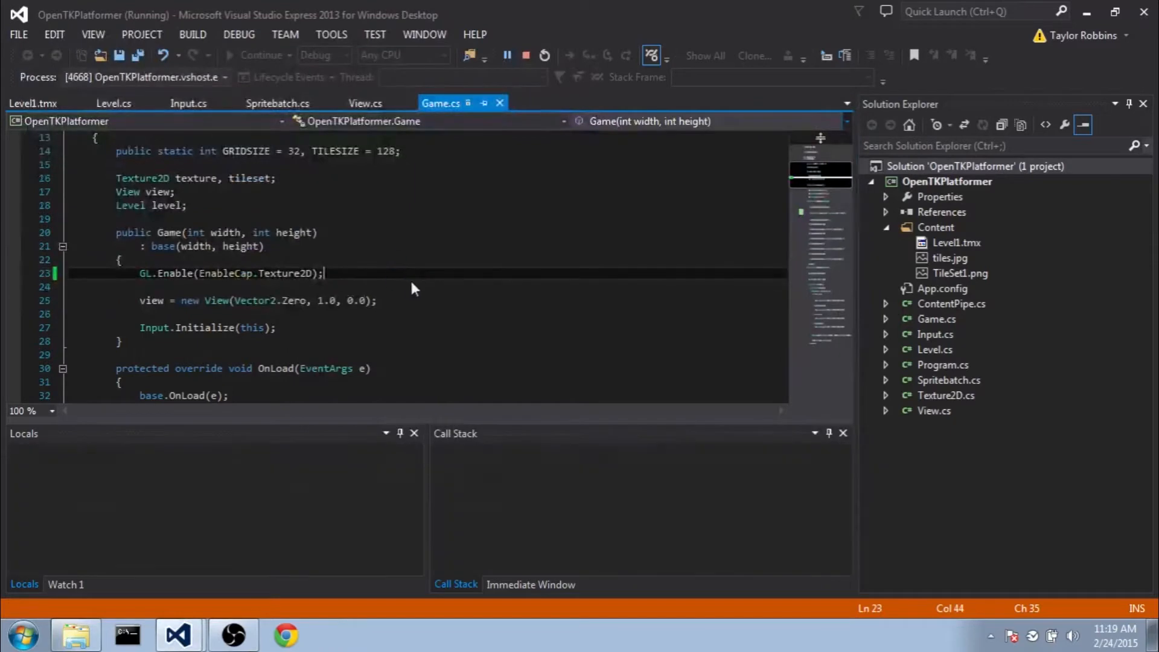
click(524, 55)
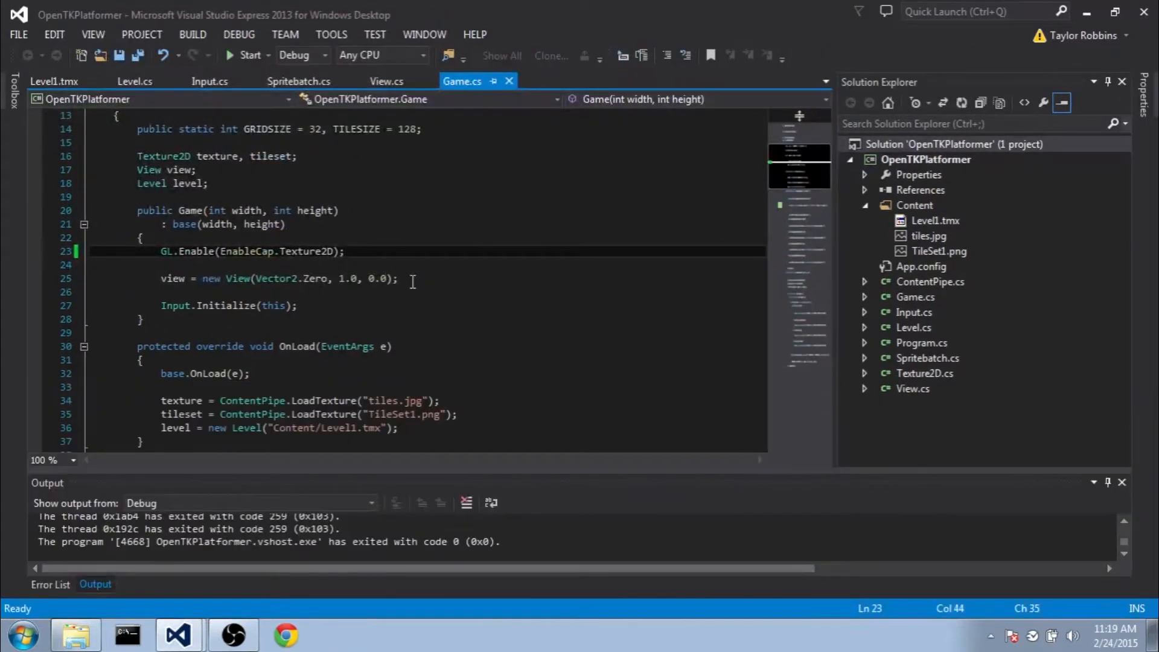
mouse_move(371, 235)
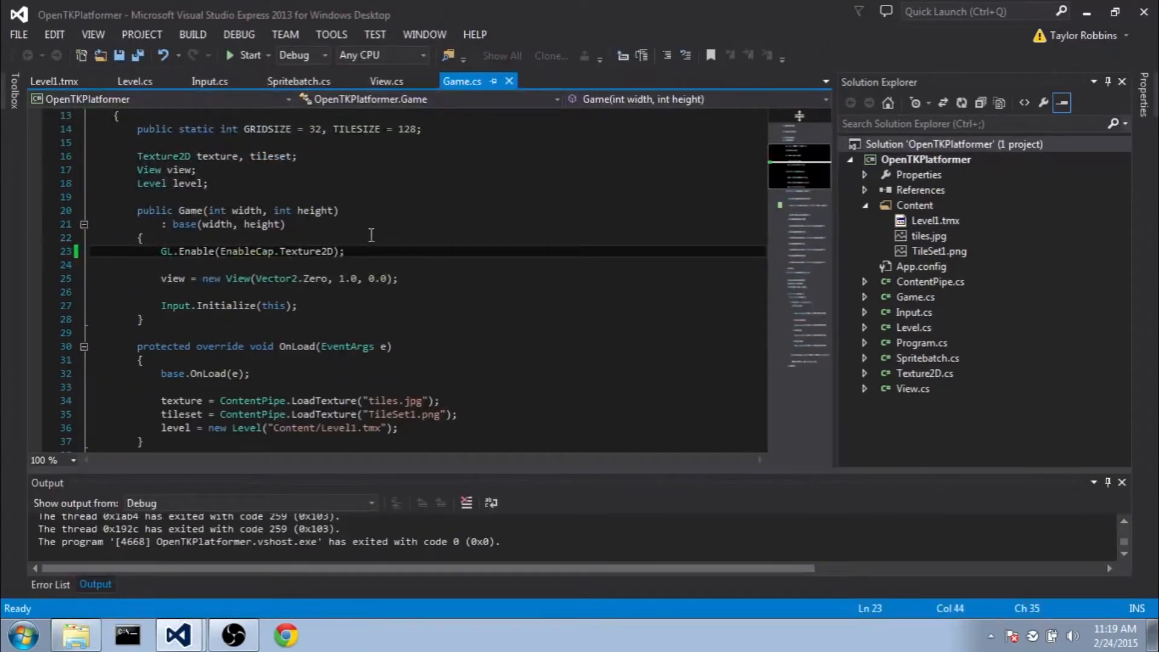
text(GL.Enable(EnableCap.Blend);)
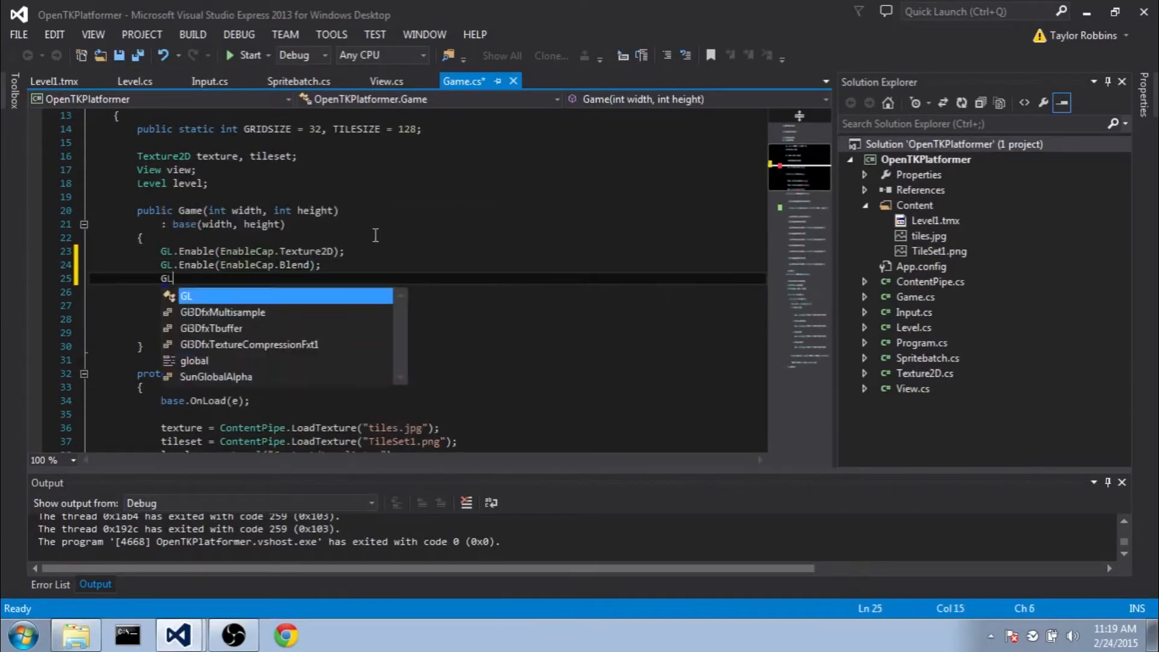
text(.blendFunc()
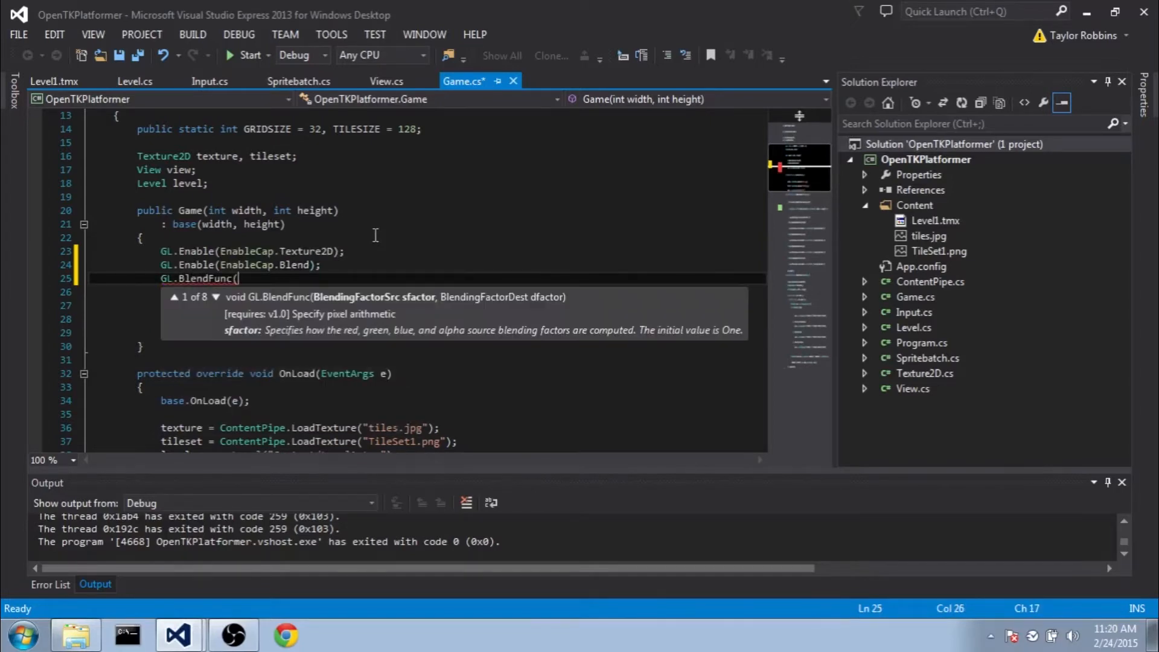
text(BlendingFactorSrc)
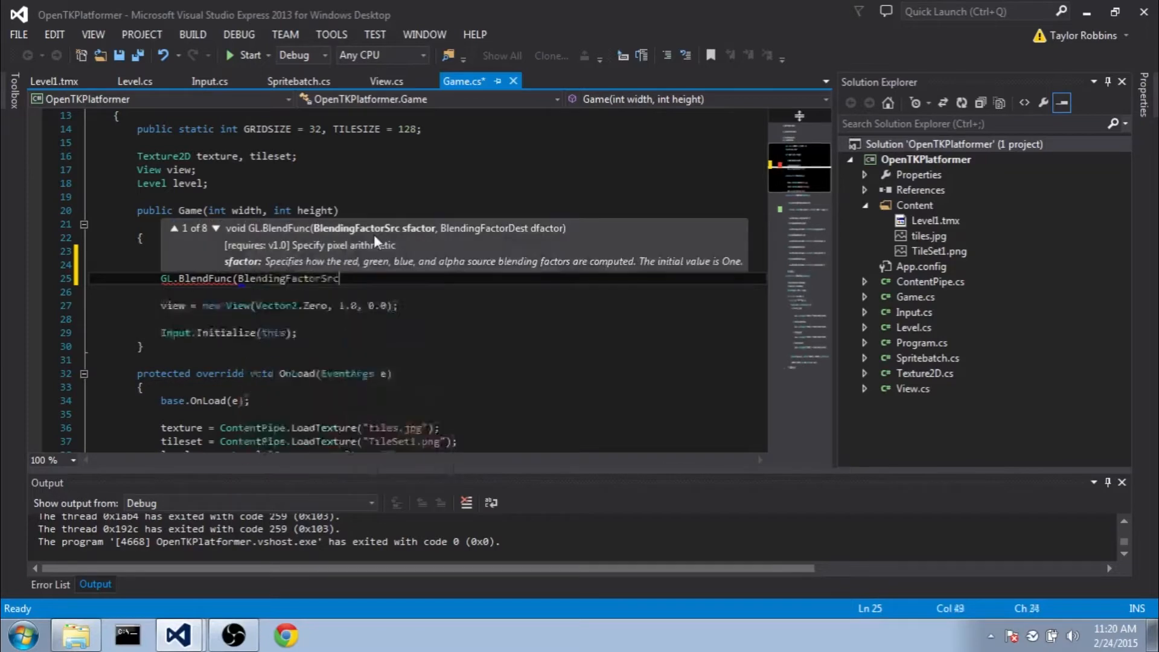
text(.sr)
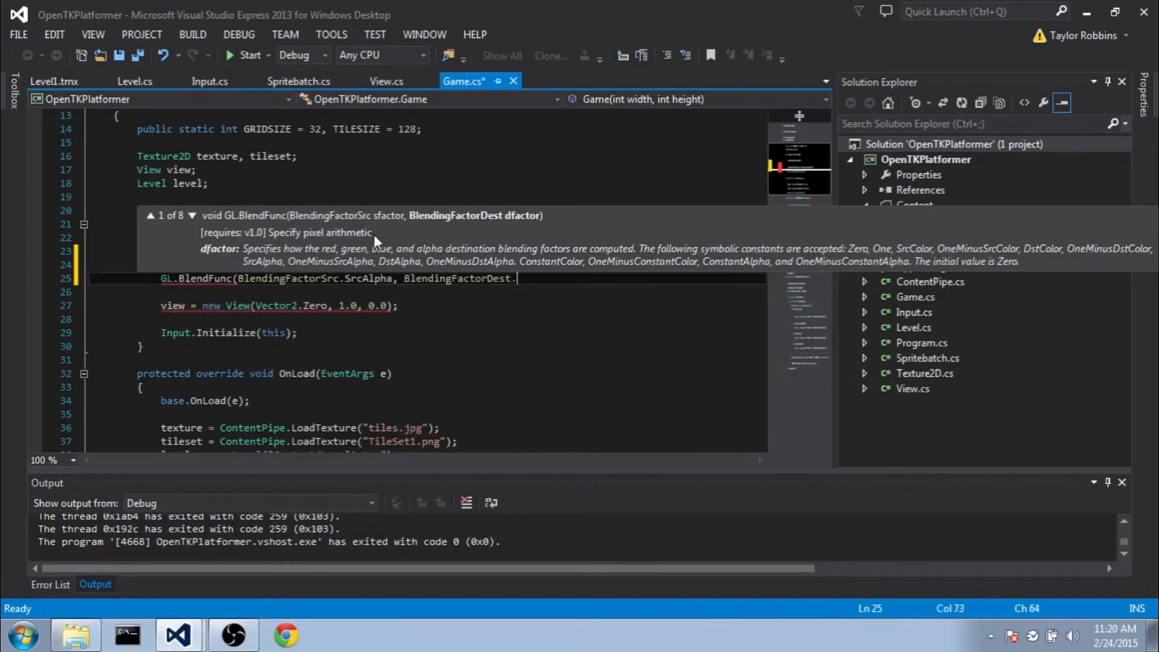
text(one)
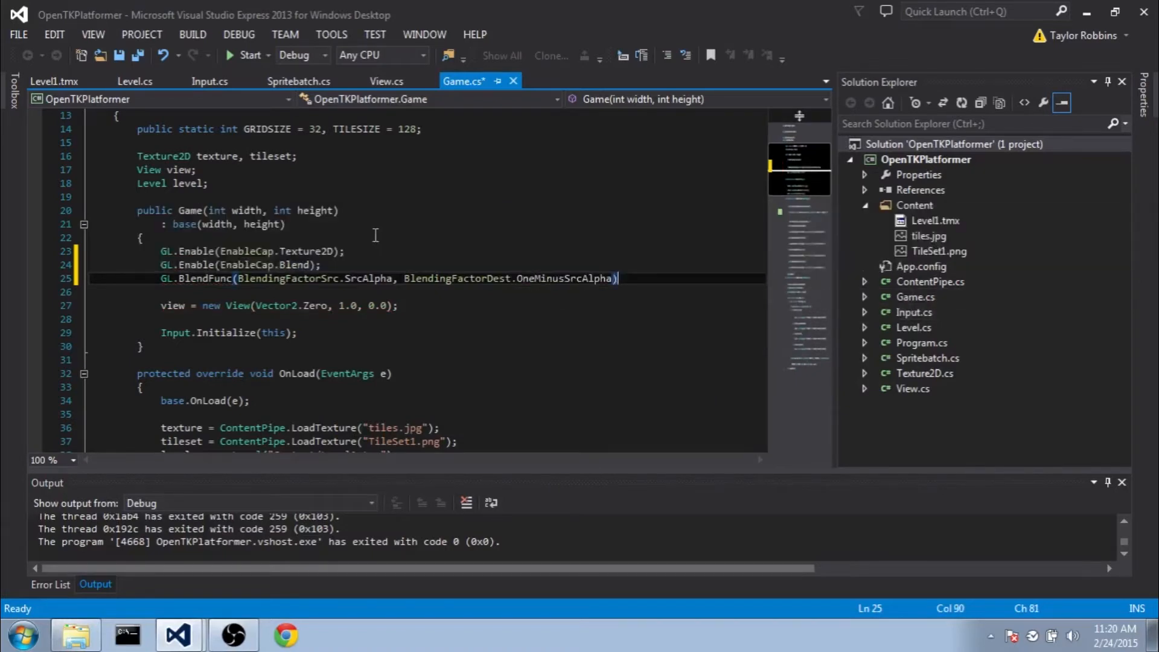
Run the game to test blending, then bring up the OpenTKPlatformer project's Add options.
click(244, 55)
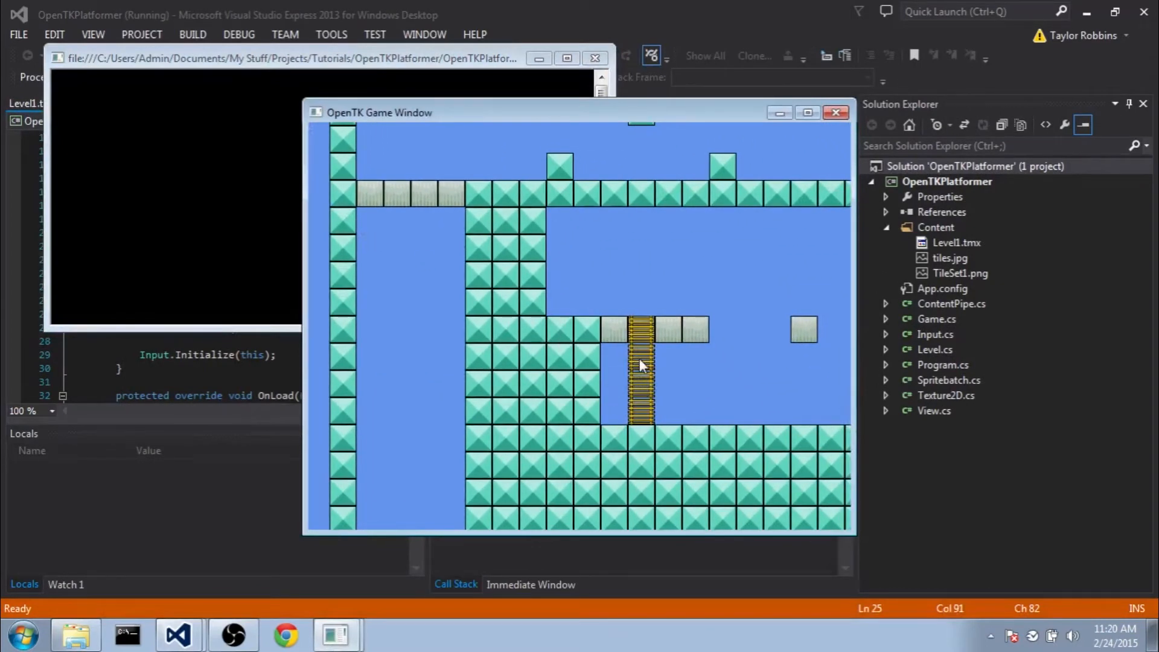
click(836, 112)
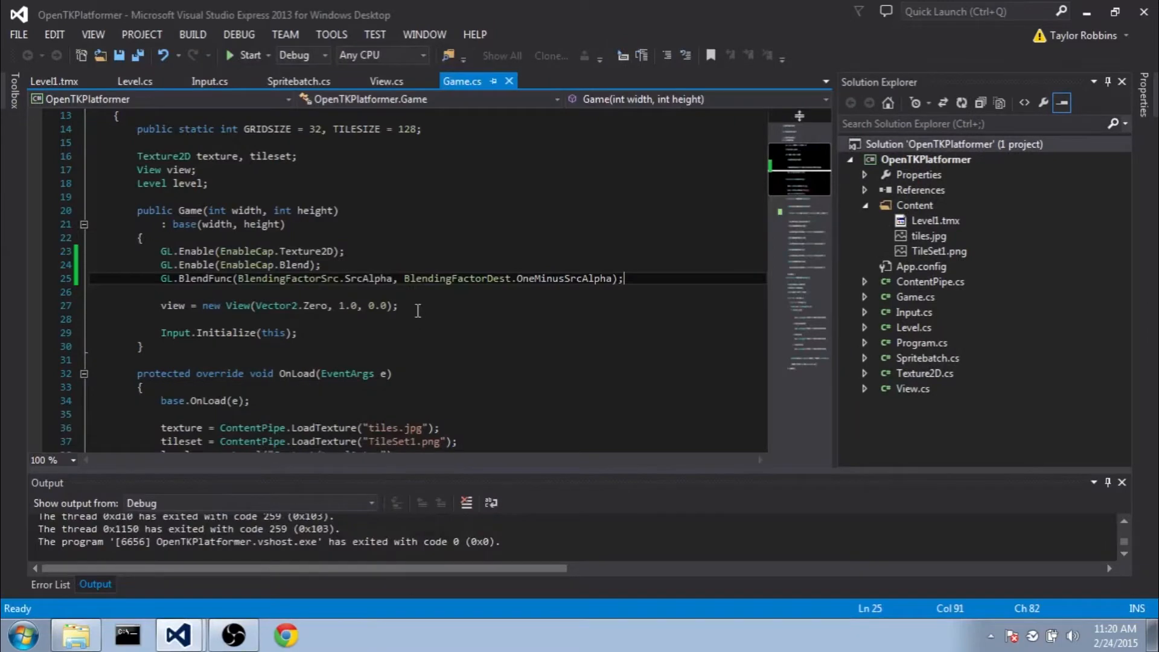
click(926, 159)
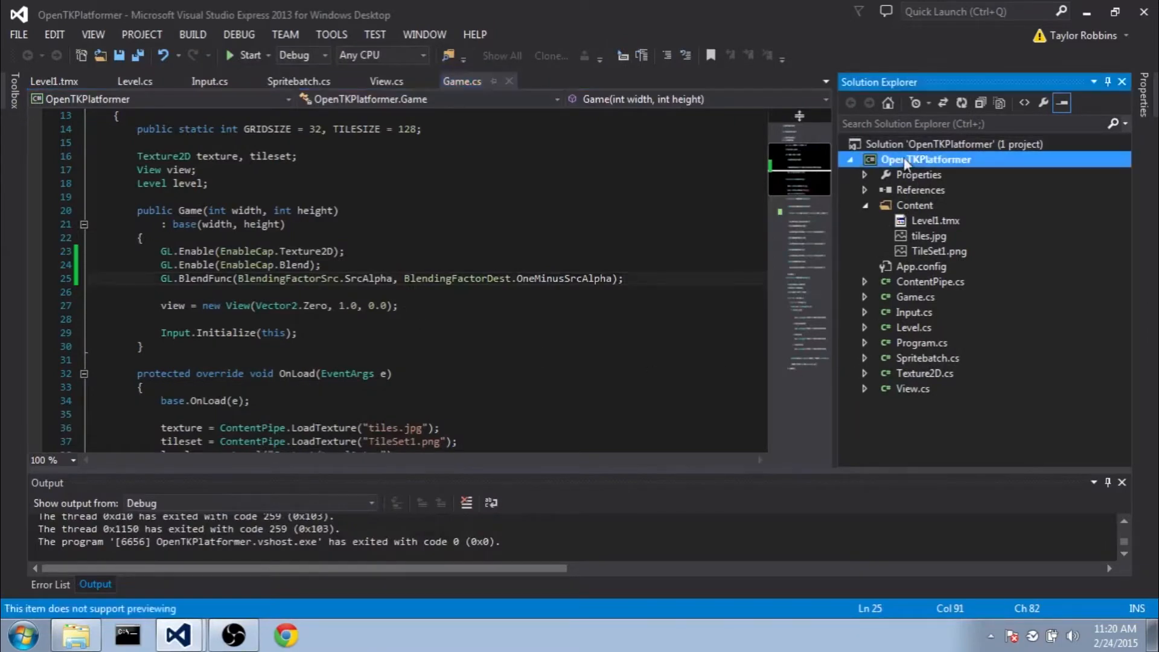
right_click(926, 159)
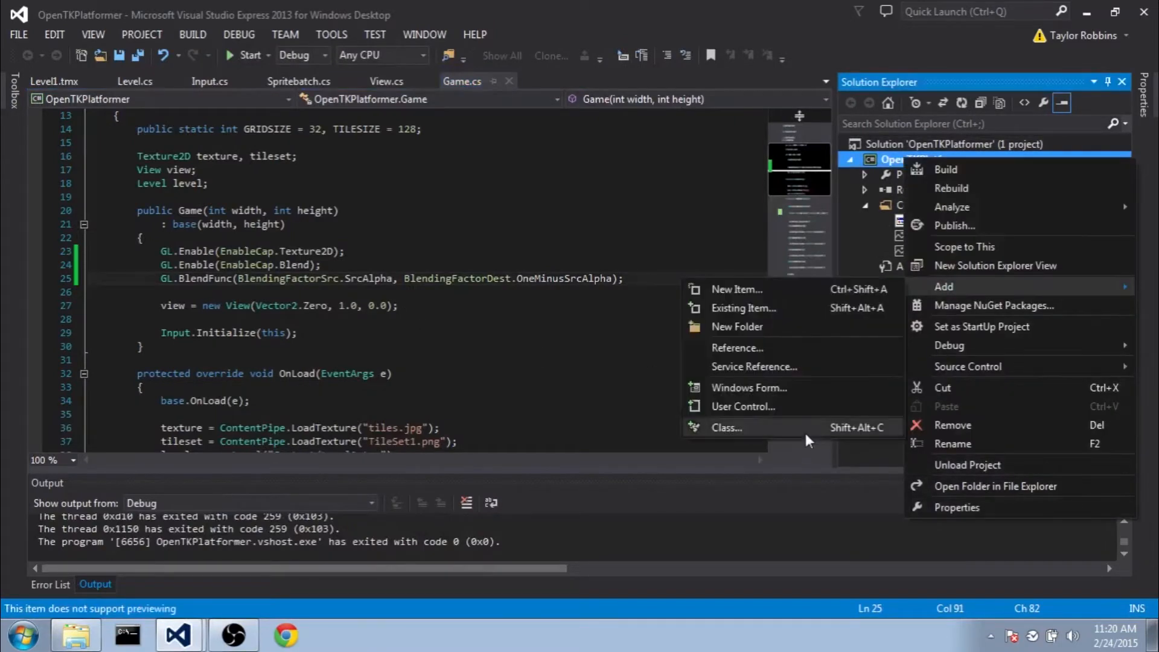
Create a new Player class file and add using OpenTK.Input to its usings.
click(726, 427)
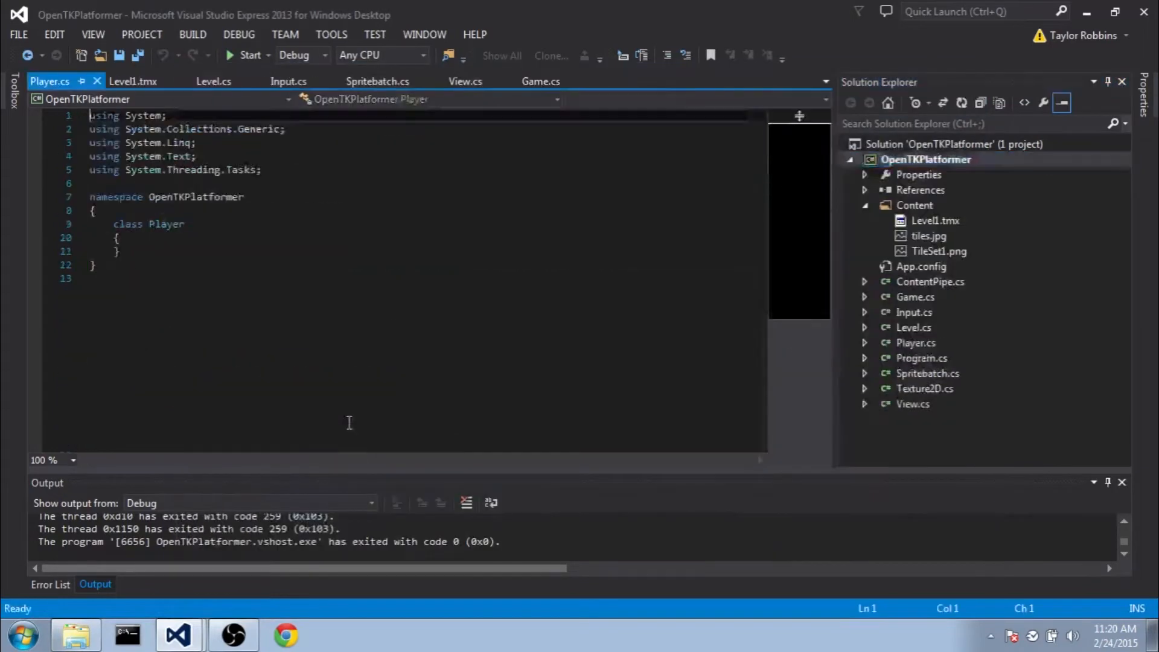
text(using I)
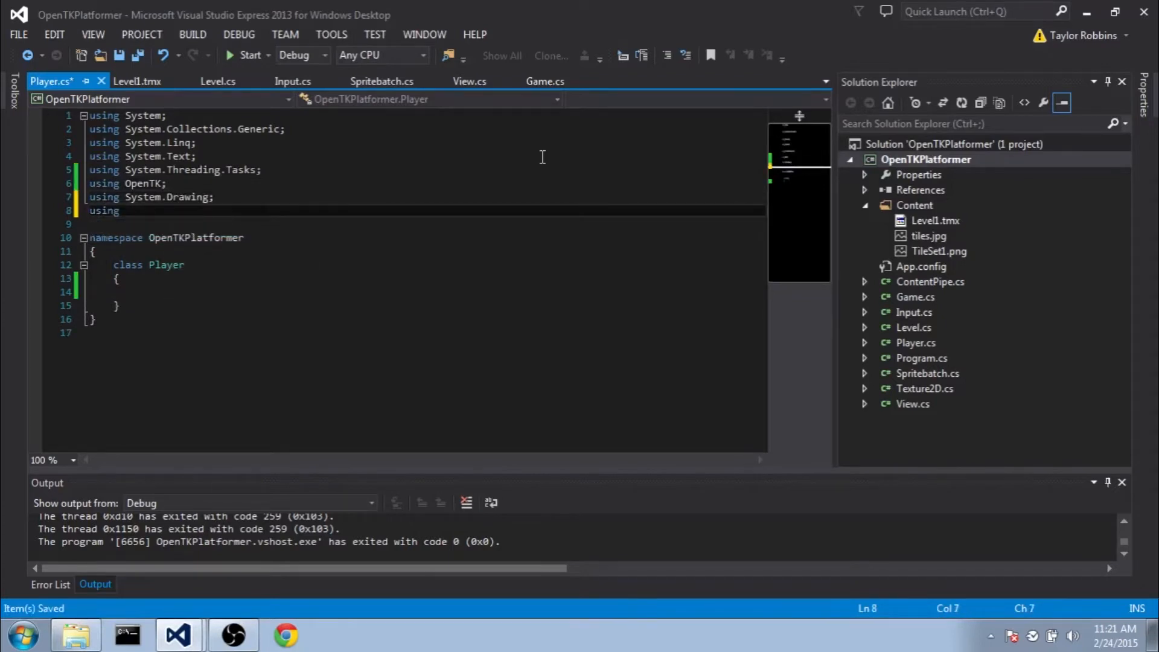
text(OpenTK.Input)
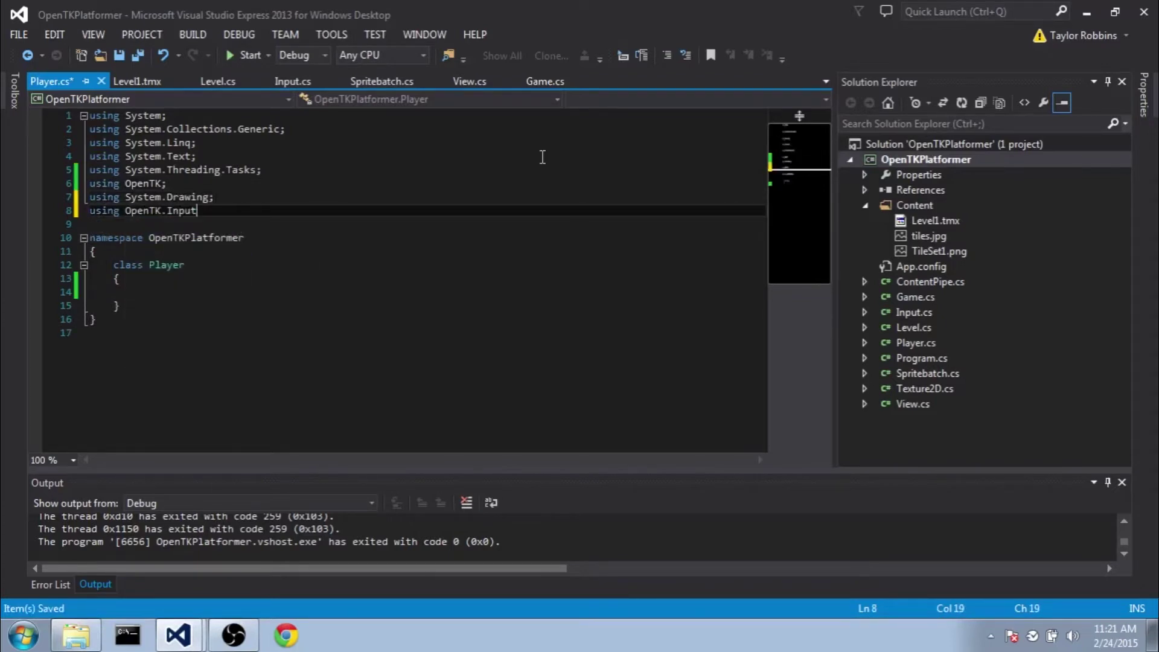
Declare public Vector2 position and velocity plus a private Vector2 size in Player.
text(public Vector2 position)
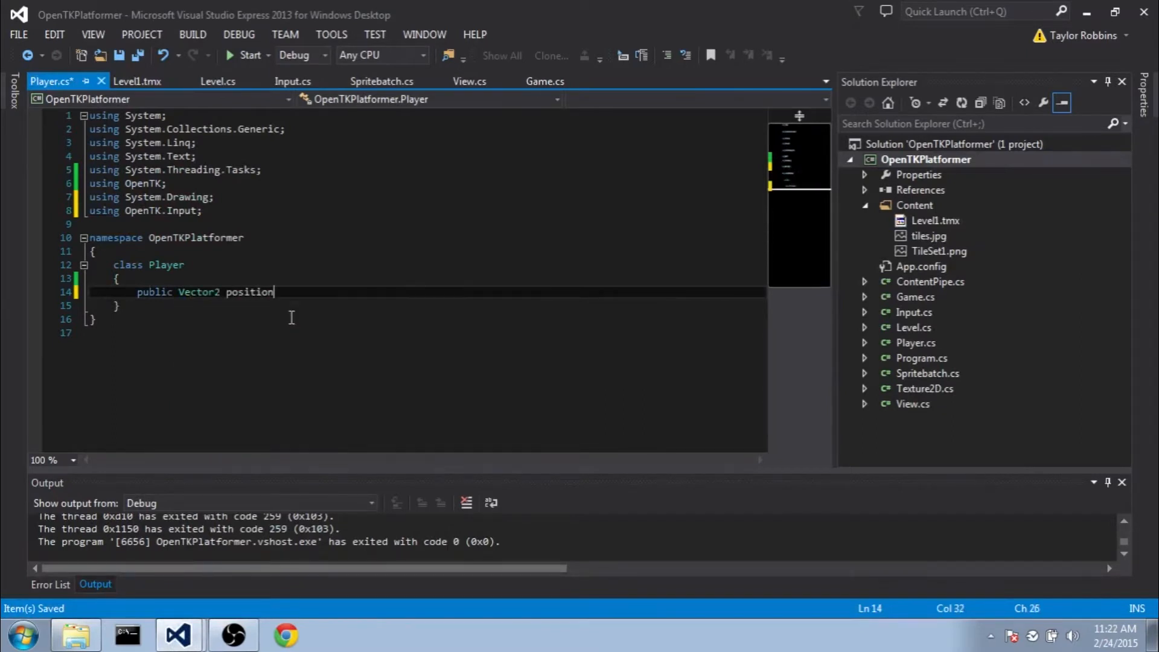
text(, velocity;)
text(private Vector2)
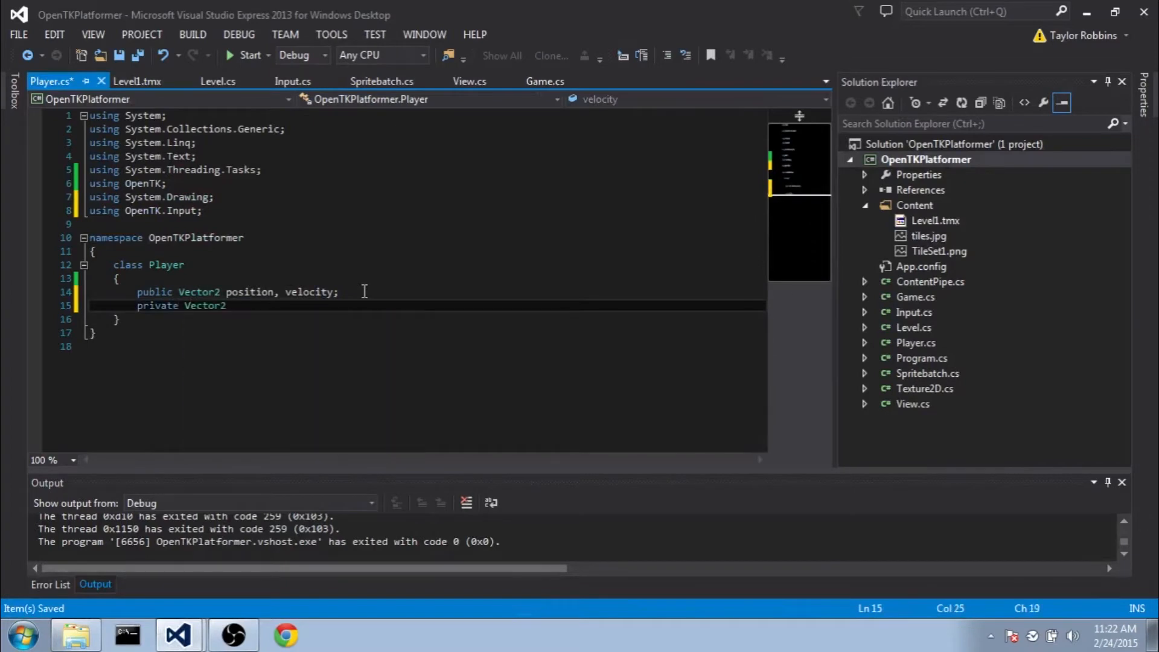
text(size;)
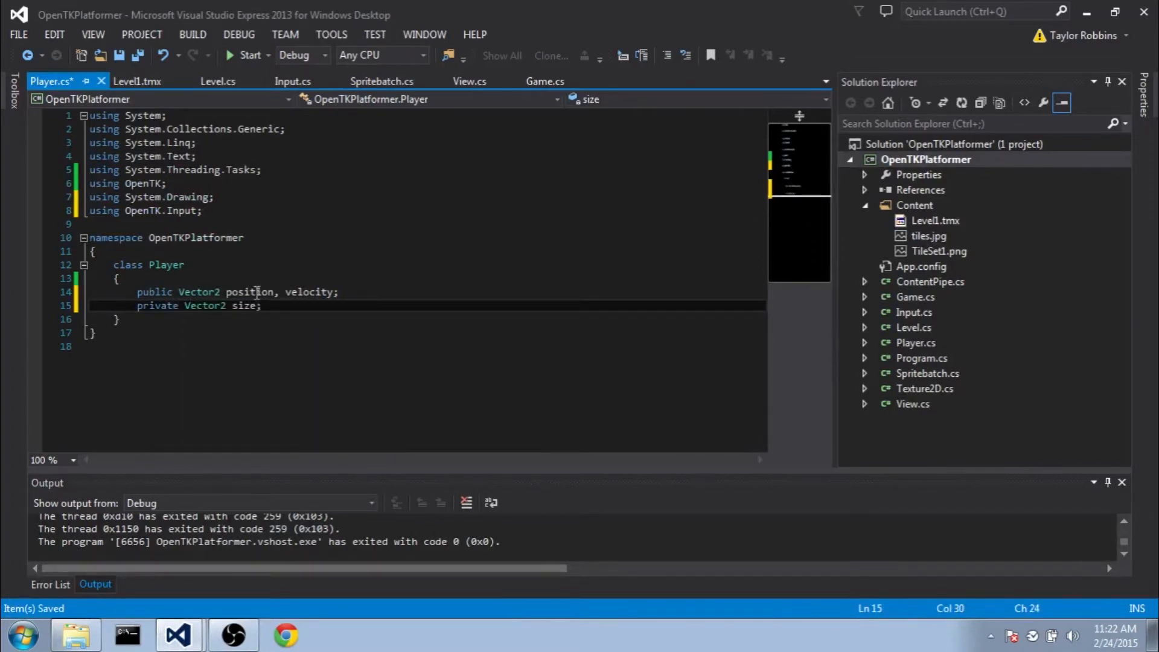
double_click(250, 290)
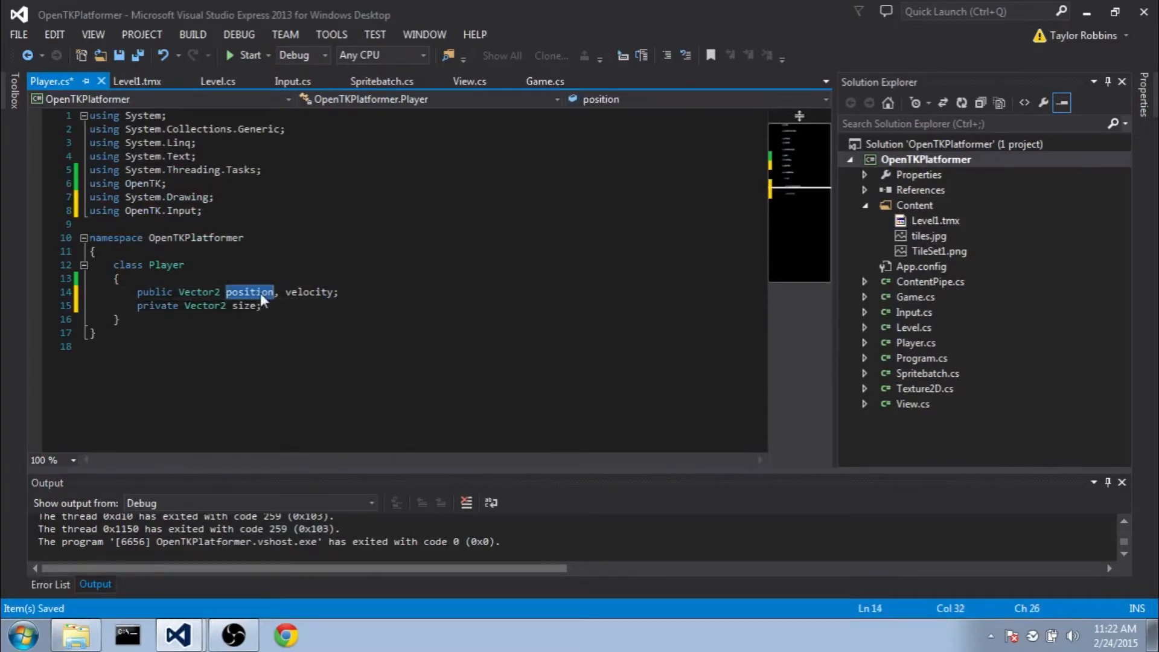
double_click(244, 306)
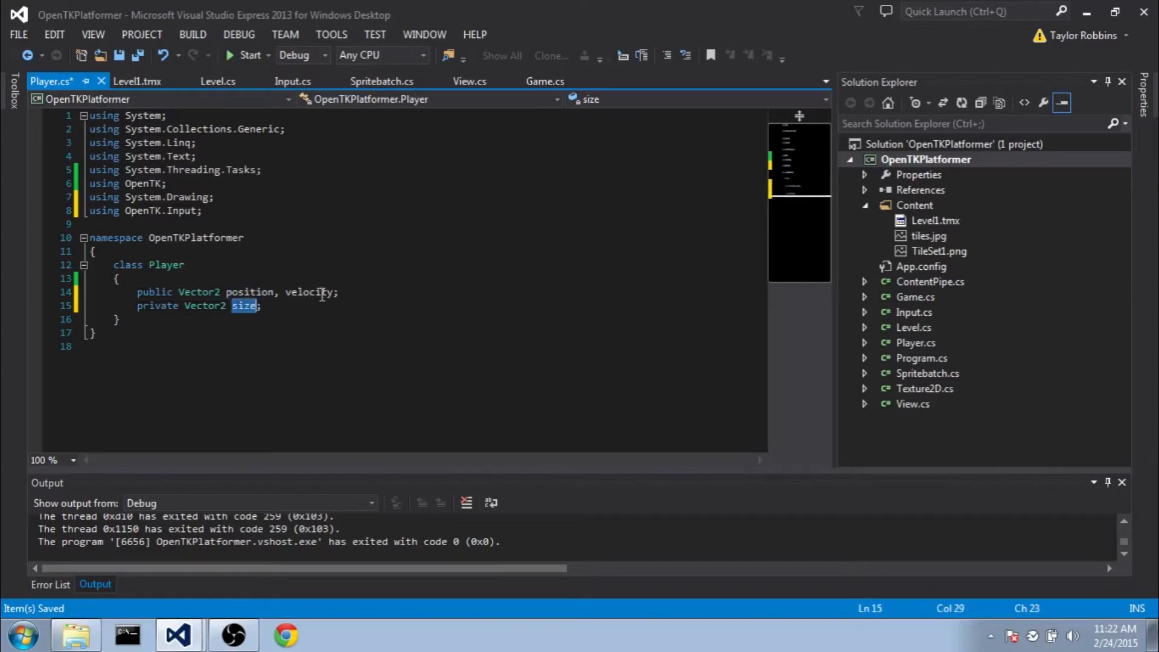
double_click(309, 291)
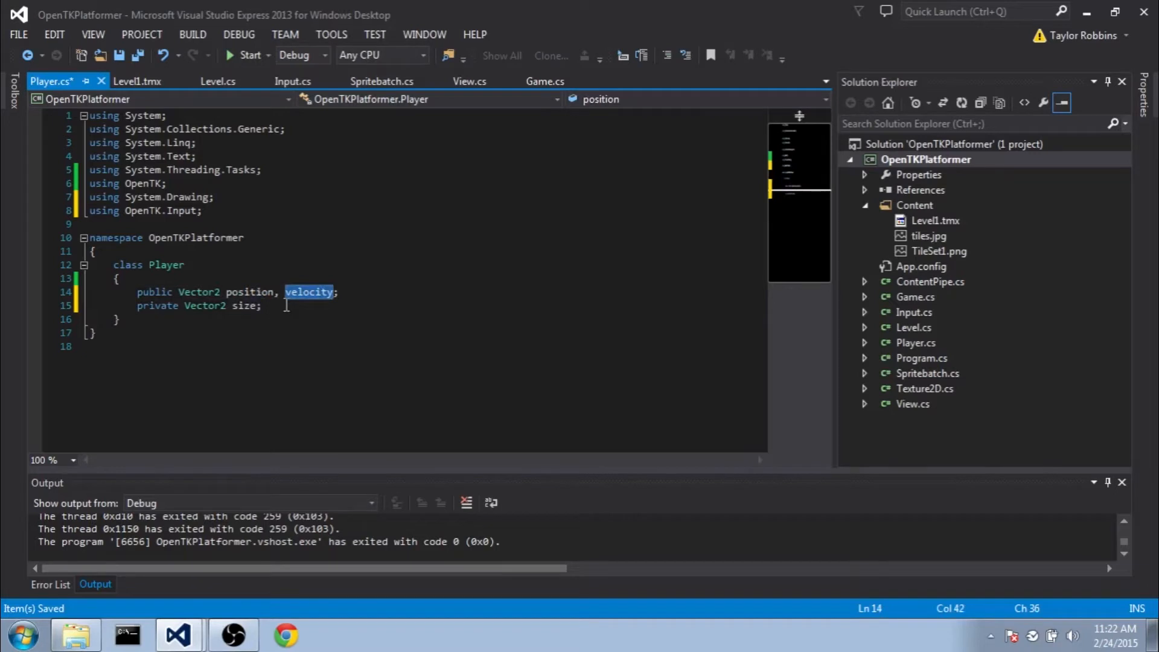
Add a private Texture2D playerSprite and bool climbing, facingRight, onLadder, grounded fields.
text(private Texture2D)
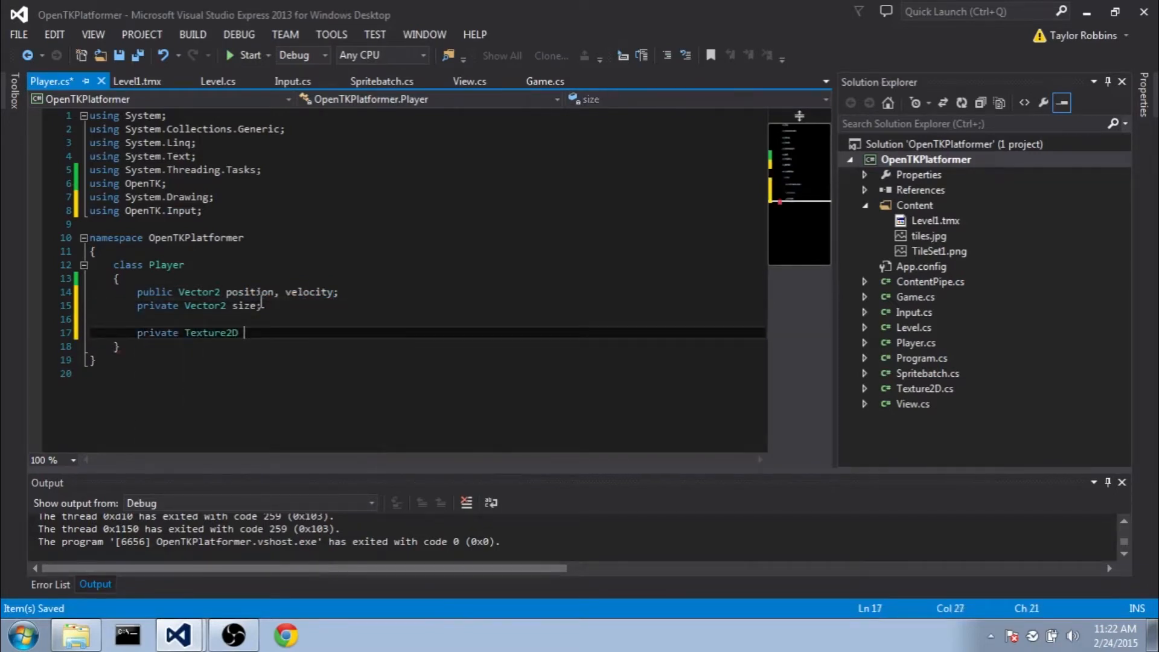
text(playerSprite;)
text(private)
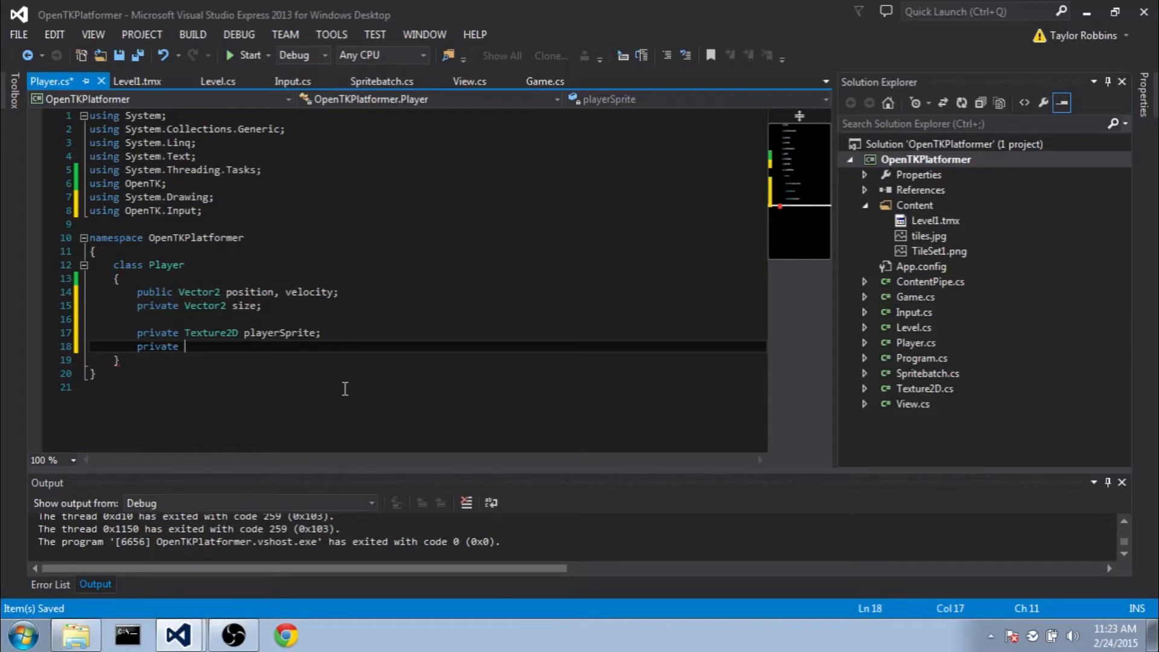
text(bool cli)
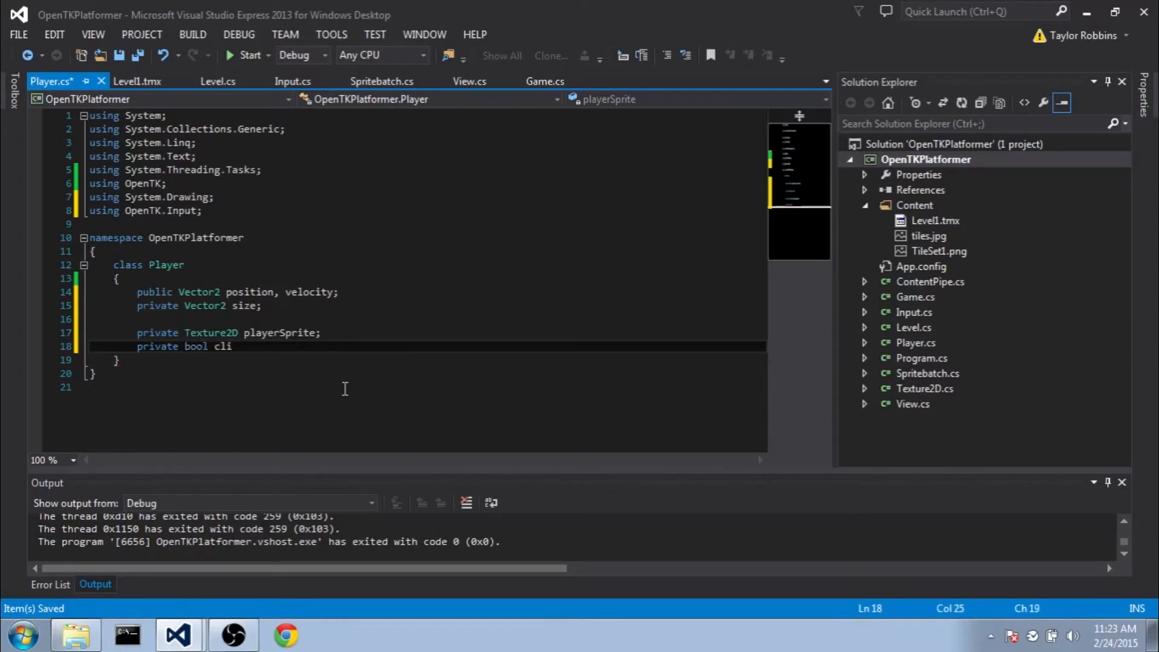
text(mbing, facing)
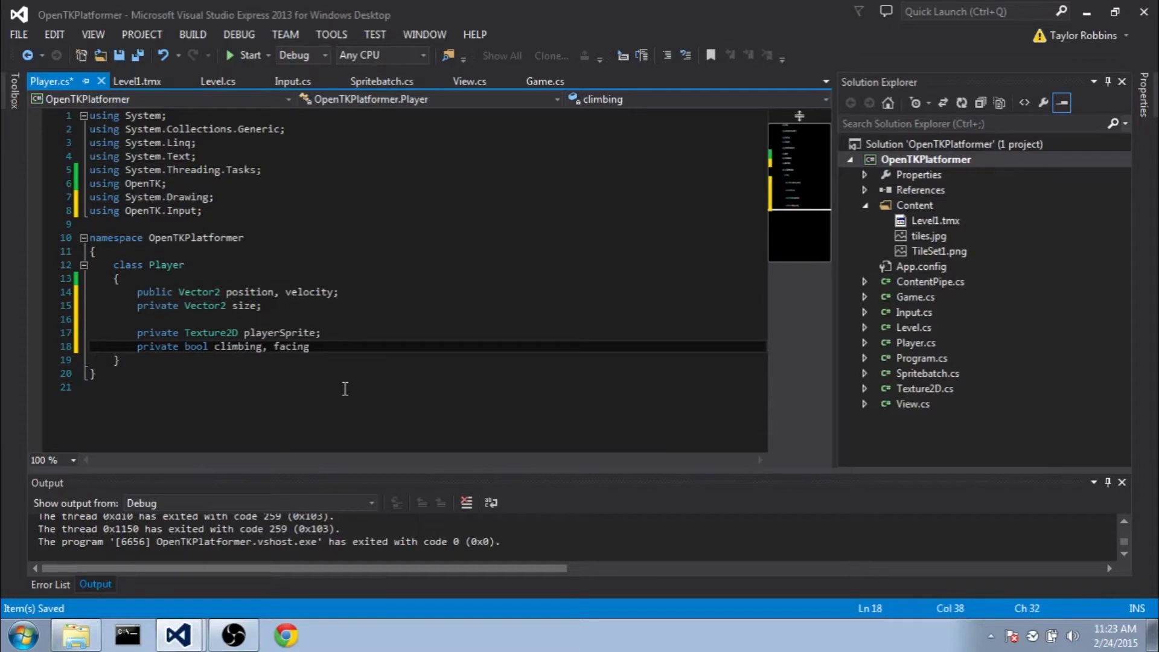
text(Right, onLadder, groud)
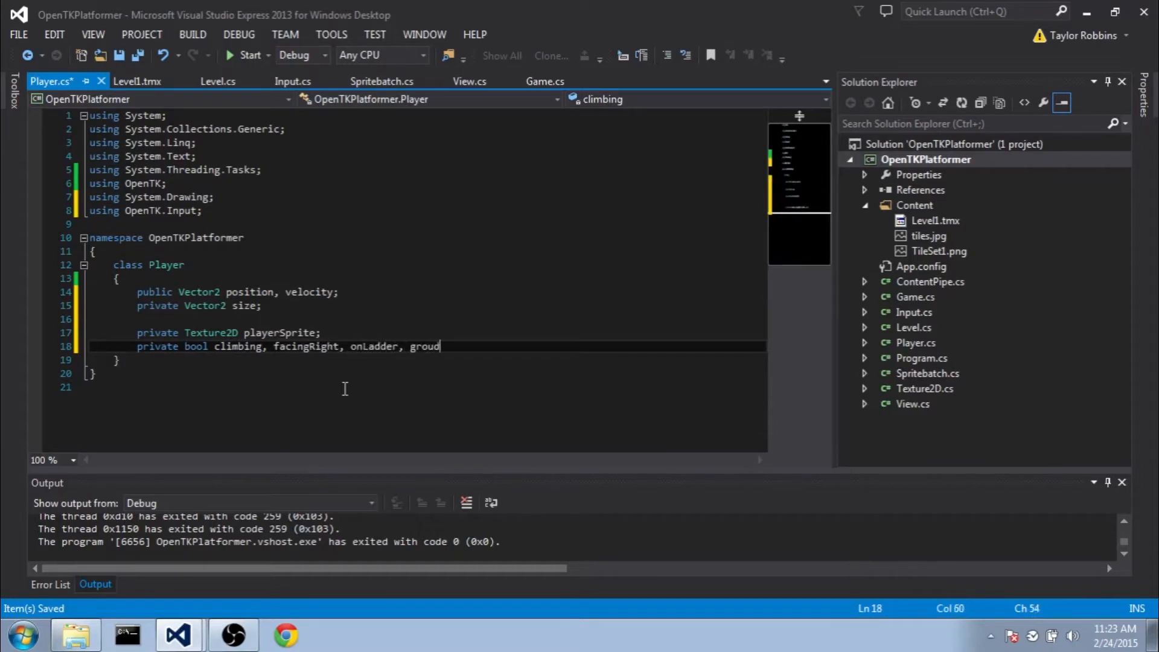
text(de)
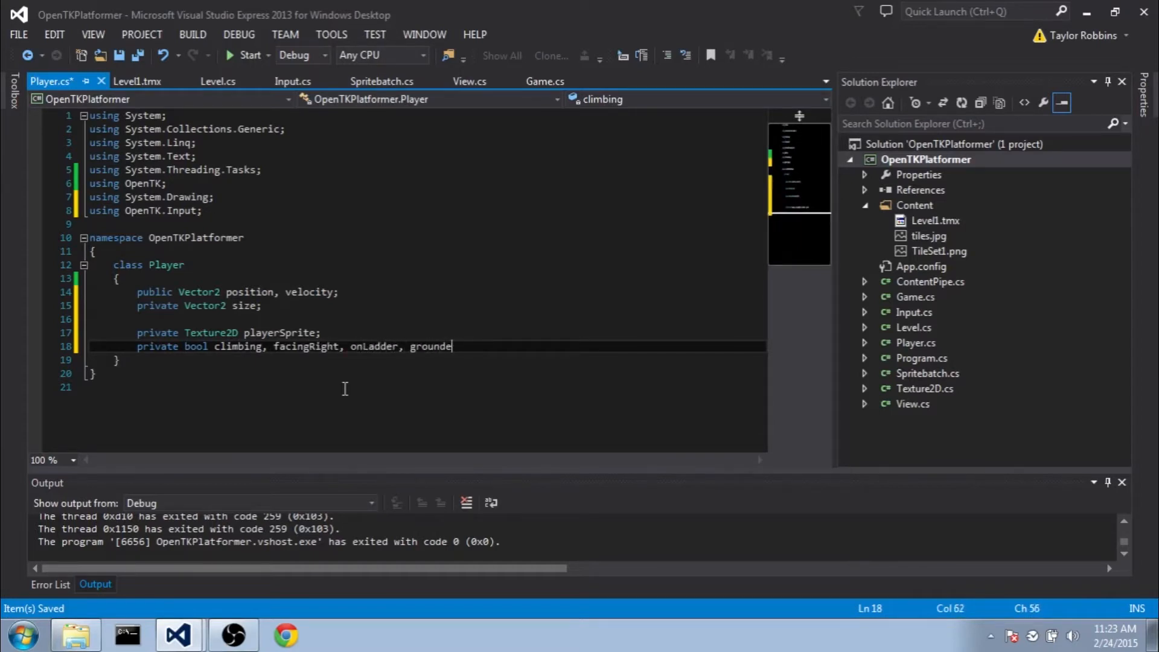
text(d;)
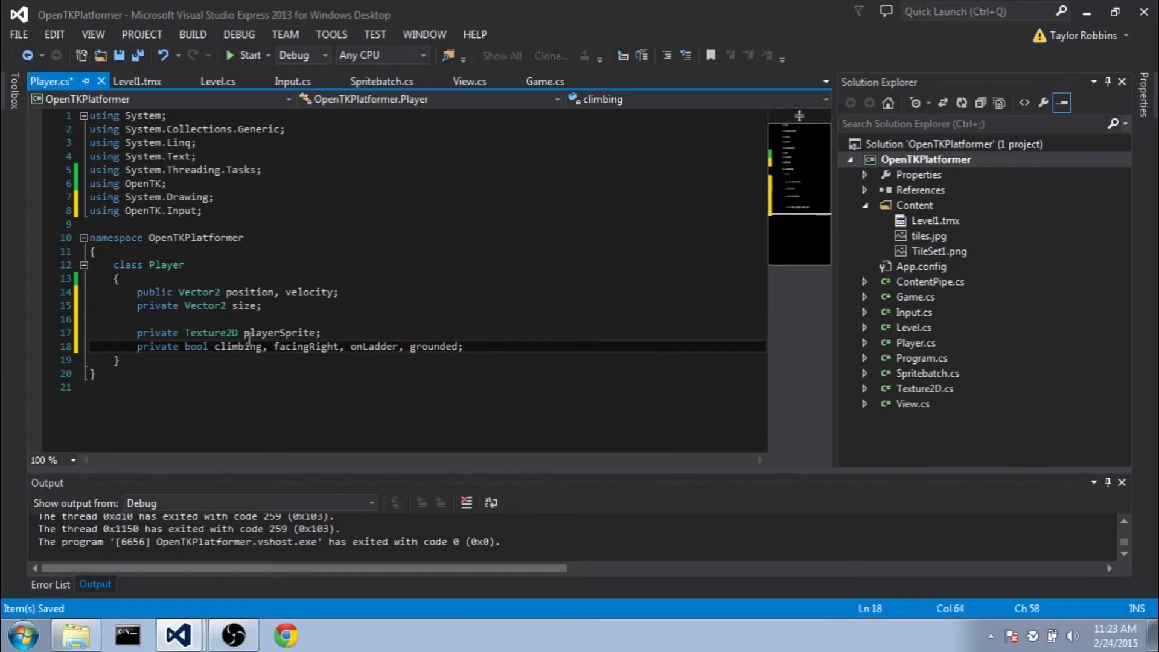
mouse_move(206, 625)
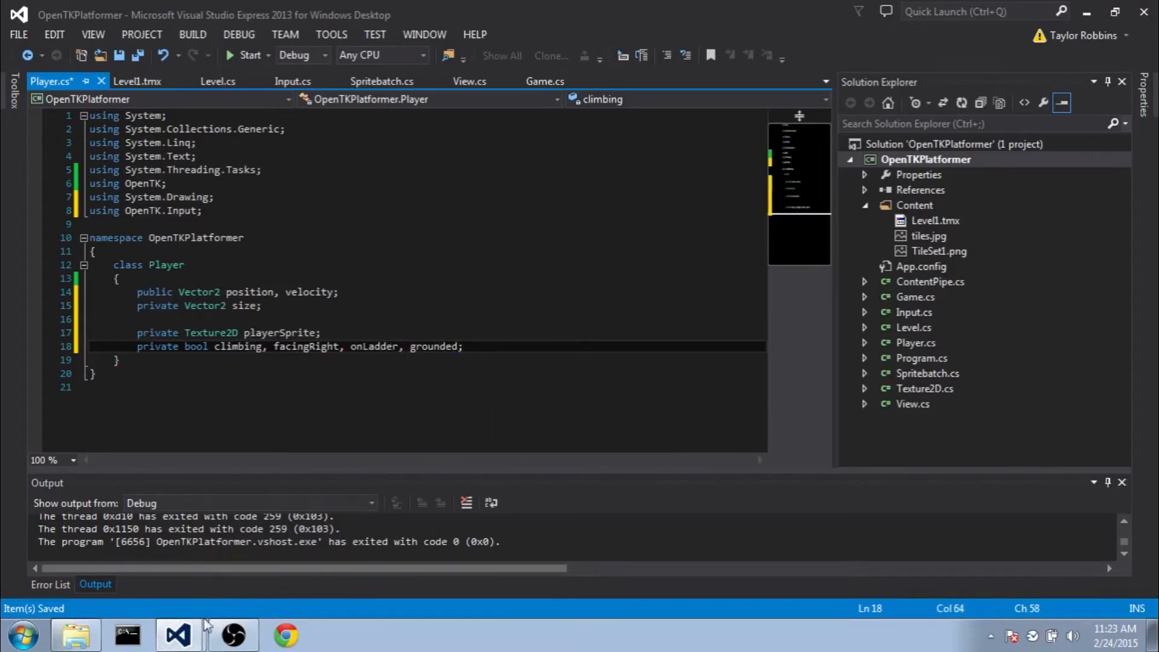
Add a public RectangleF ColRec property returning a rectangle of size centred on position, then collapse it.
text(public RectangleF ColRec)
text(})
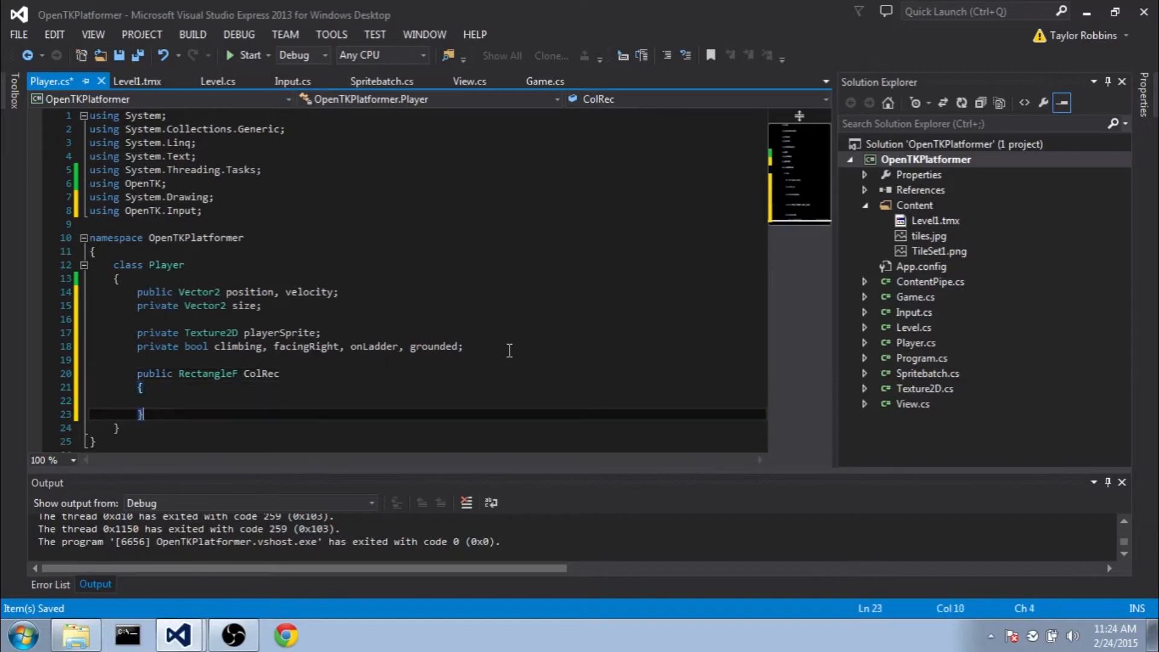
text(get)
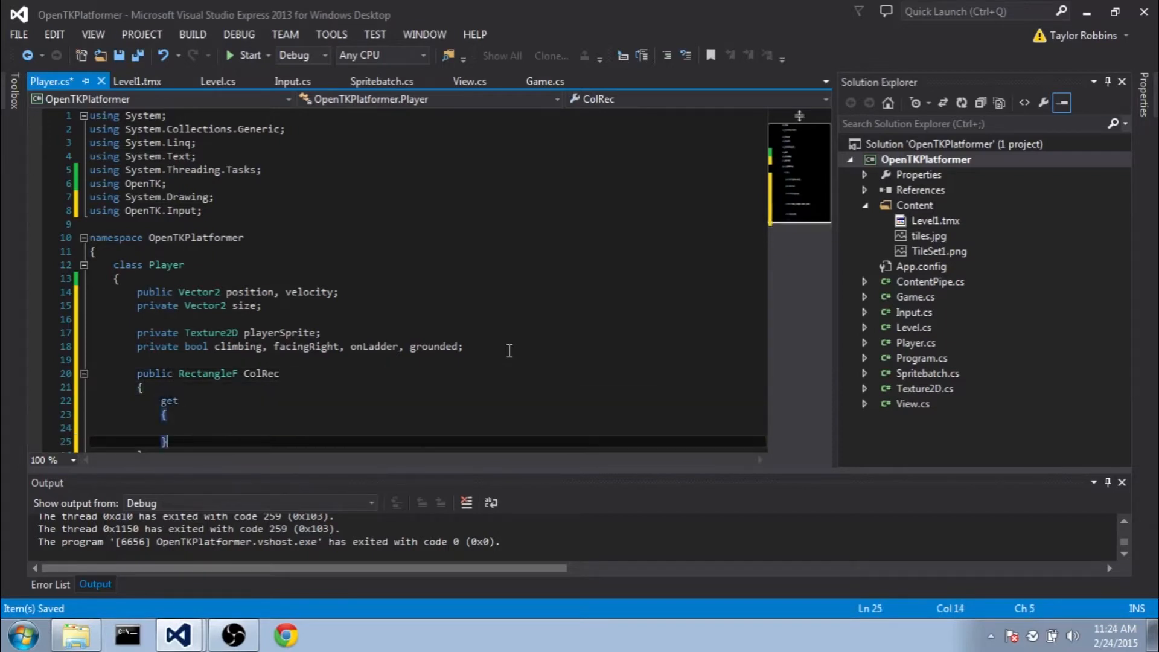
scroll(down, 3)
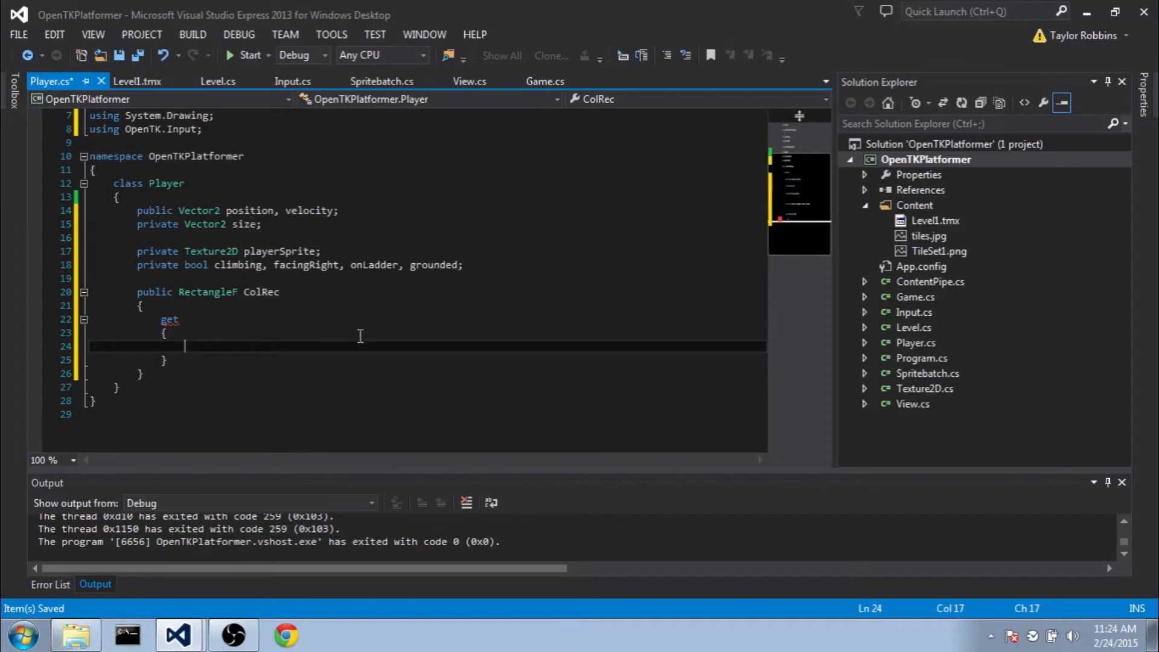
mouse_move(354, 337)
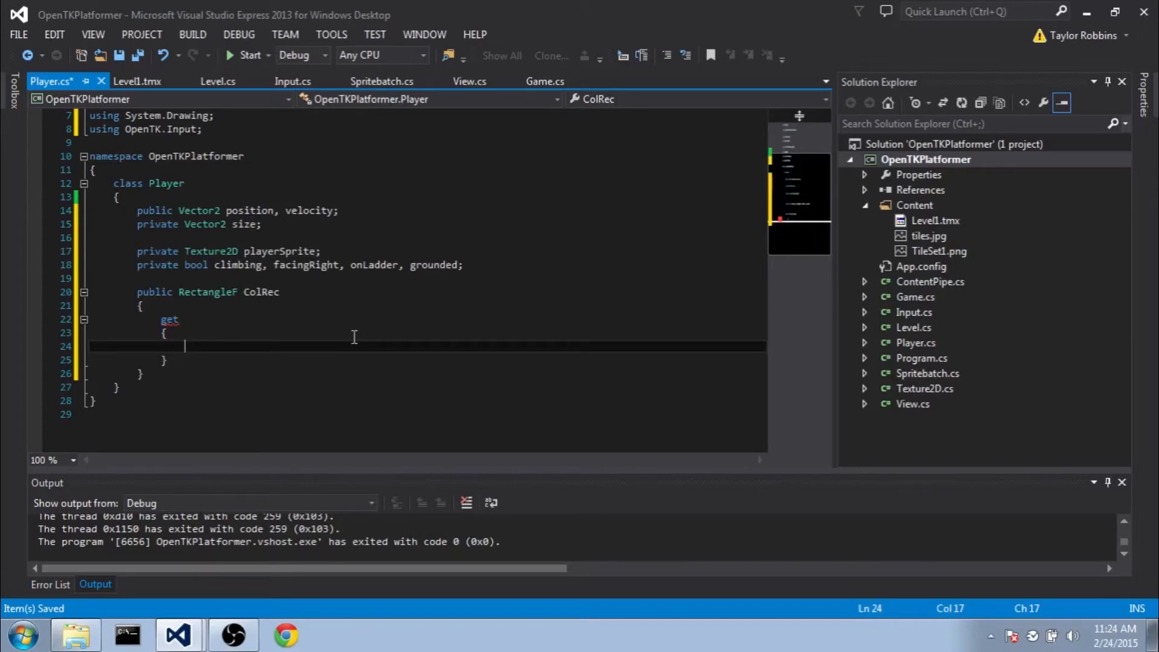
text(return new RectangleF)
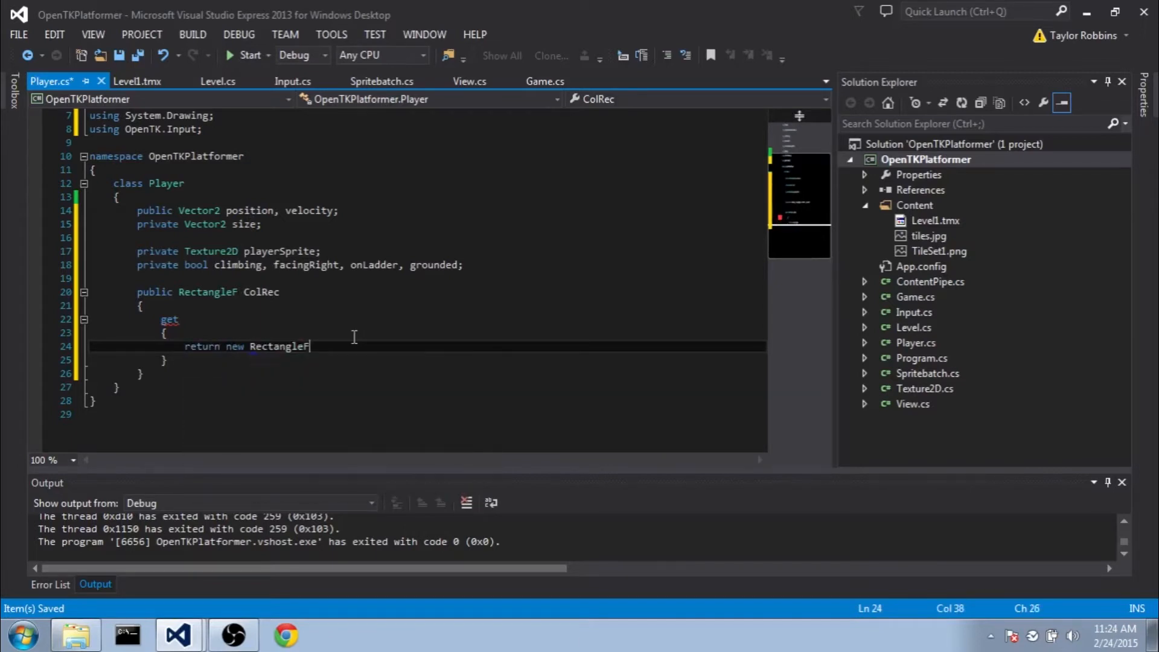
text((position.X - size.X)
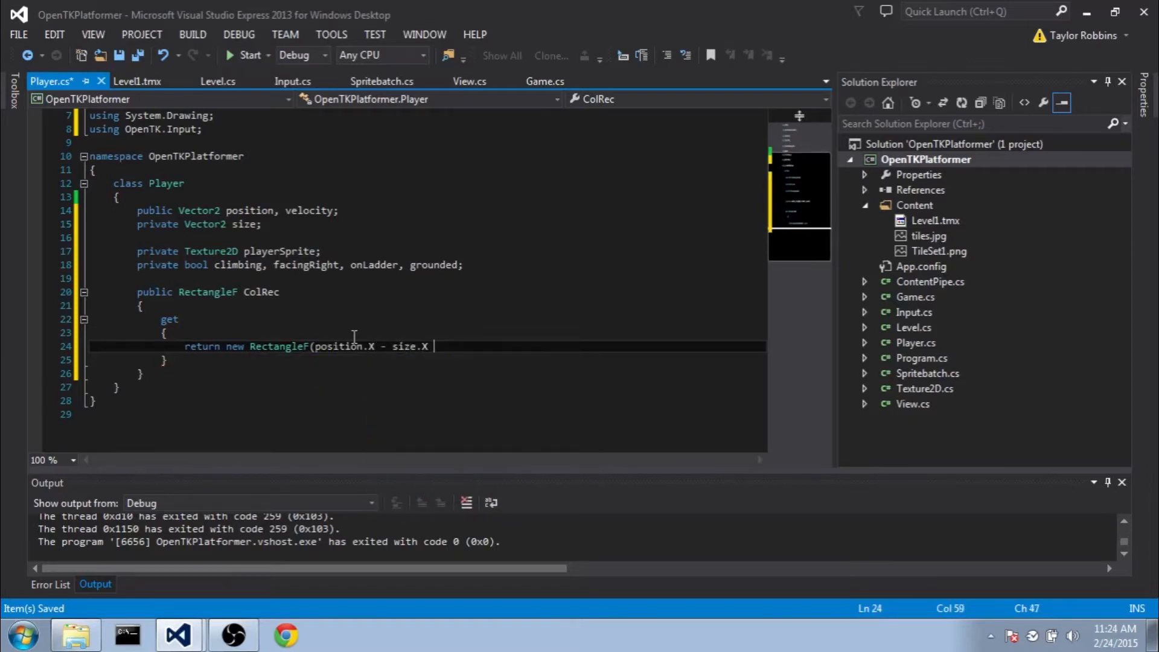
text(/ 2f,)
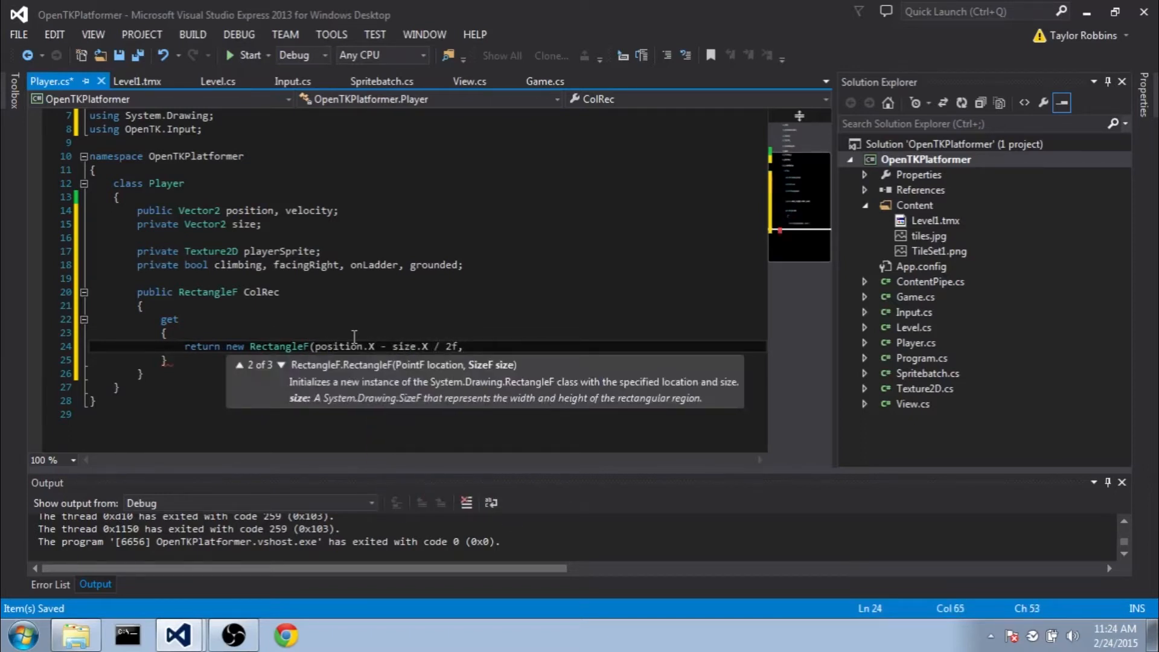
text(, position.Y)
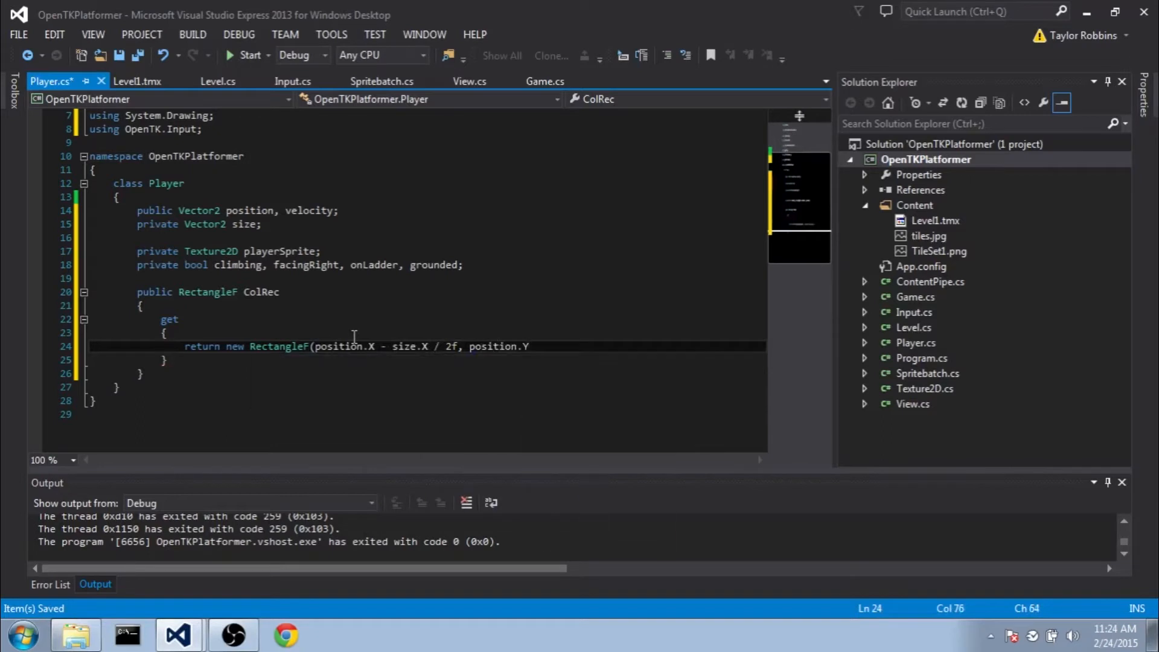
text(- size.Y / 2)
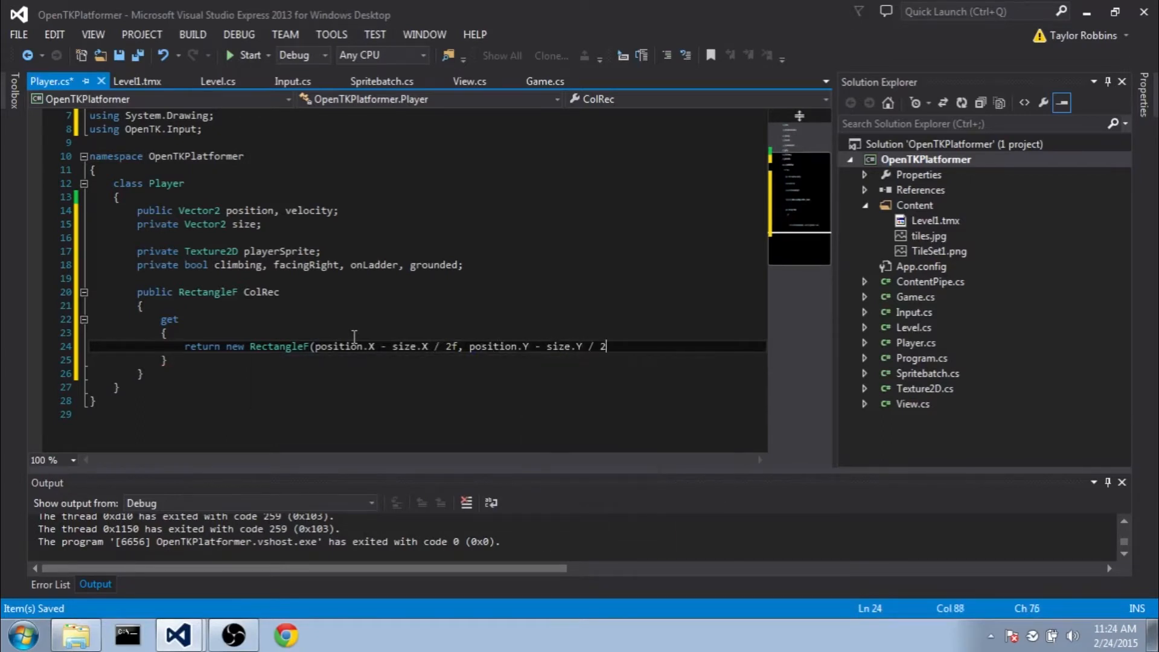
text(, size)
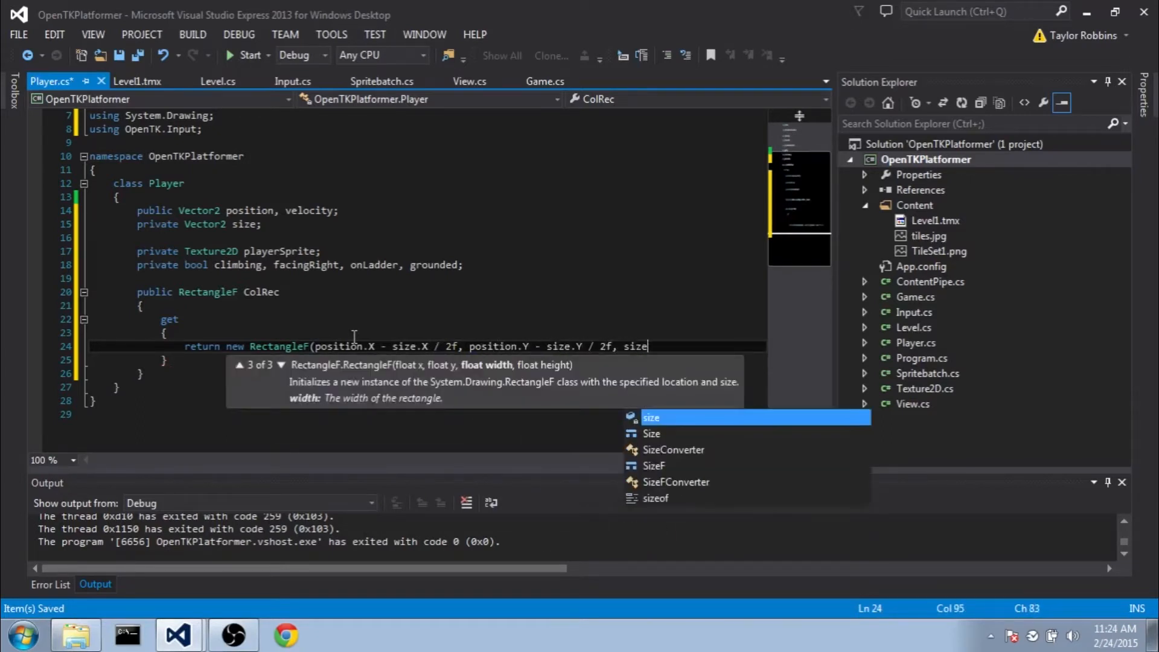
text(.X, size.)
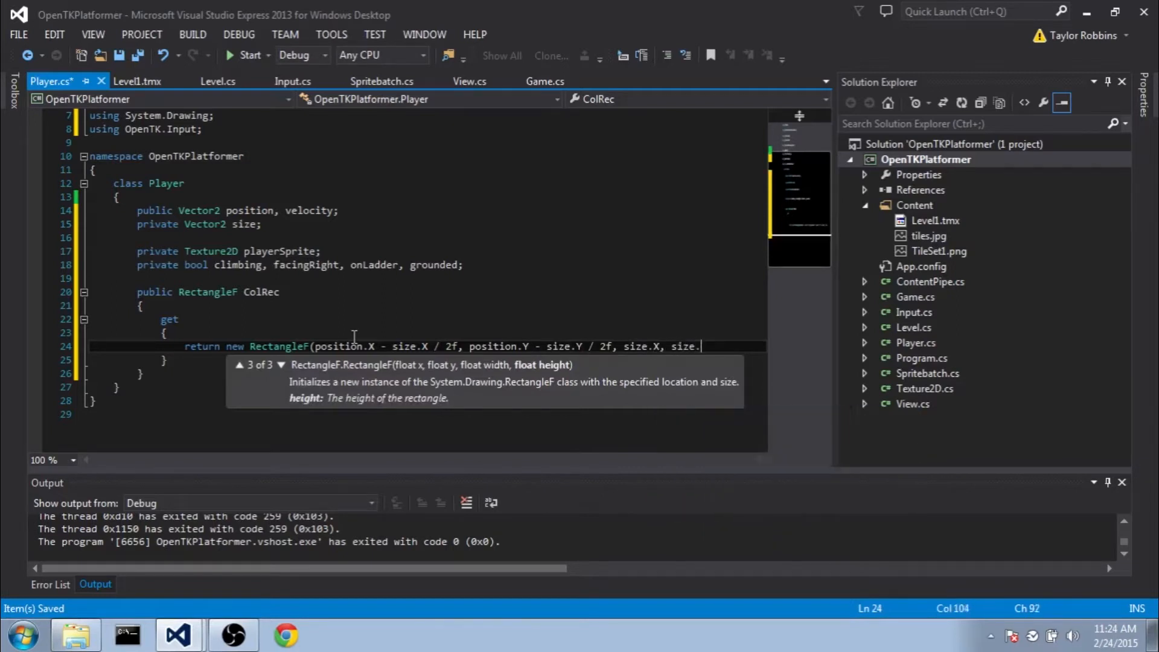
click(85, 290)
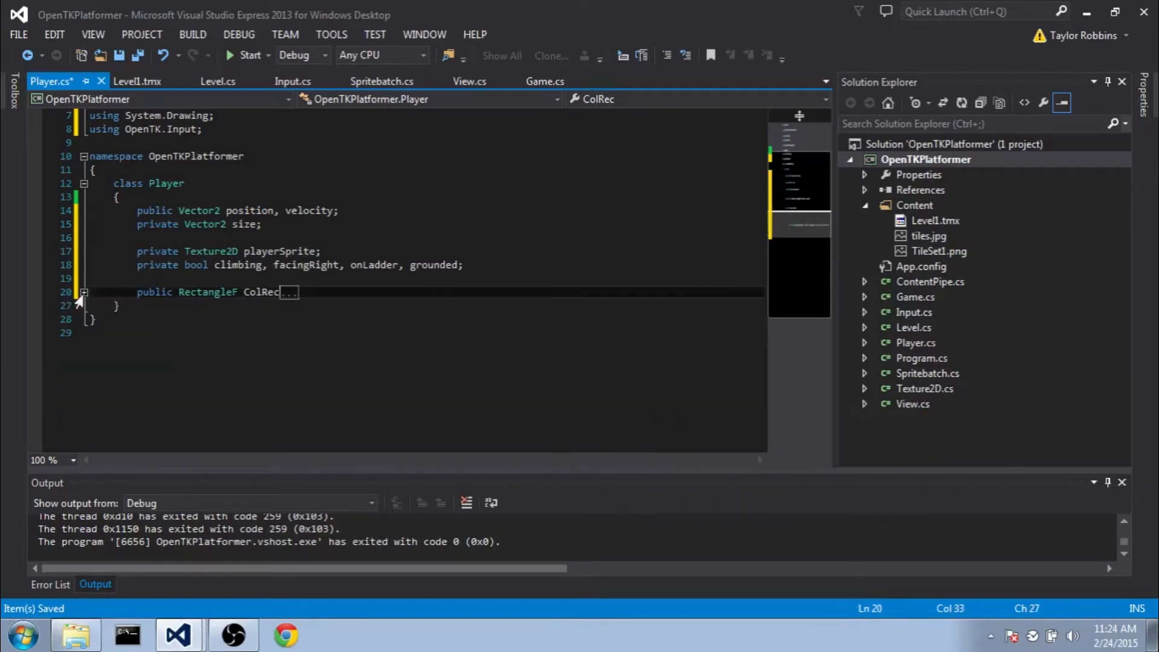
Declare a public RectangleF DrawRec property after ColRec.
click(305, 292)
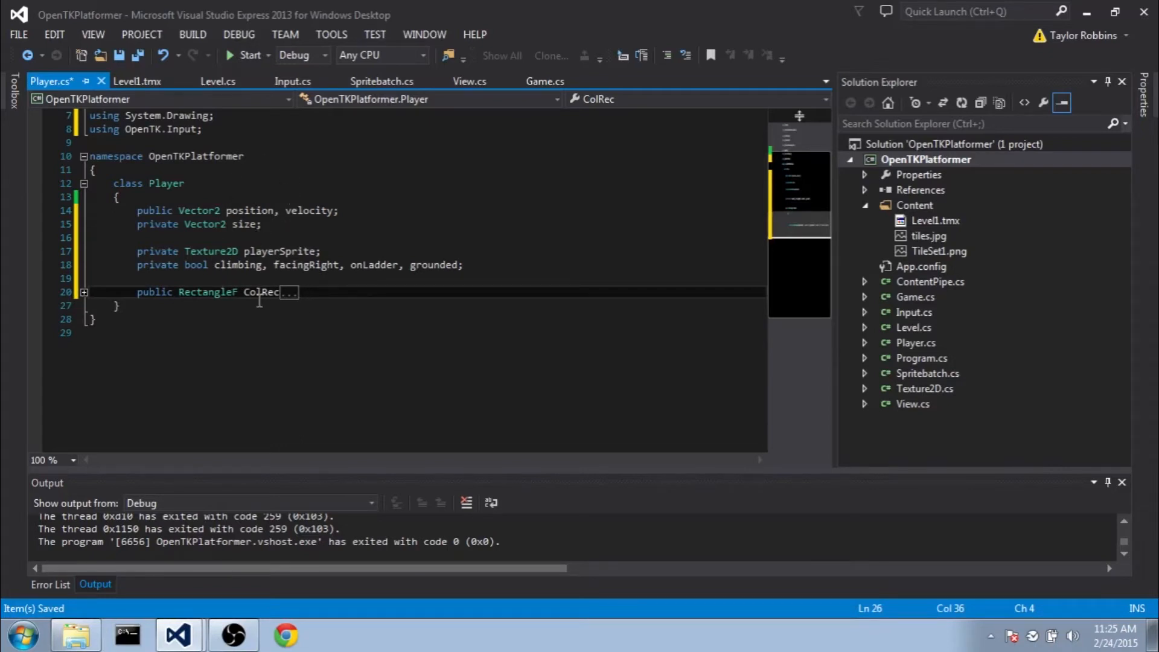
mouse_move(273, 299)
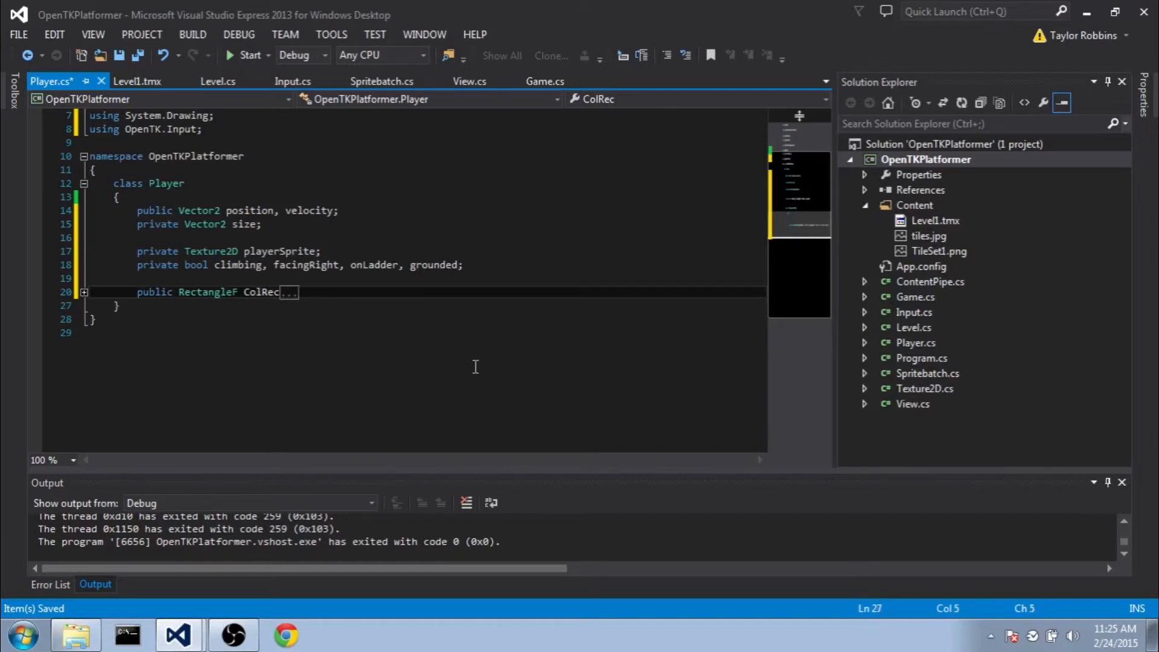
text(public)
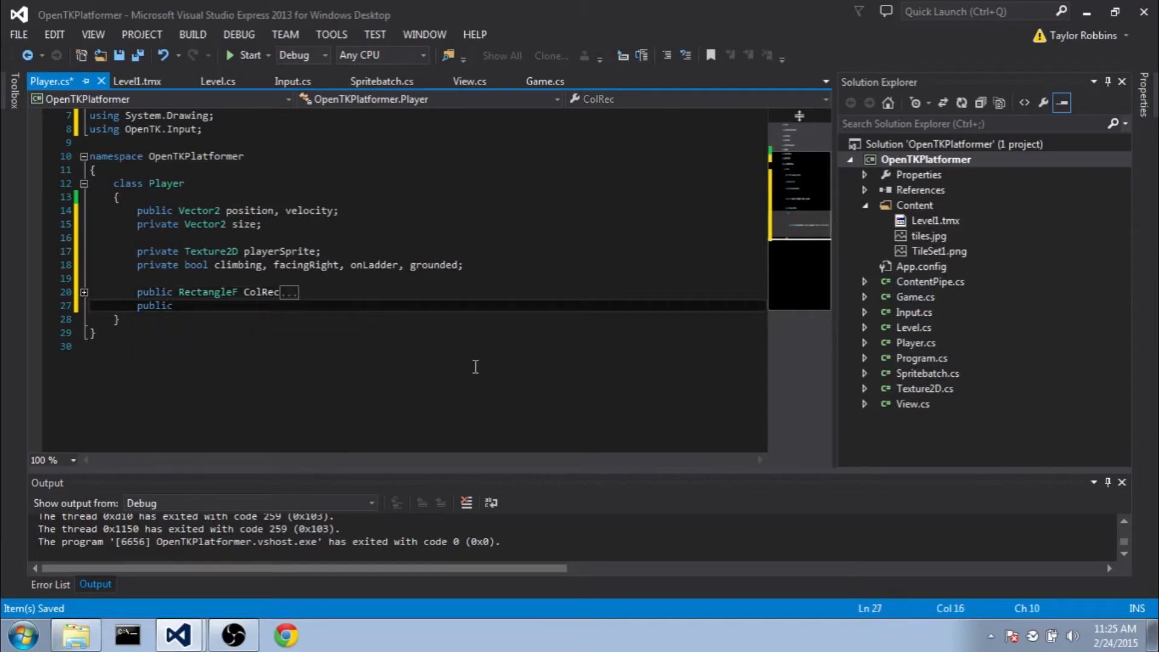
text(RectangleF)
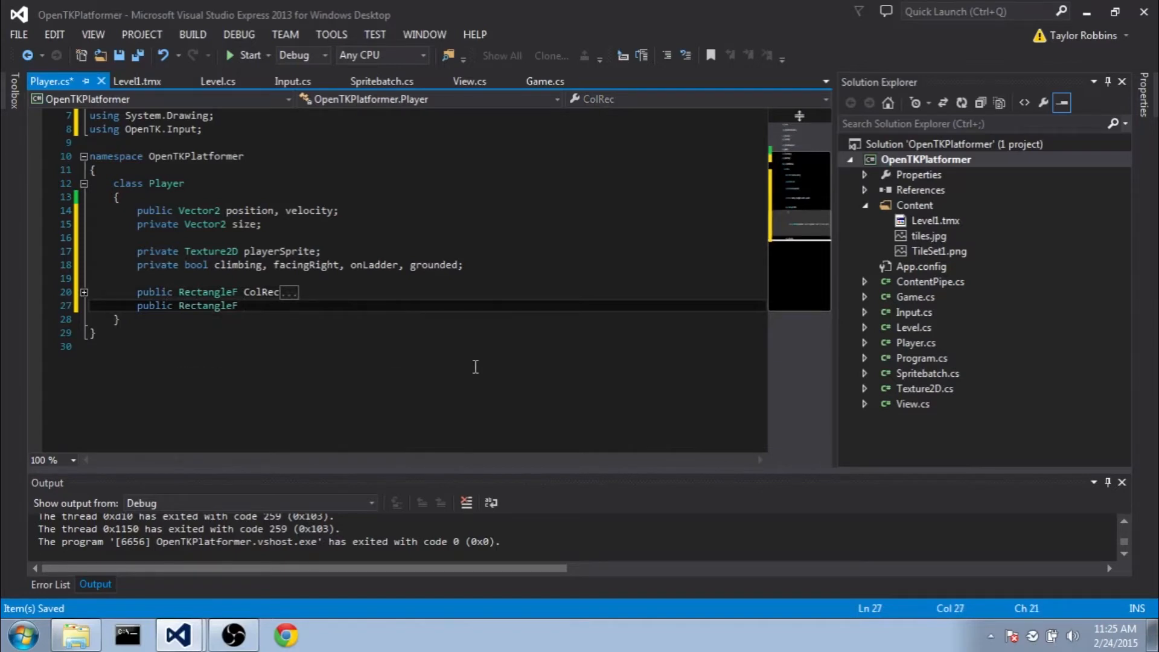
text(DrawRec)
text(get)
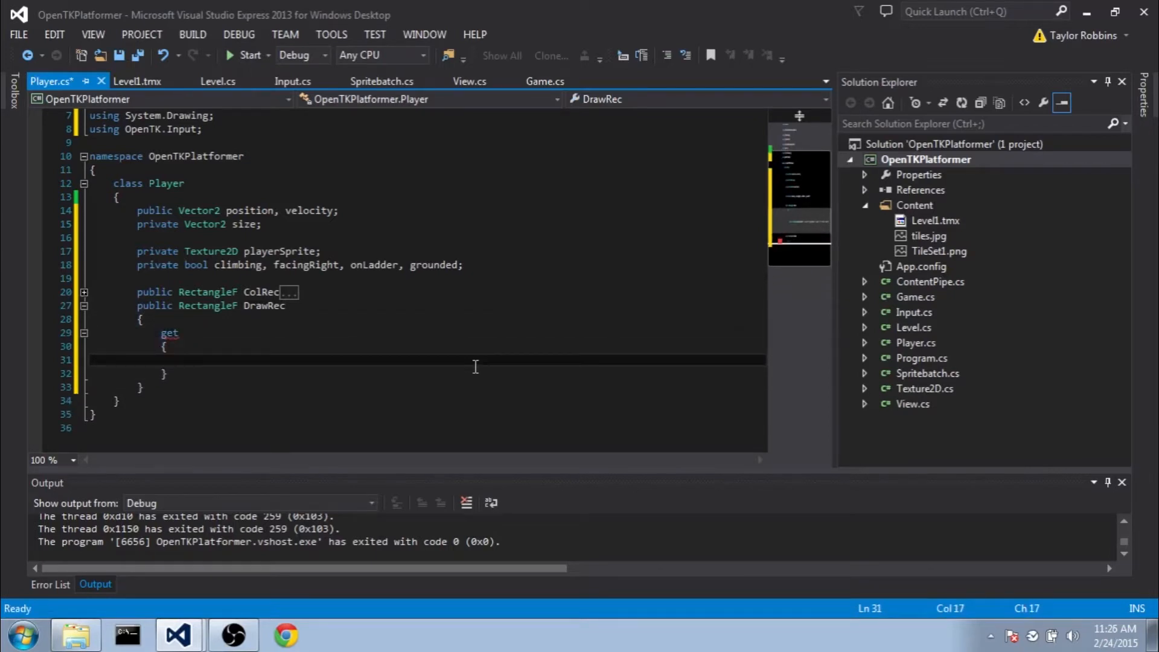
Make DrawRec return ColRec with X - 5 and Width + 10, and save Player.cs.
click(184, 358)
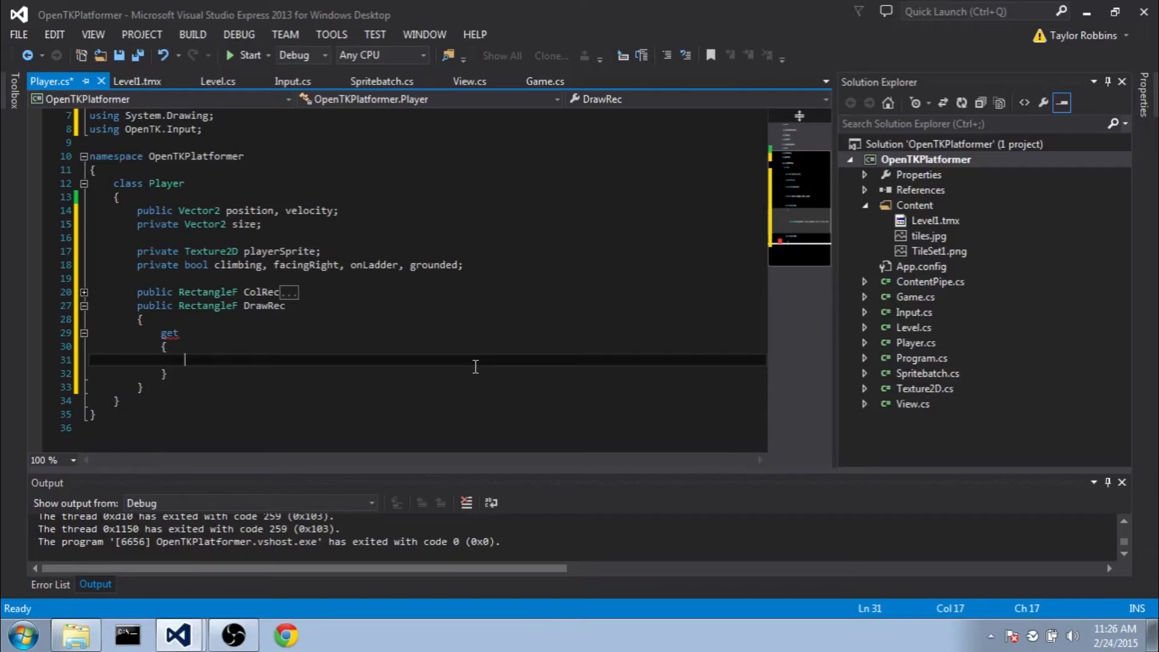
text(RectangleF)
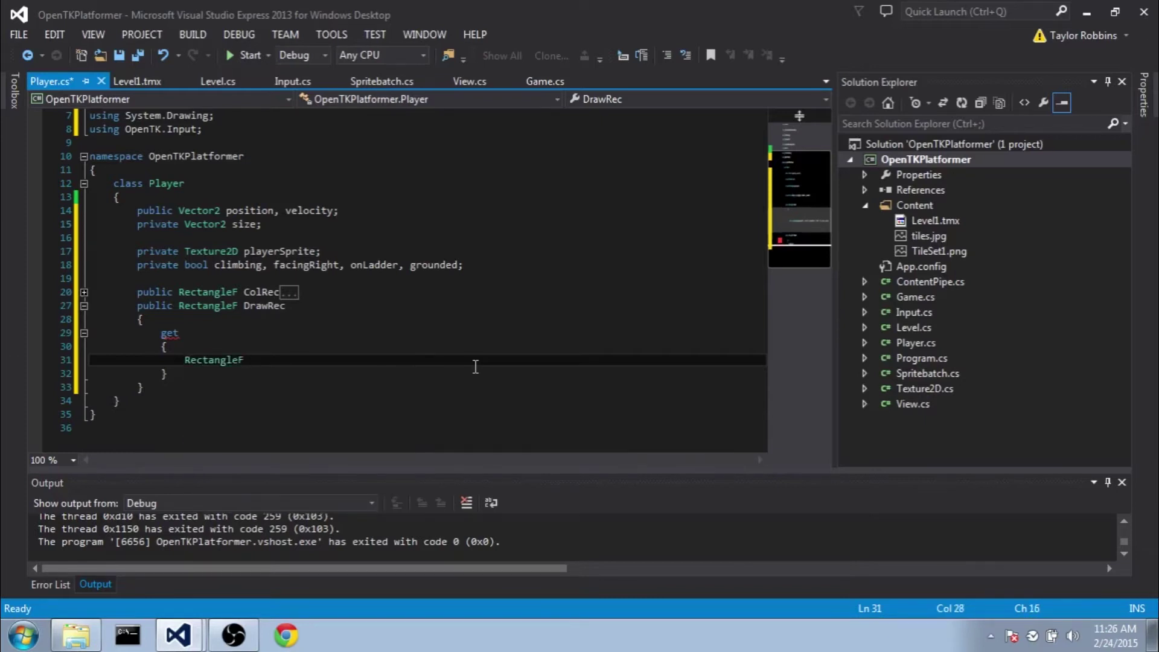
text(colRec= ColRec;)
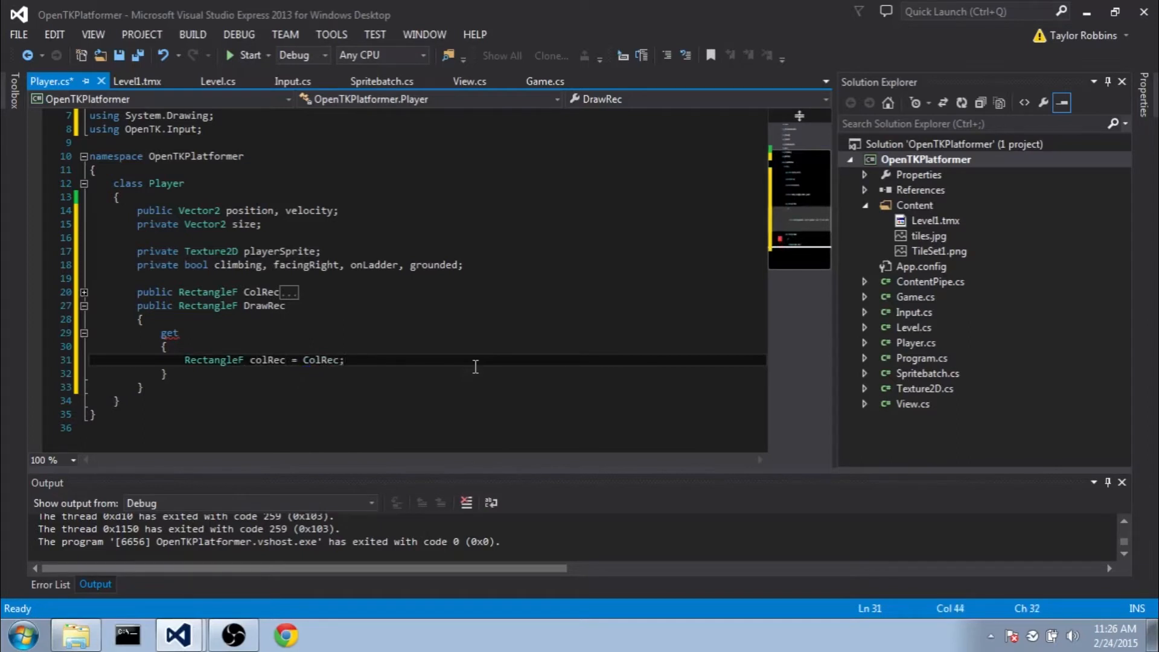
key(enter)
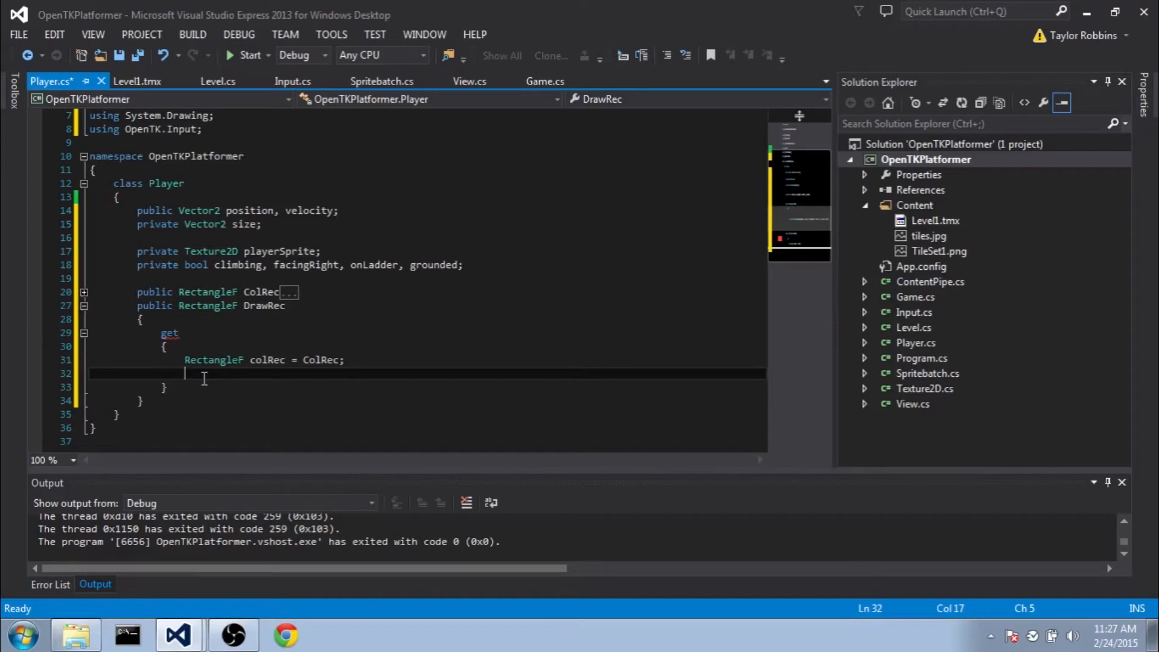
text(colRec.X = colRec)
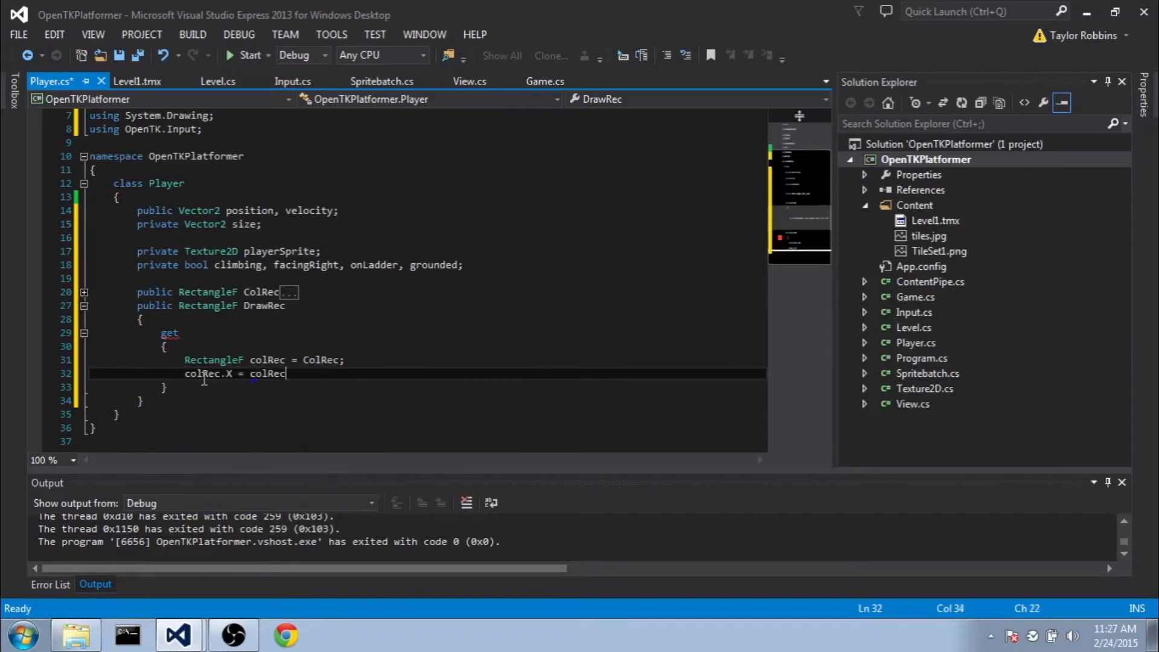
text(.X - 5;)
text(colRec.Width)
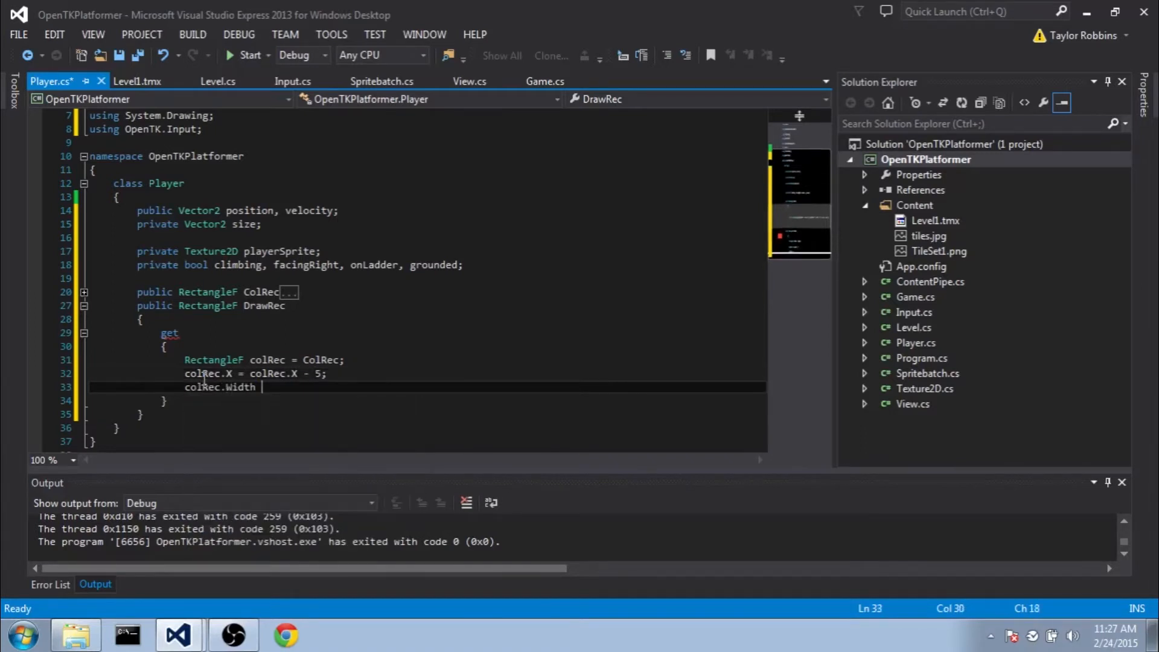
text(= colRec.w)
text(return)
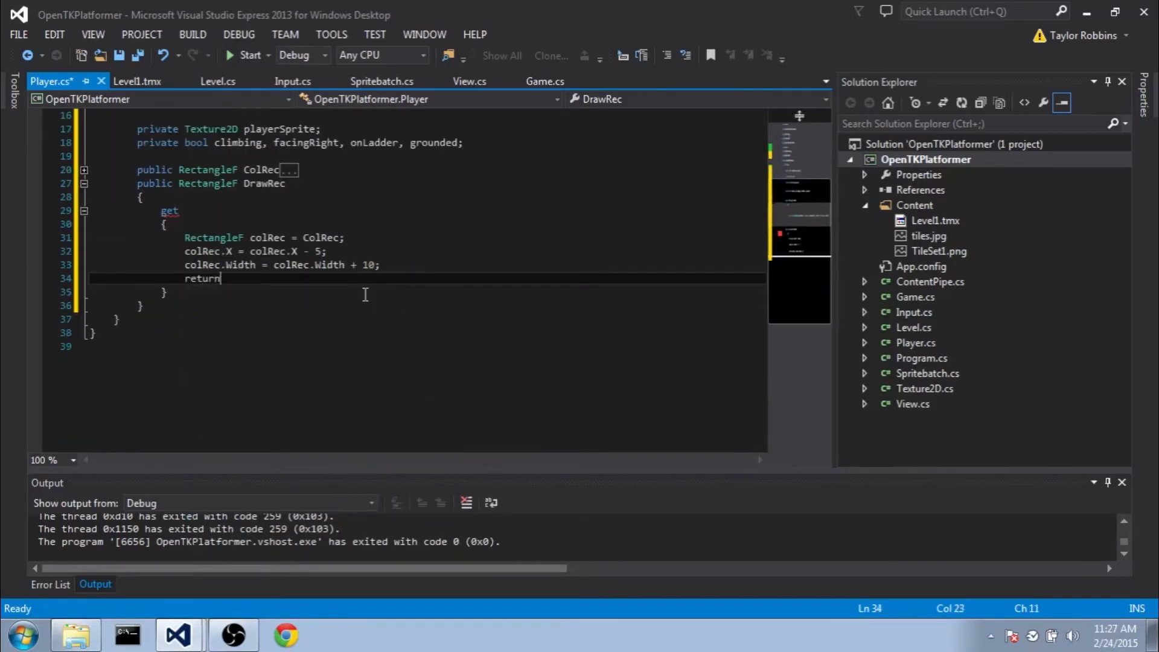
text(colRec;)
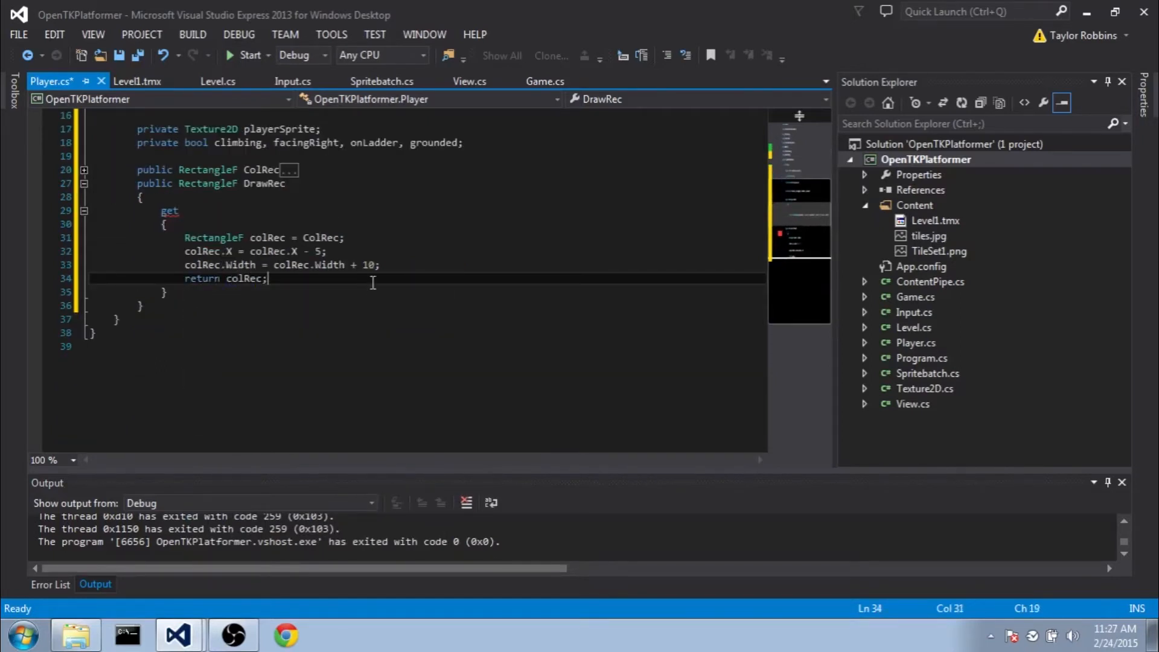
key(ctrl+s)
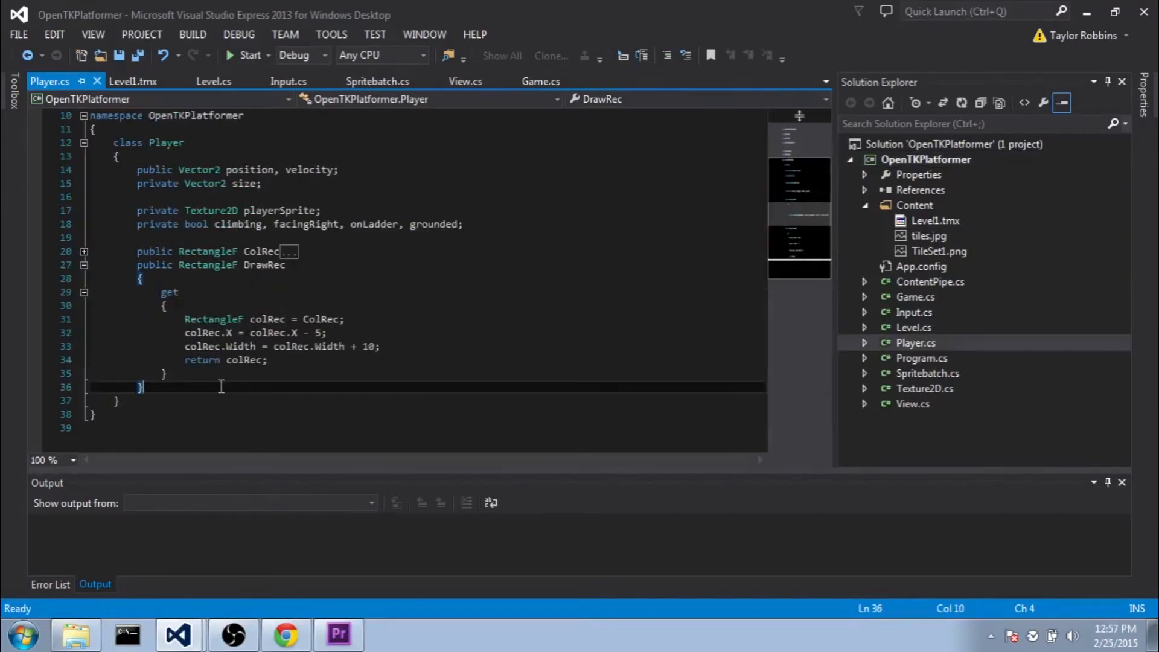
Write a Player(Vector2 startPos) constructor setting position, zero velocity, the flags and size = new Vector2(20, 40).
text(public Player)
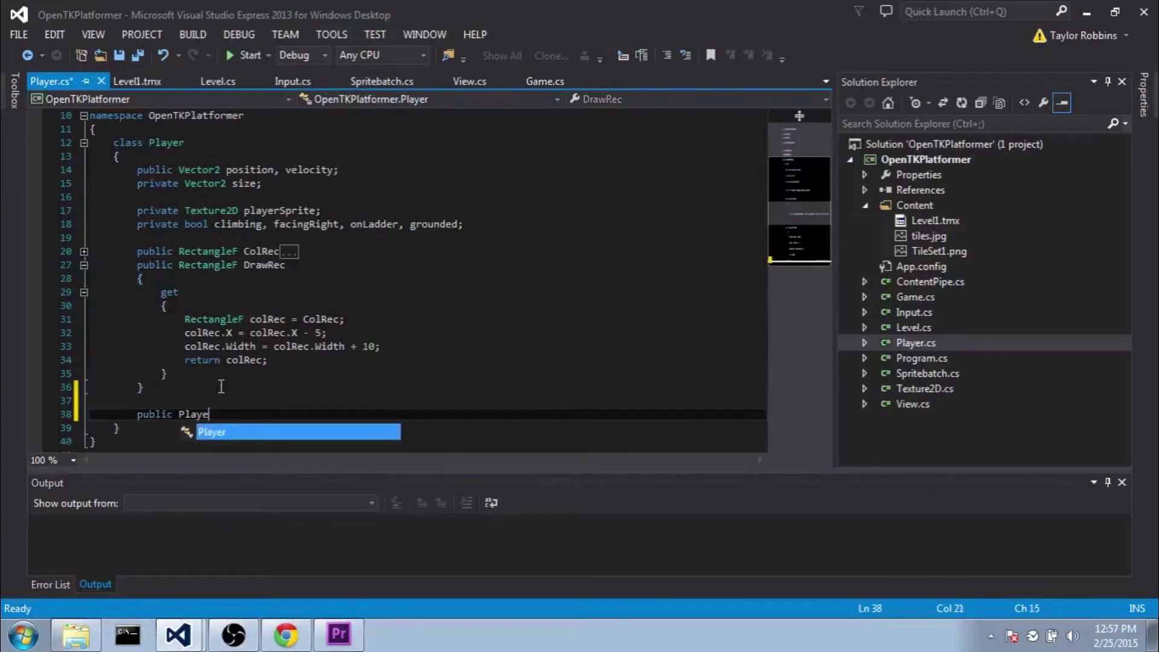
text((Vector2 startPos)
text(this.position = startPos)
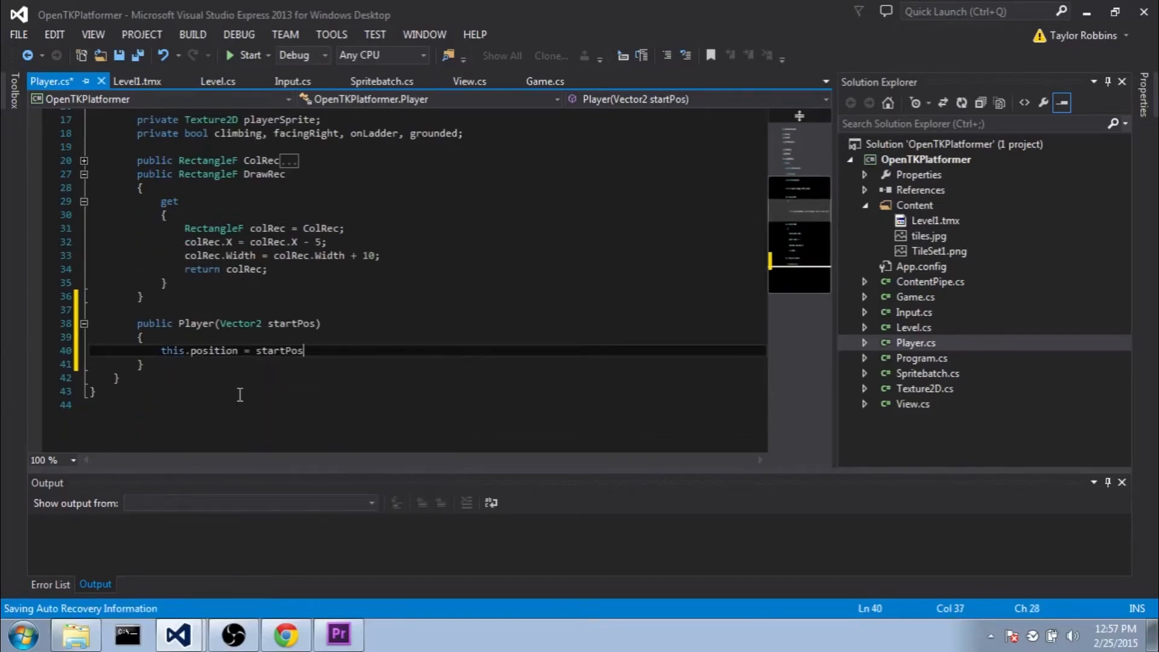
text(this.velocity = ve)
text(grounded = false;)
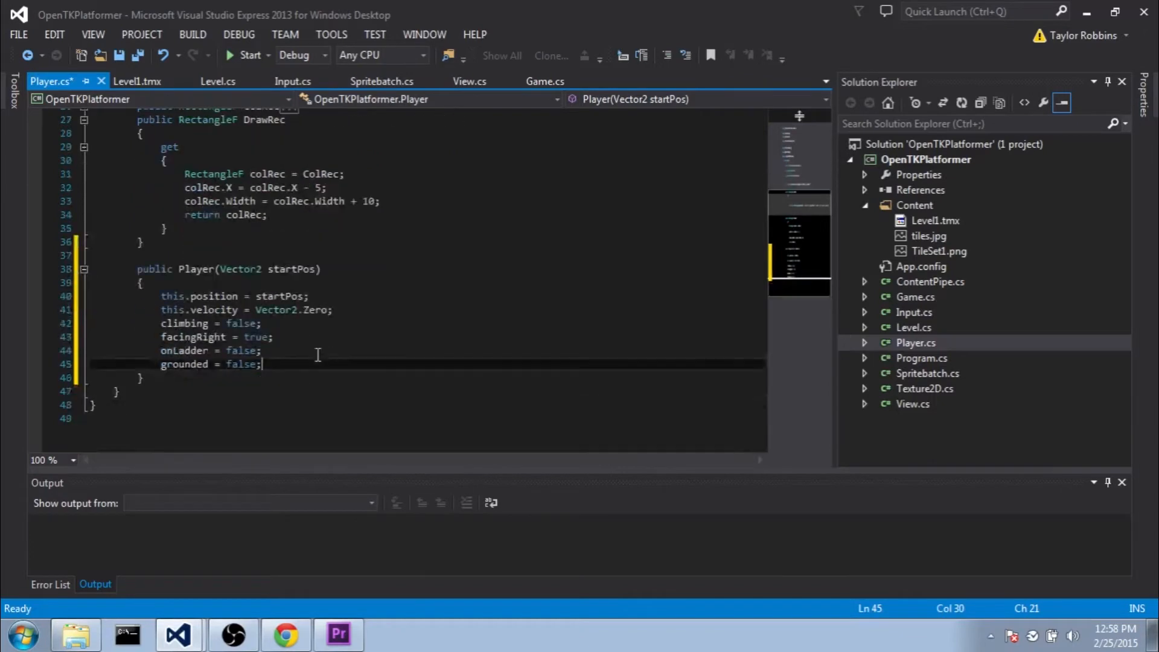
text(this.)
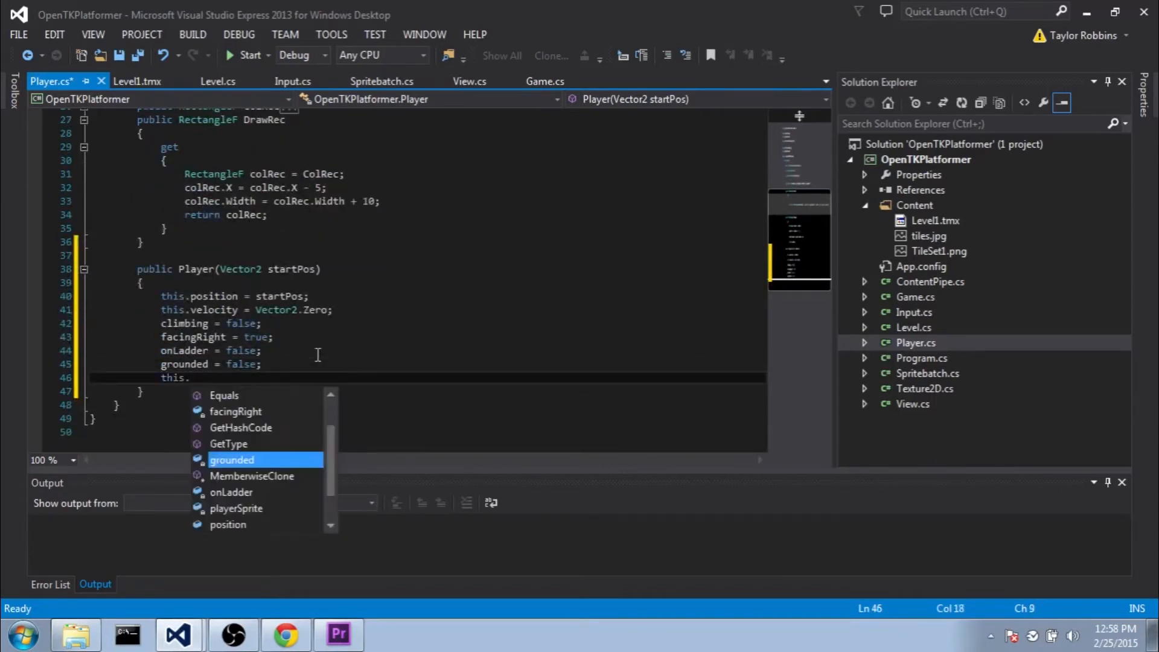
text(size = new Vector2()
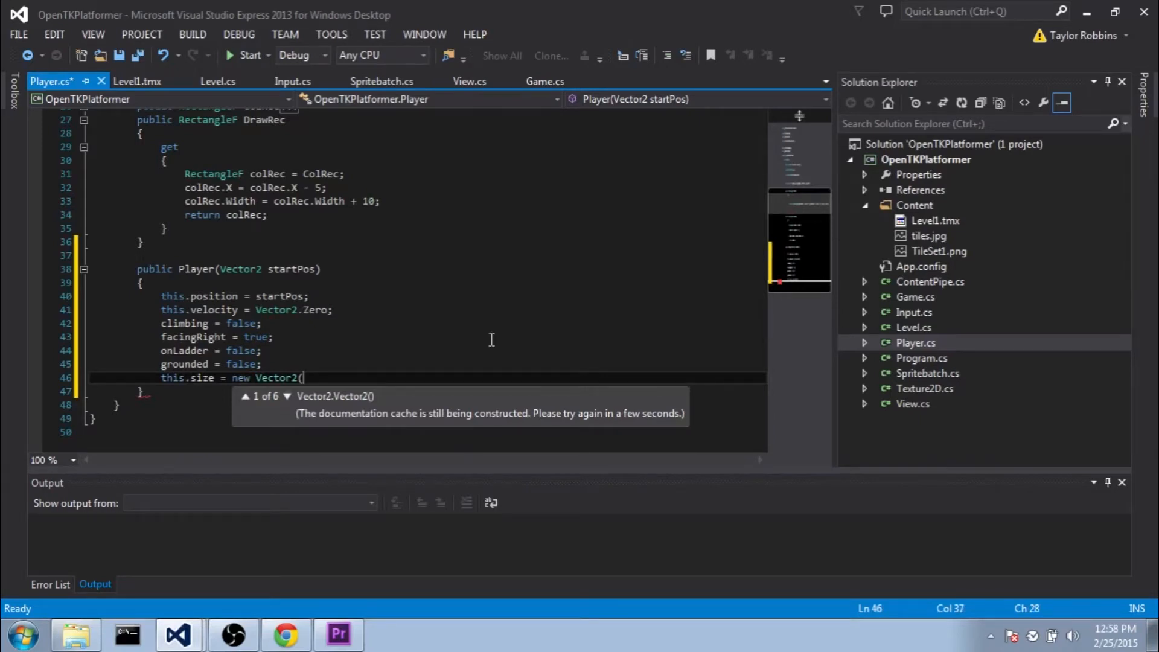
text(20,)
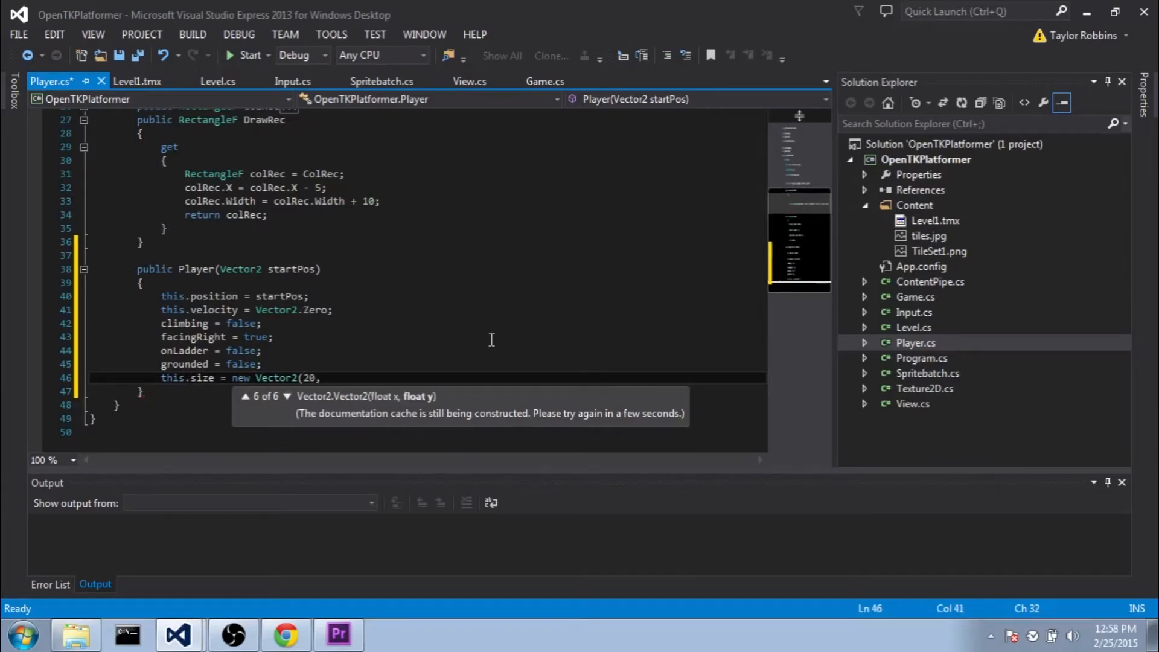
text(40);)
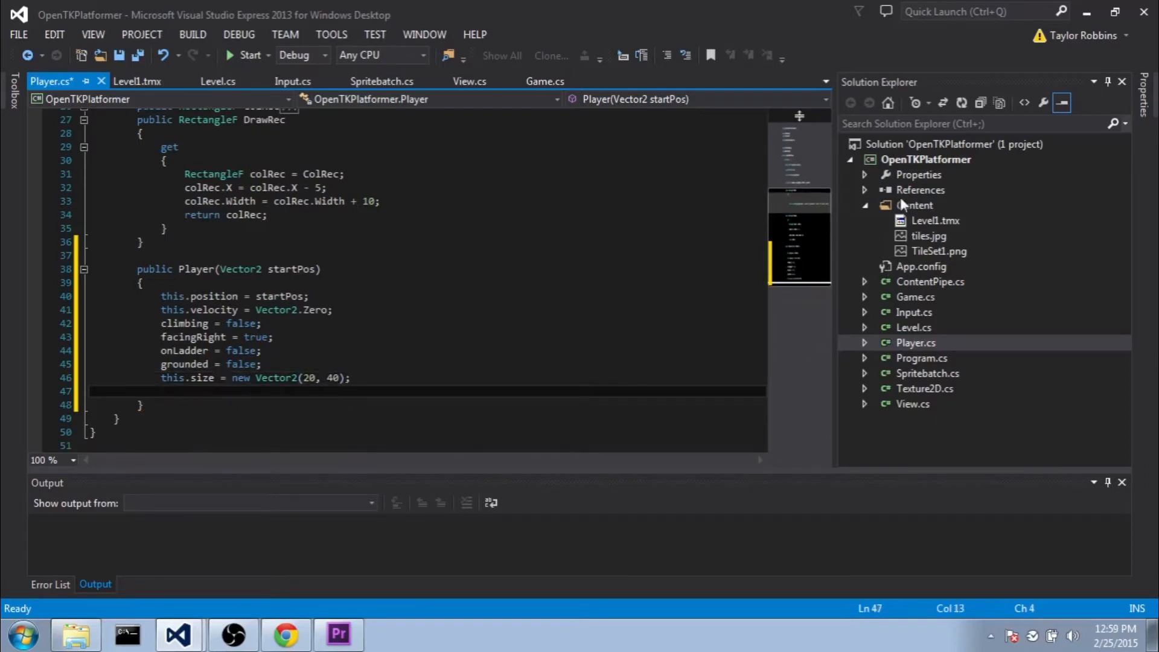
mouse_move(853, 275)
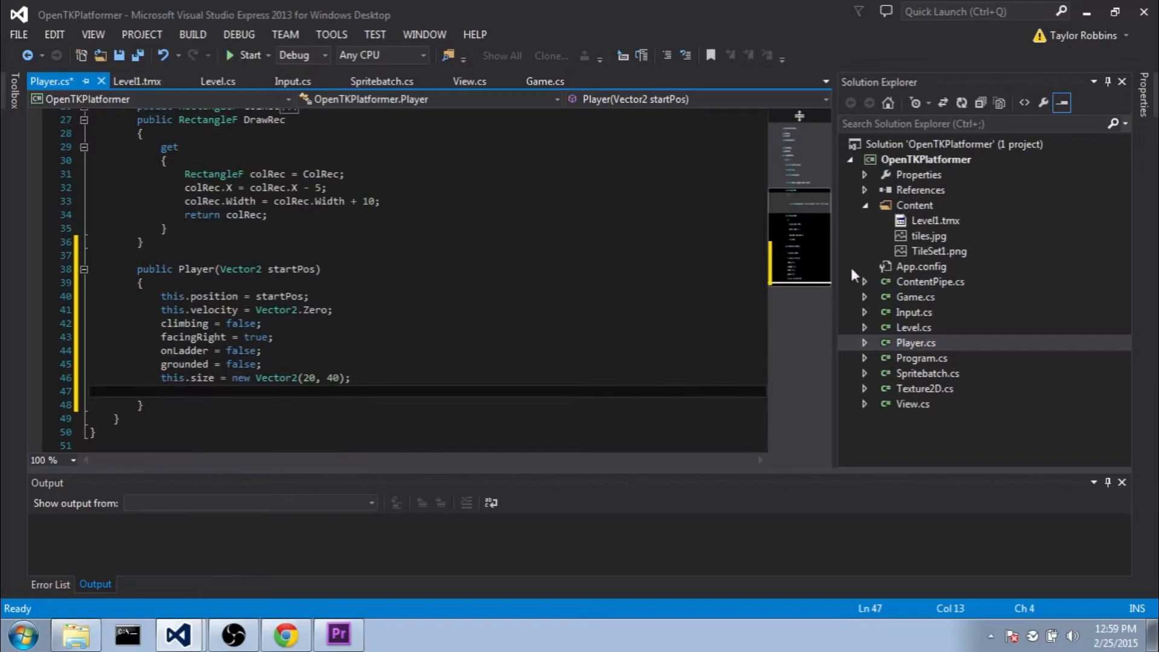
Show playerSheet.png under the Content folder and open its file properties.
click(914, 205)
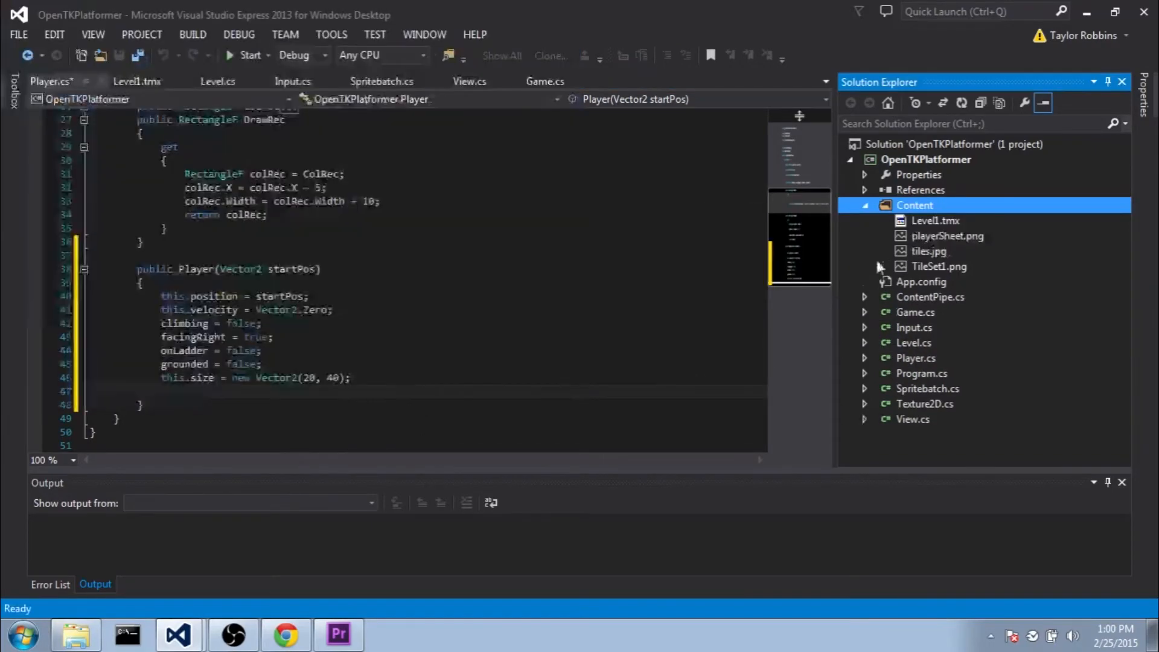
right_click(948, 235)
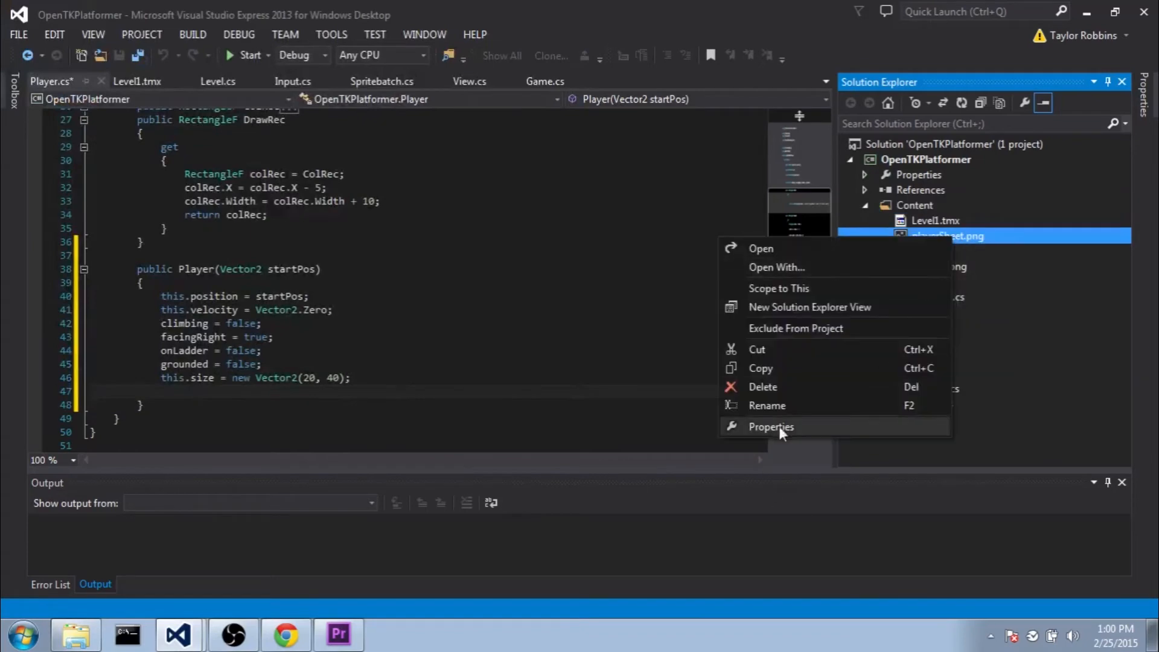
click(770, 427)
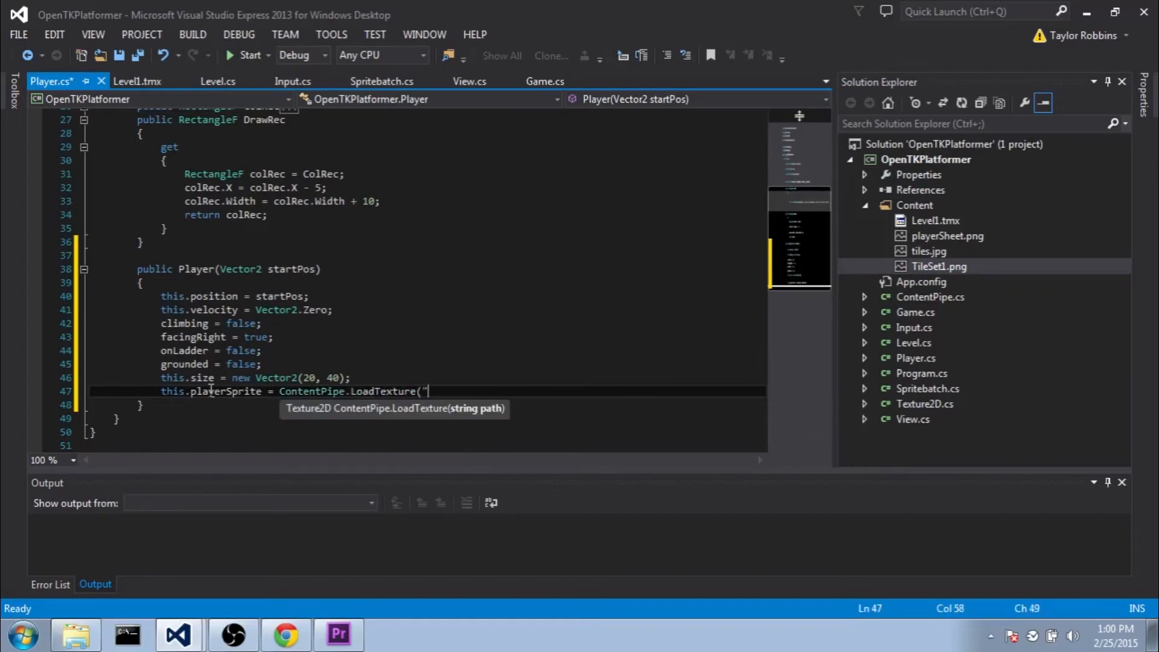
Finish the constructor with this.playerSprite = ContentPipe.LoadTexture("playerSheet.png").
text(playerSheet)
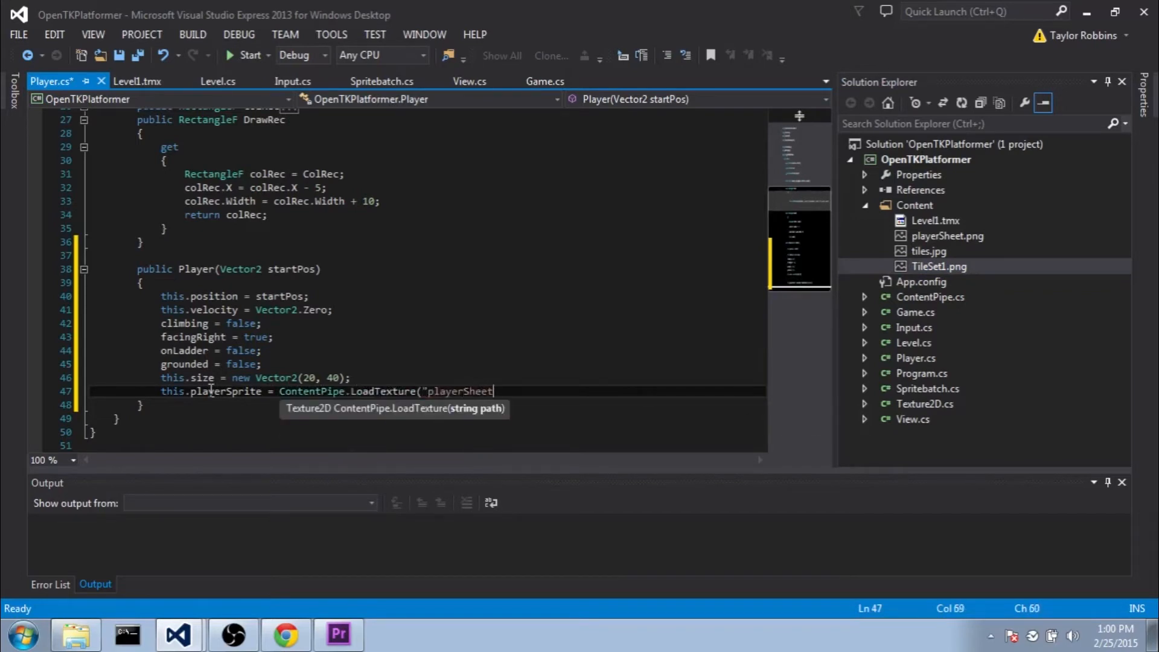
text(.p)
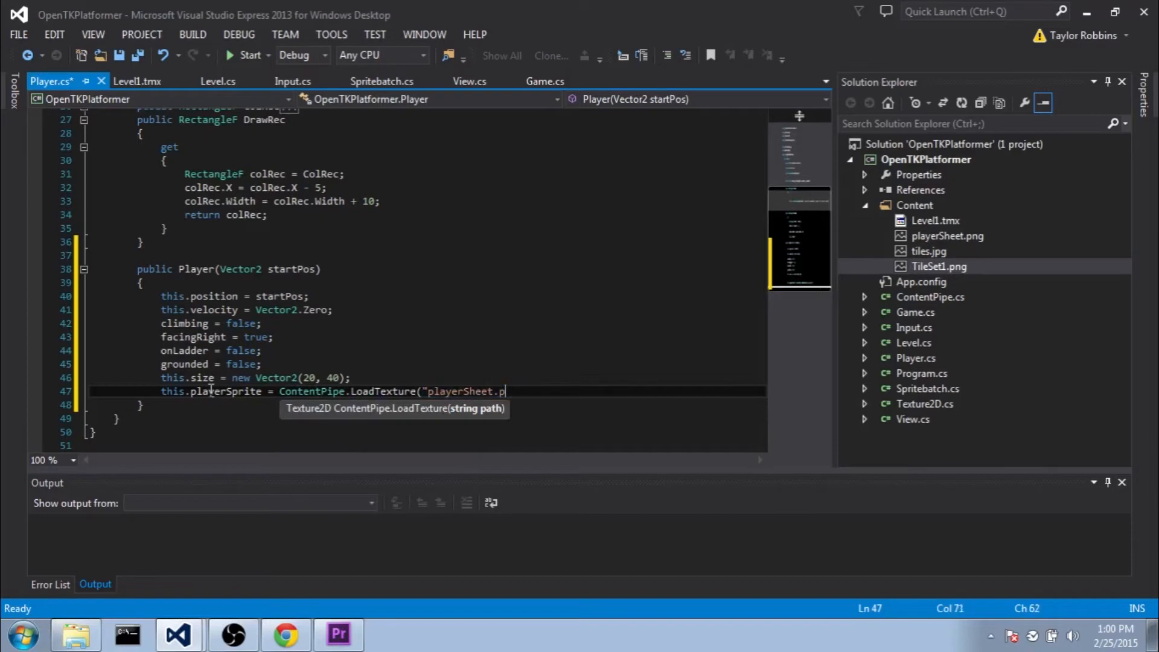
text(ng");)
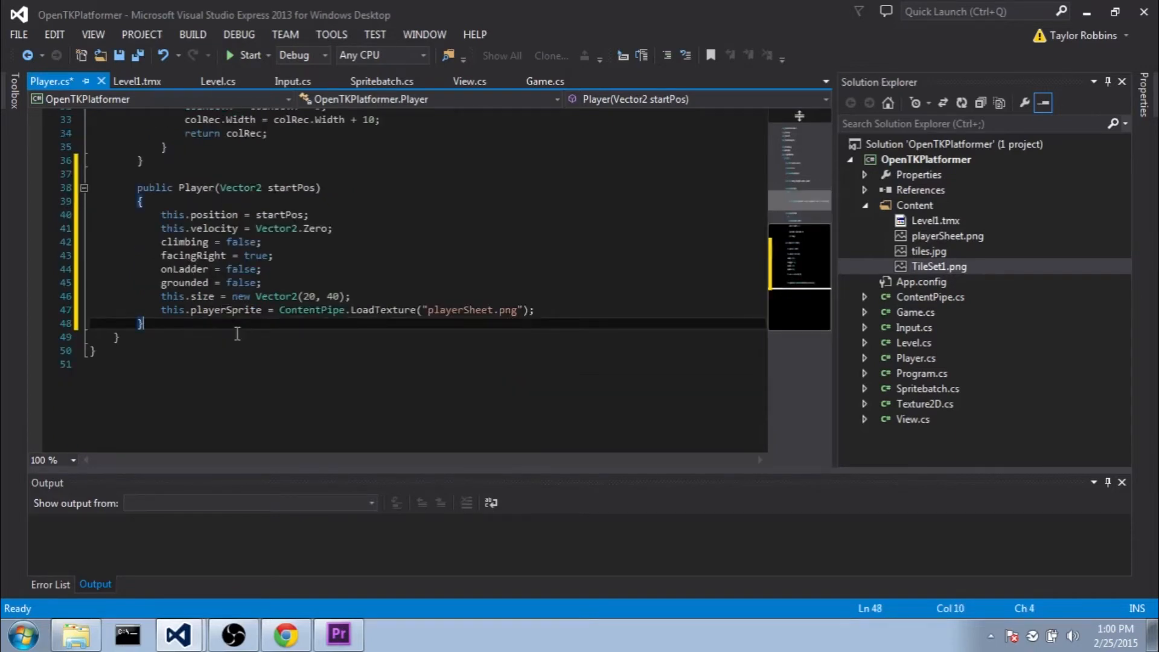
Add a public void Update() that calls HandleInput() and an empty HandleInput method.
key(enter)
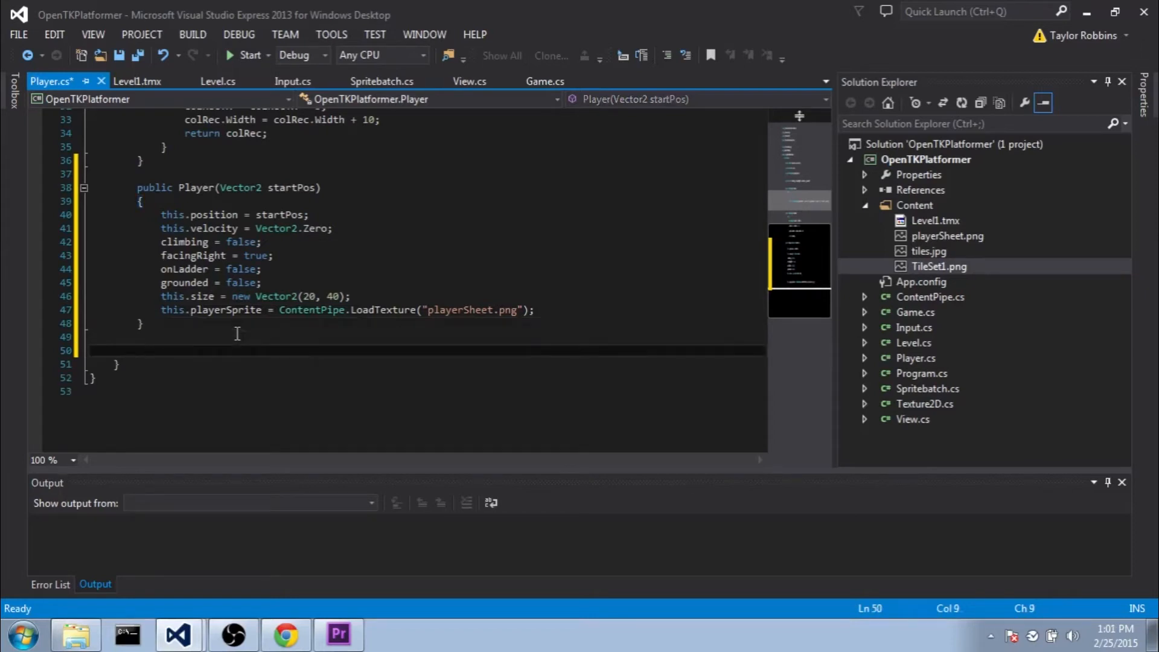
text(public void Update()
text(public void Handl)
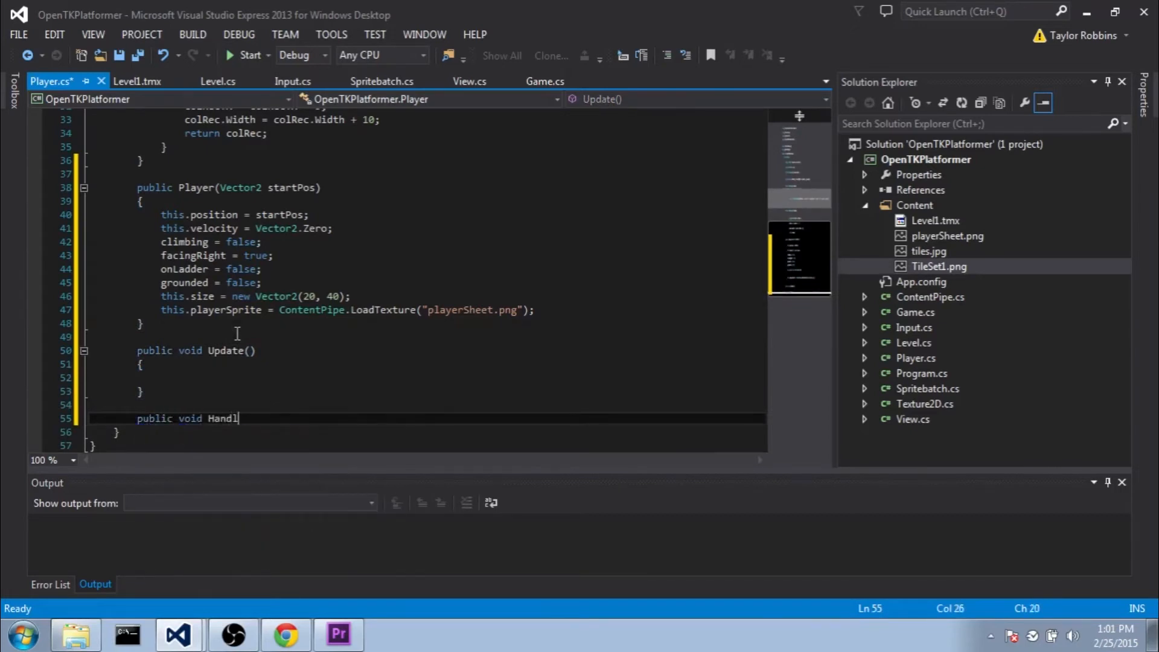
text(eInput()
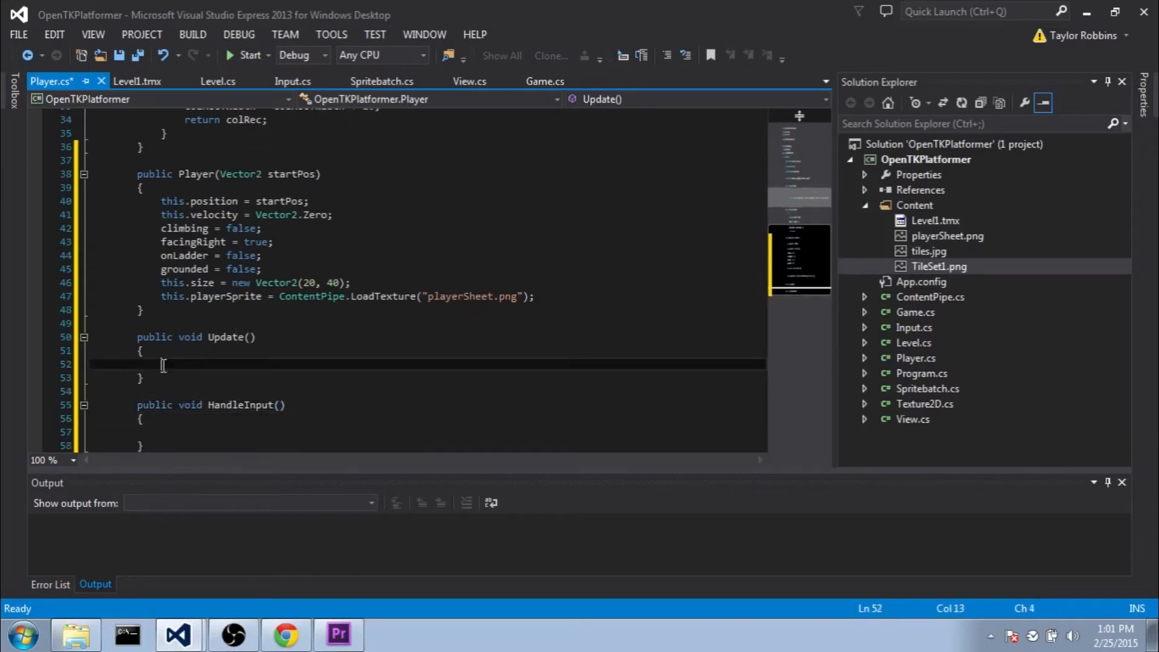
text(HandleInput();)
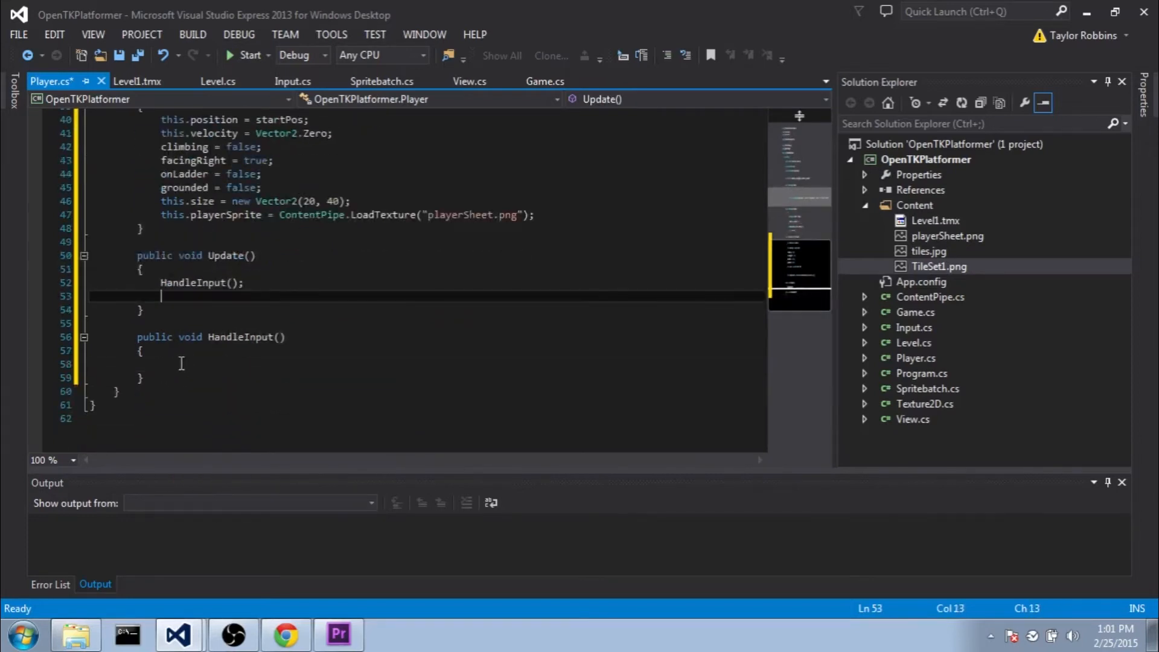
click(181, 363)
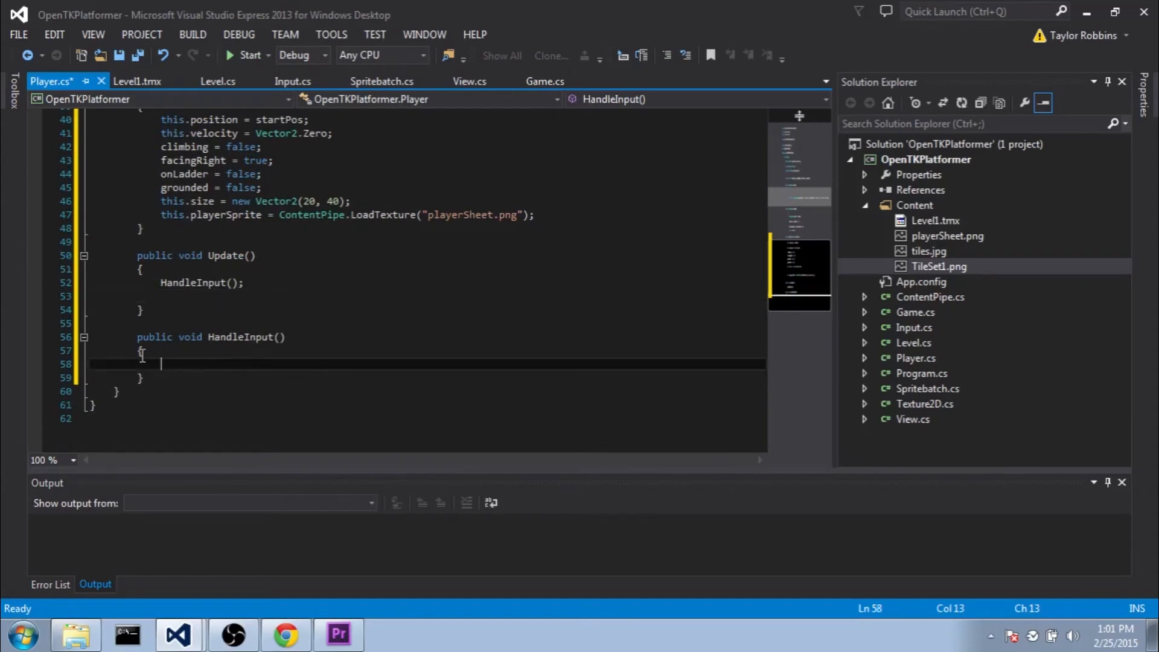
mouse_move(132, 470)
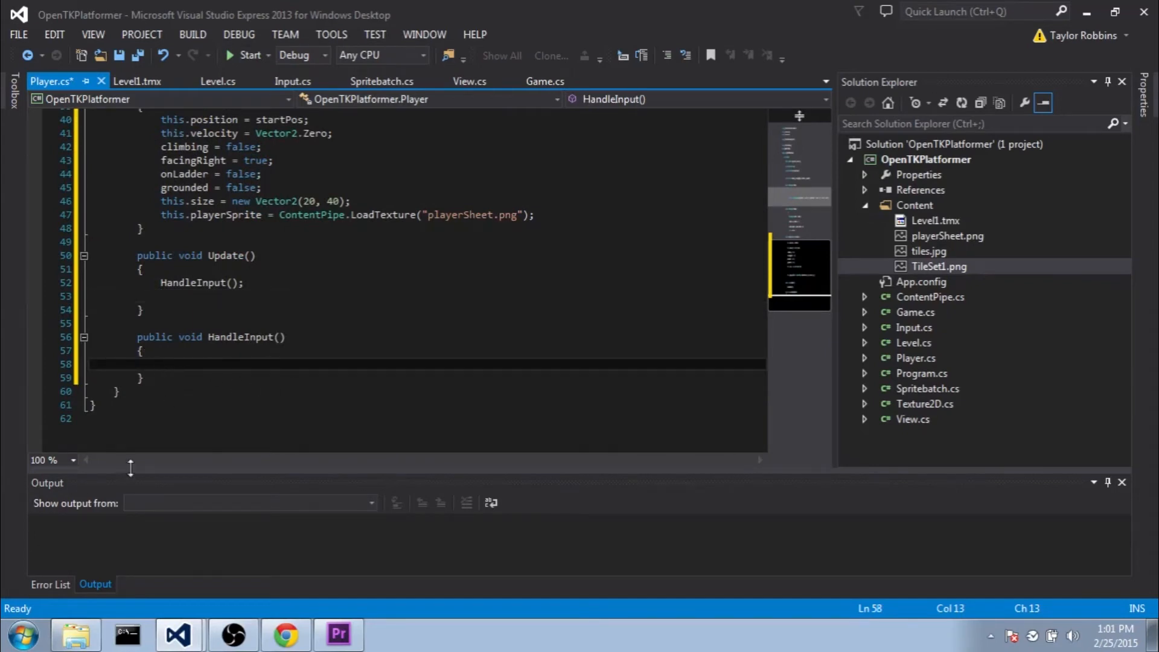
mouse_move(465, 355)
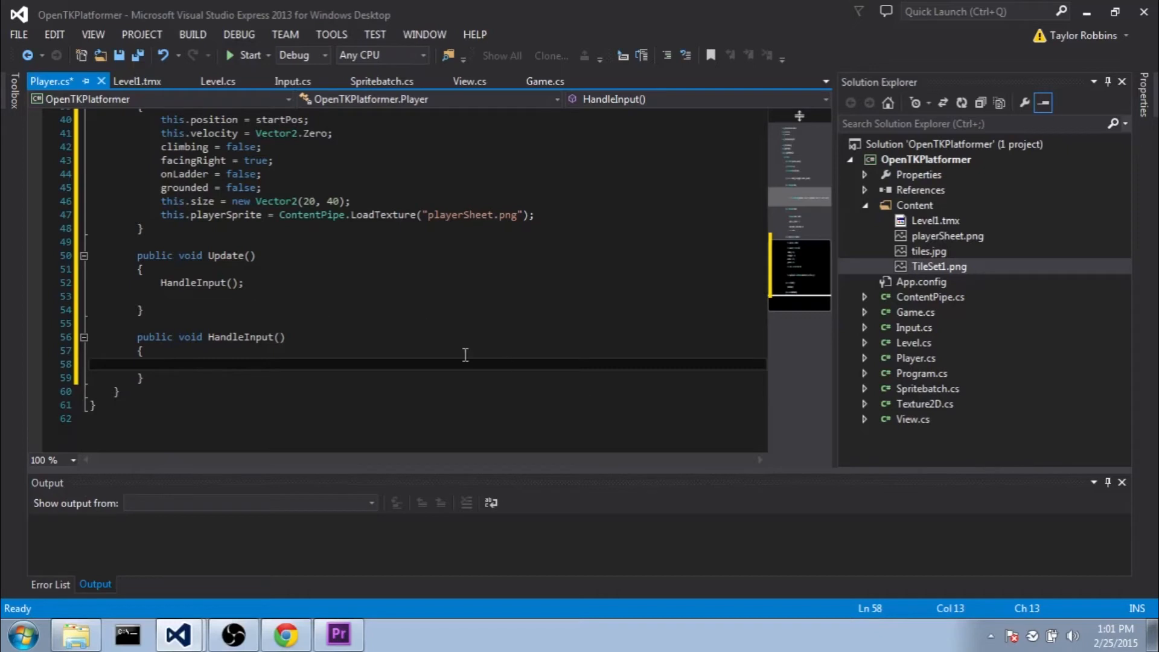
mouse_move(220, 296)
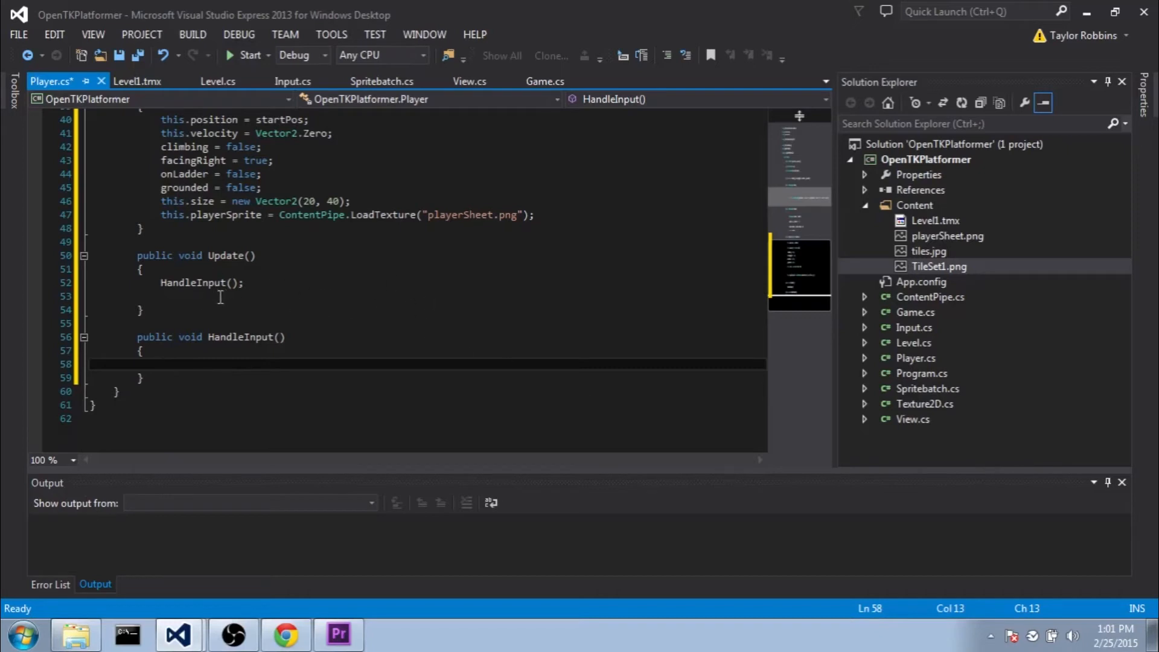
Add empty public void Draw() and ResolveCollision() methods.
text(public voi)
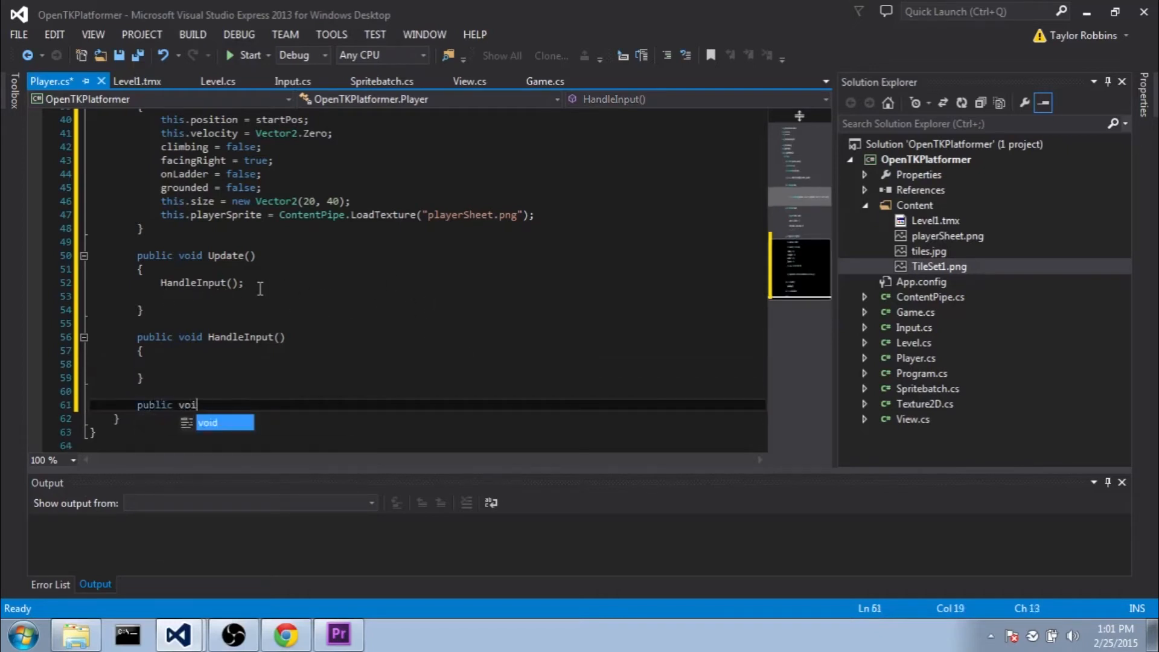
text(Draw())
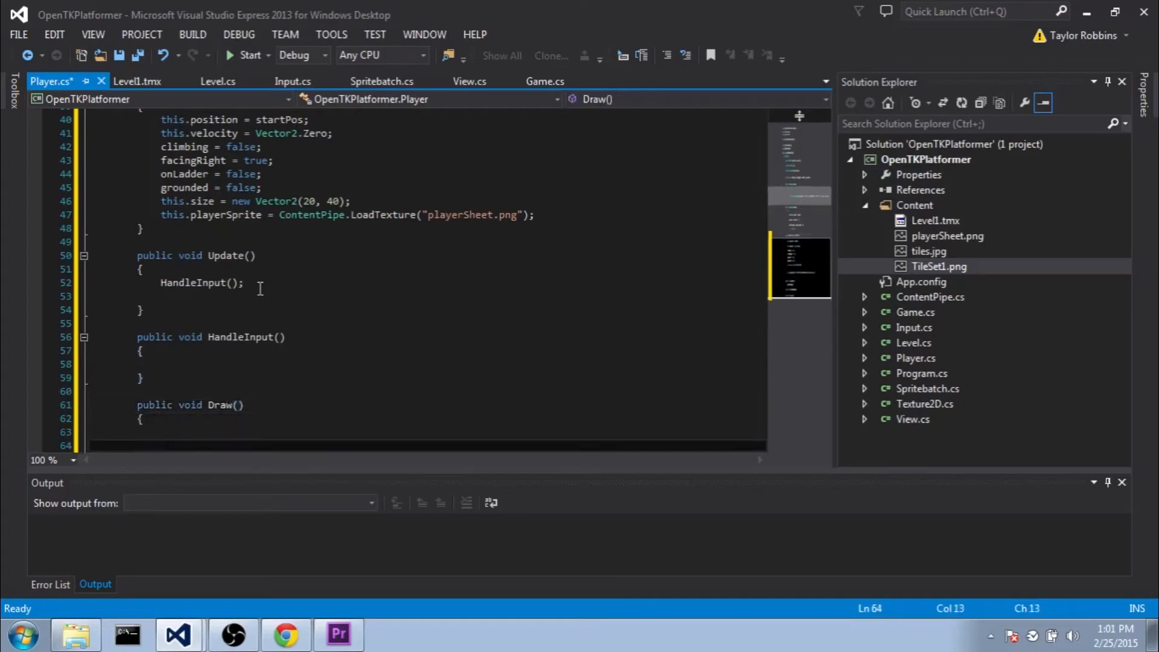
scroll(down, 3)
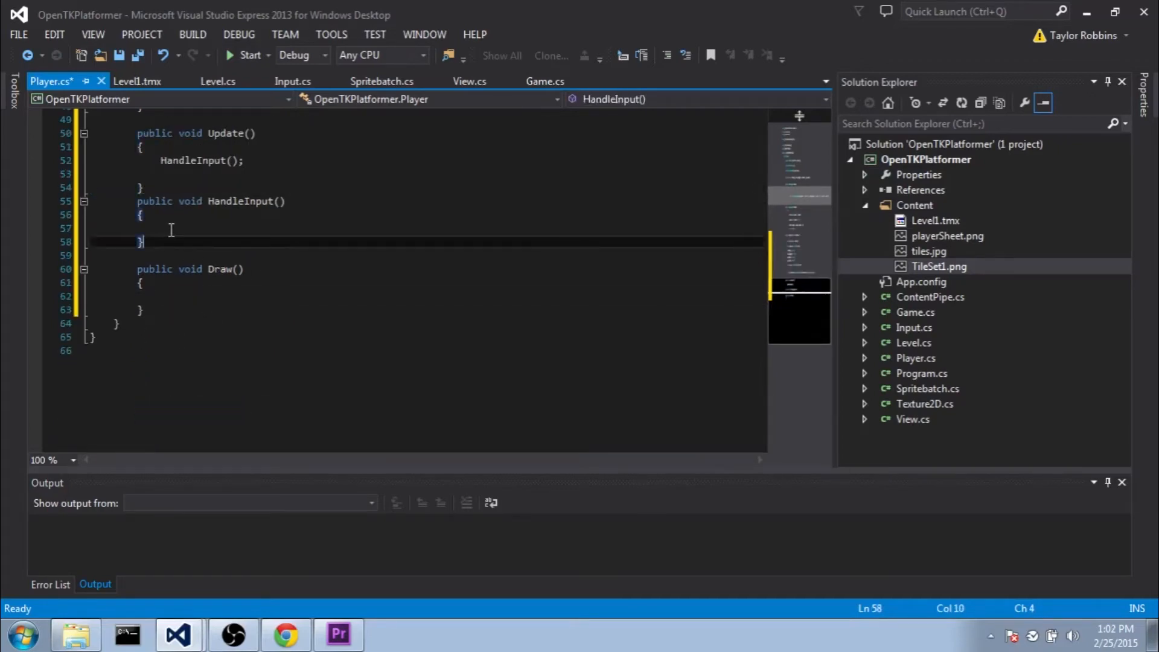
text(public void re)
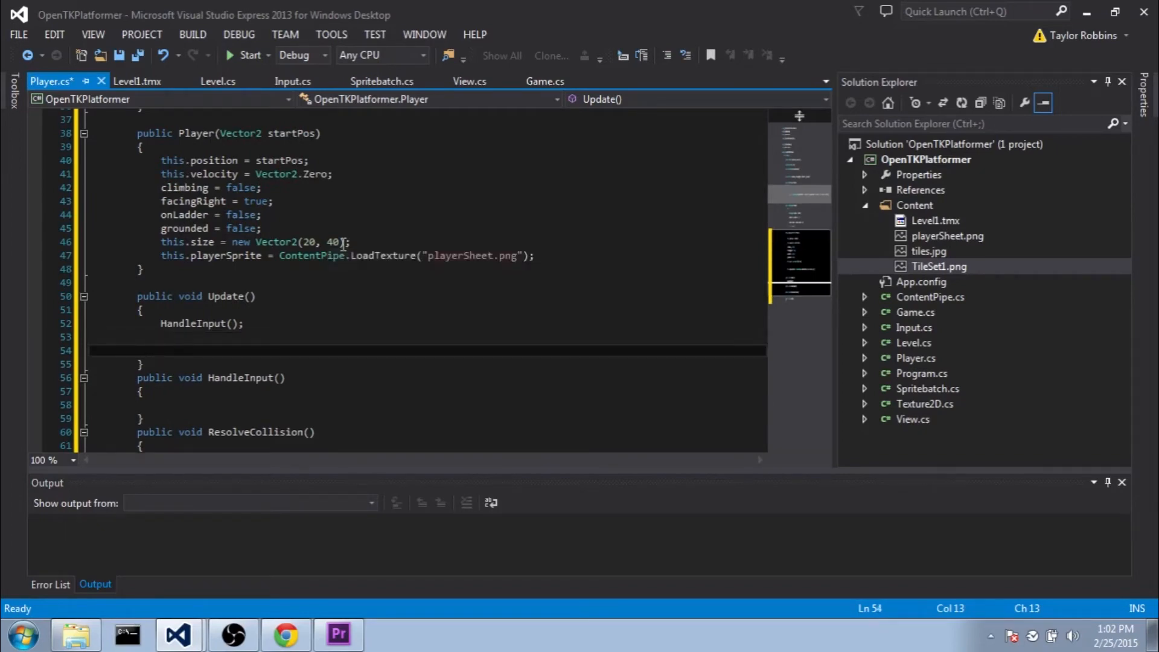
In Update, add velocity += new Vector2(0, 0.5f) gravity, position += velocity and a ResolveCollision() call.
text(this.velocity +=)
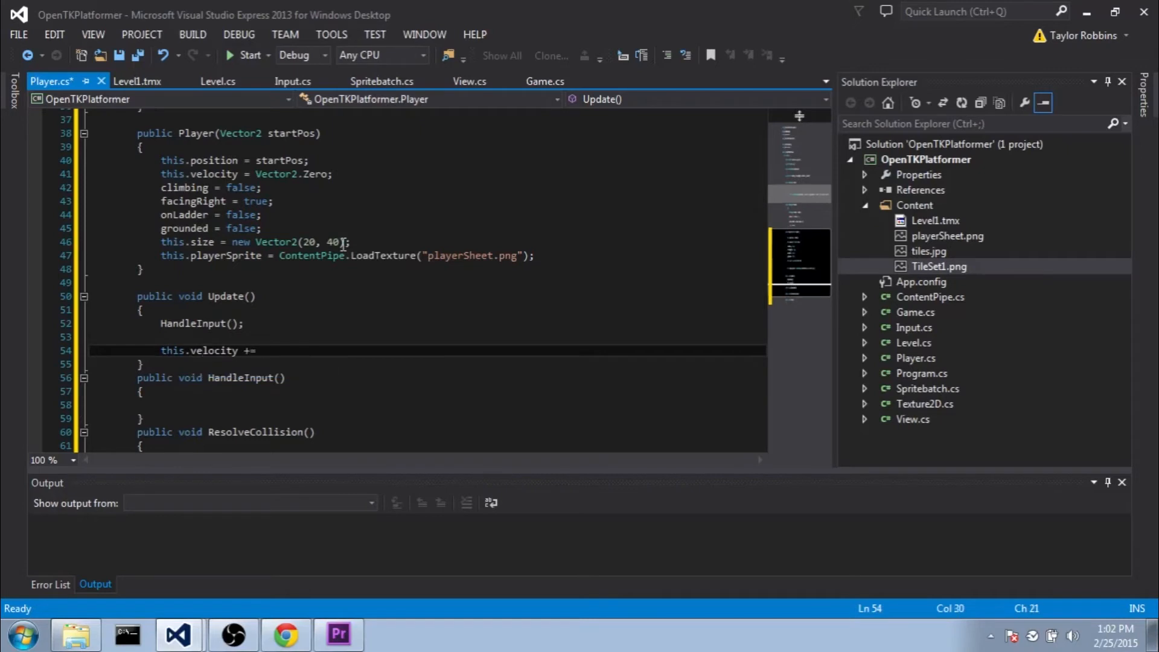
text(new Vector2(0)
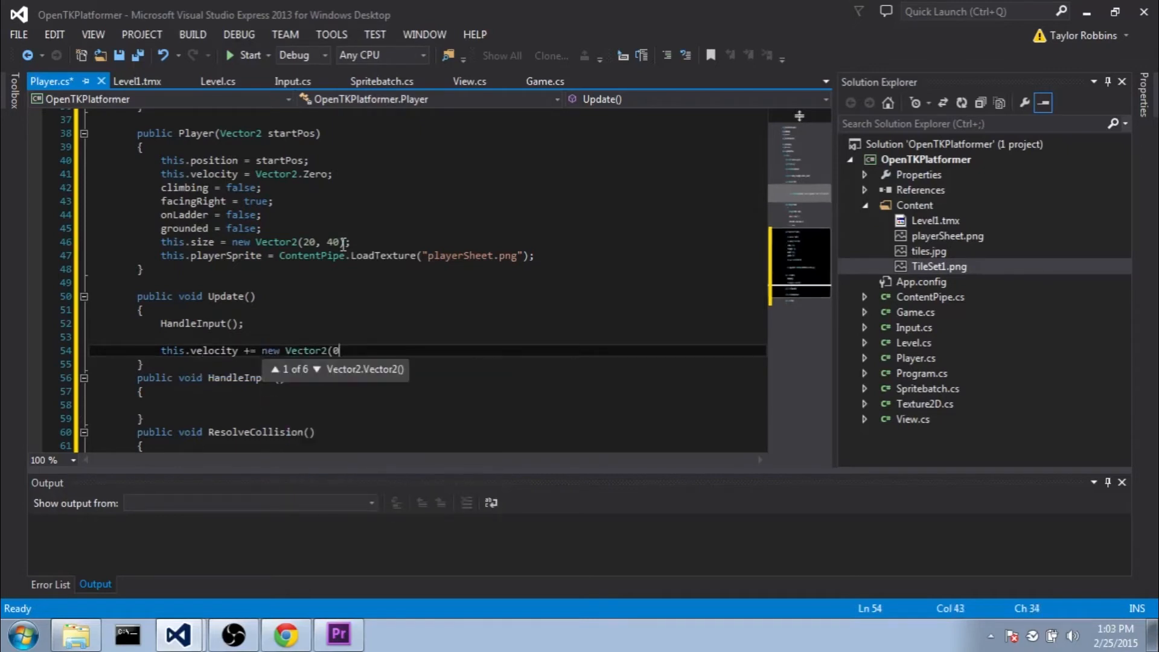
text(, 0.5f);)
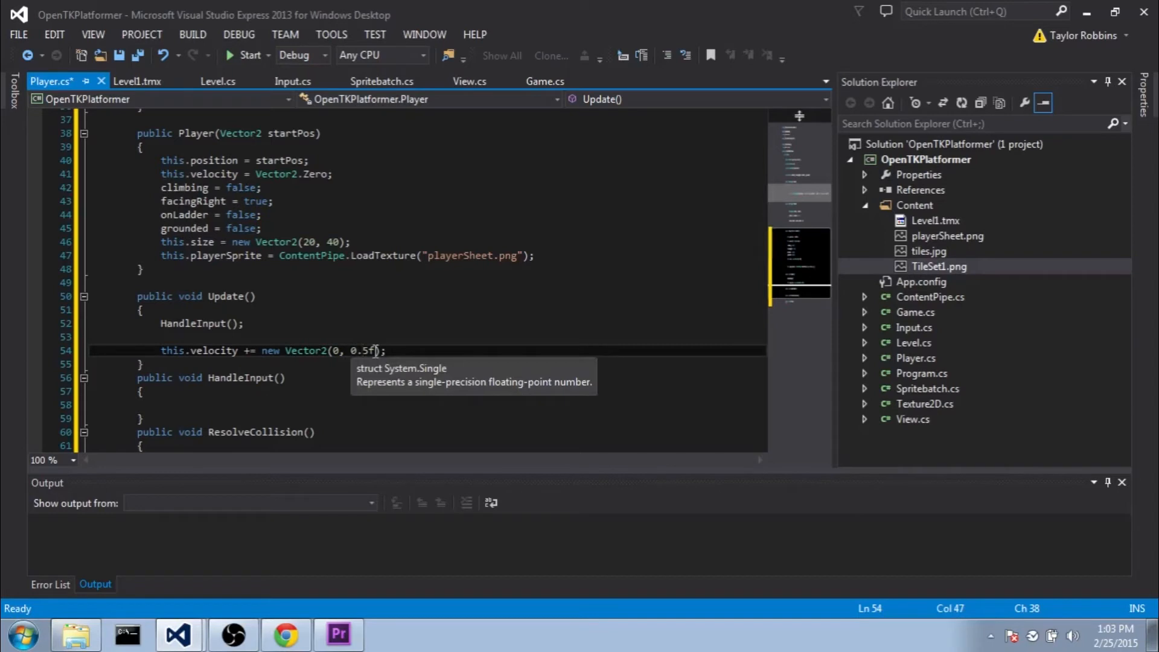
mouse_move(411, 351)
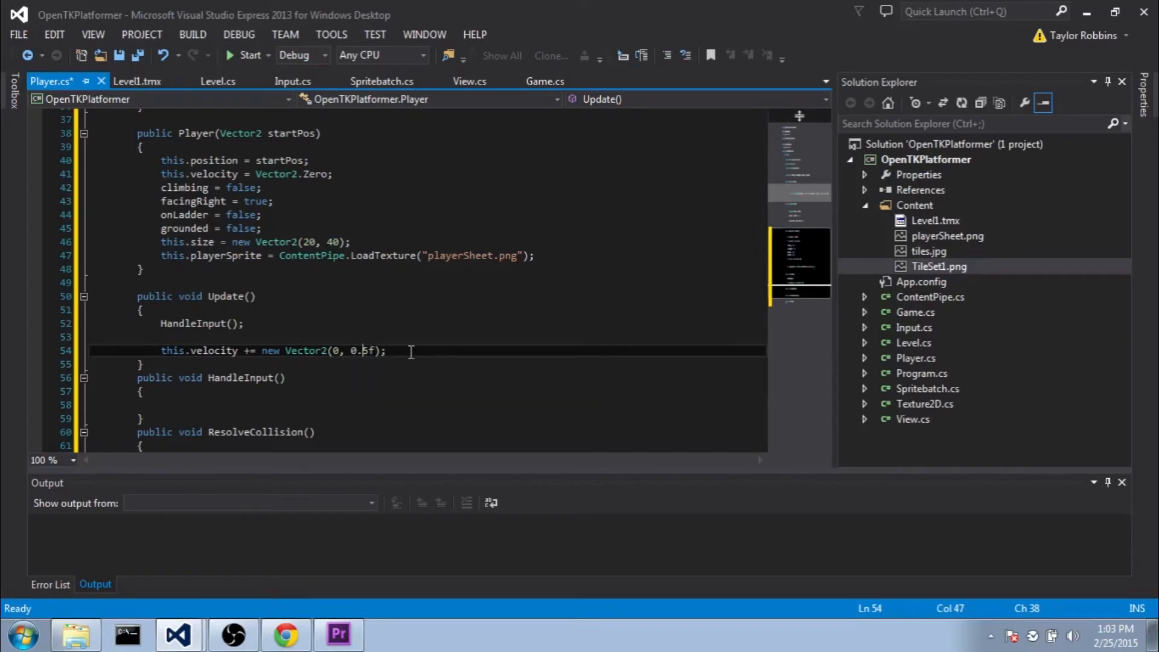
text(this.position += velocity;)
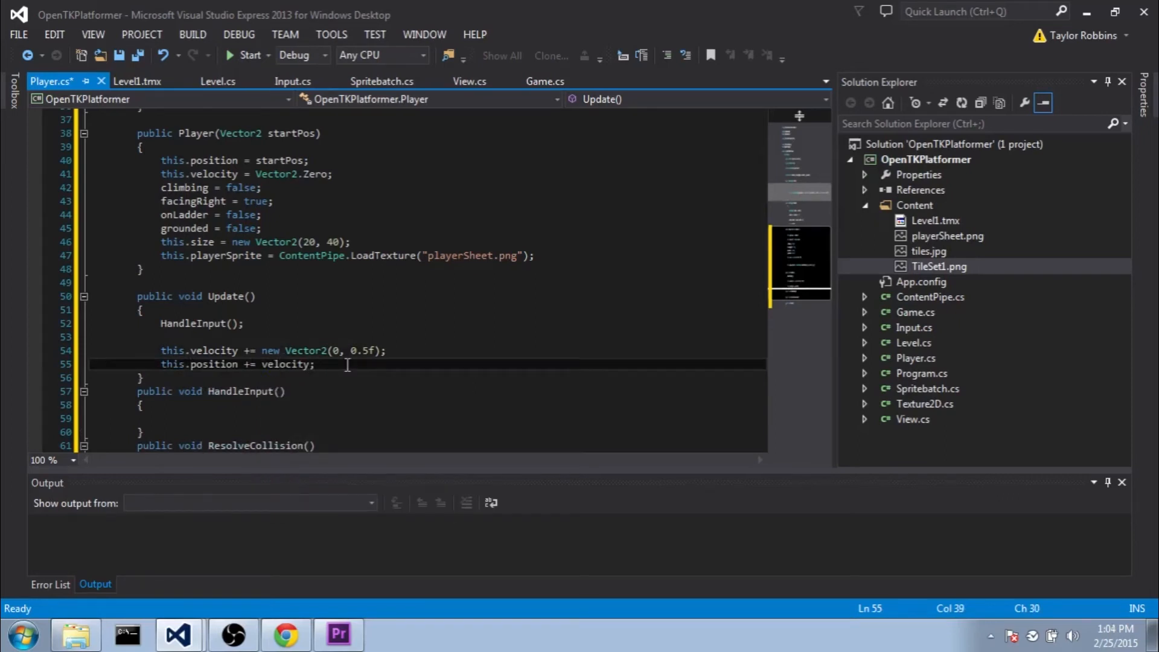
text(ResolveCollision()
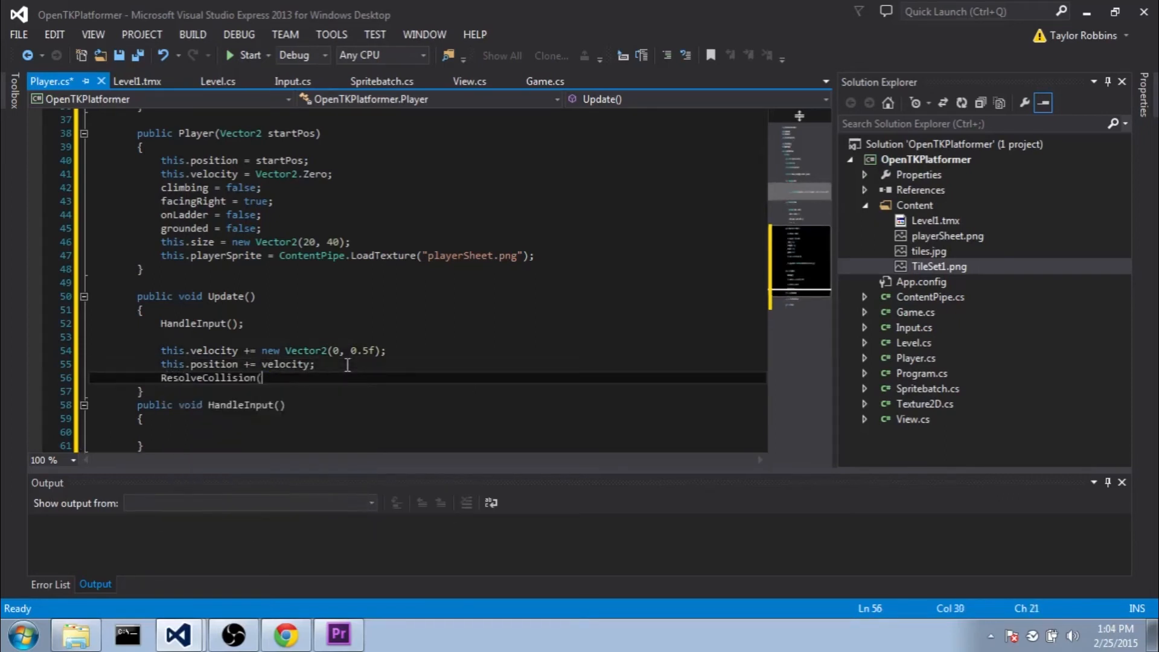
text();)
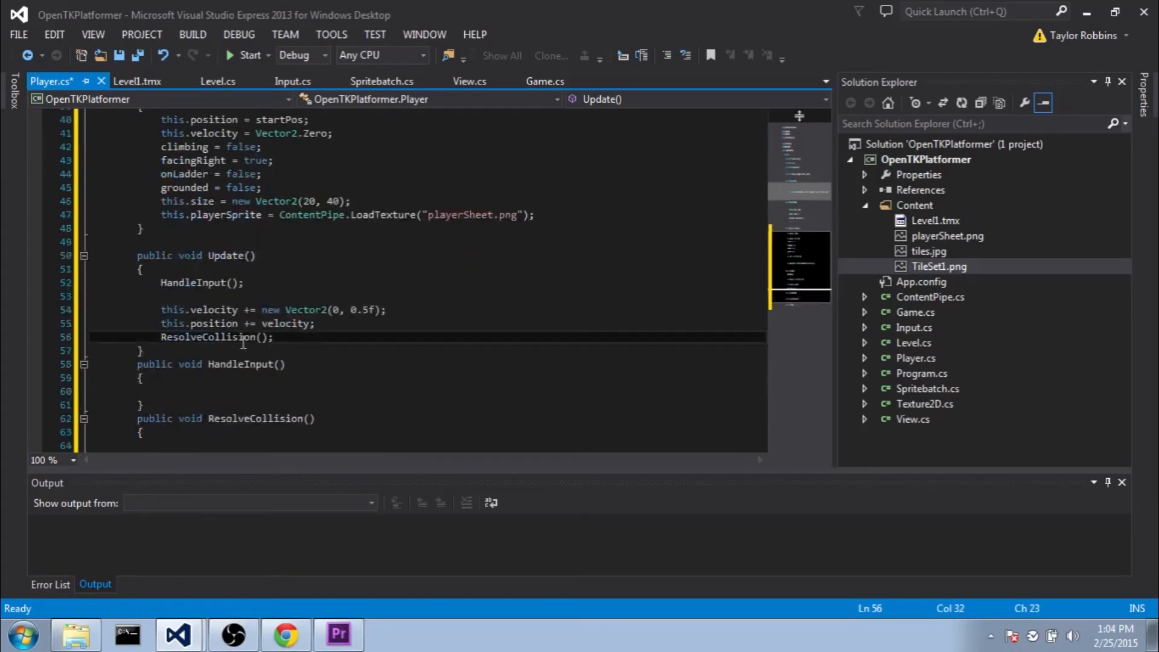
click(161, 336)
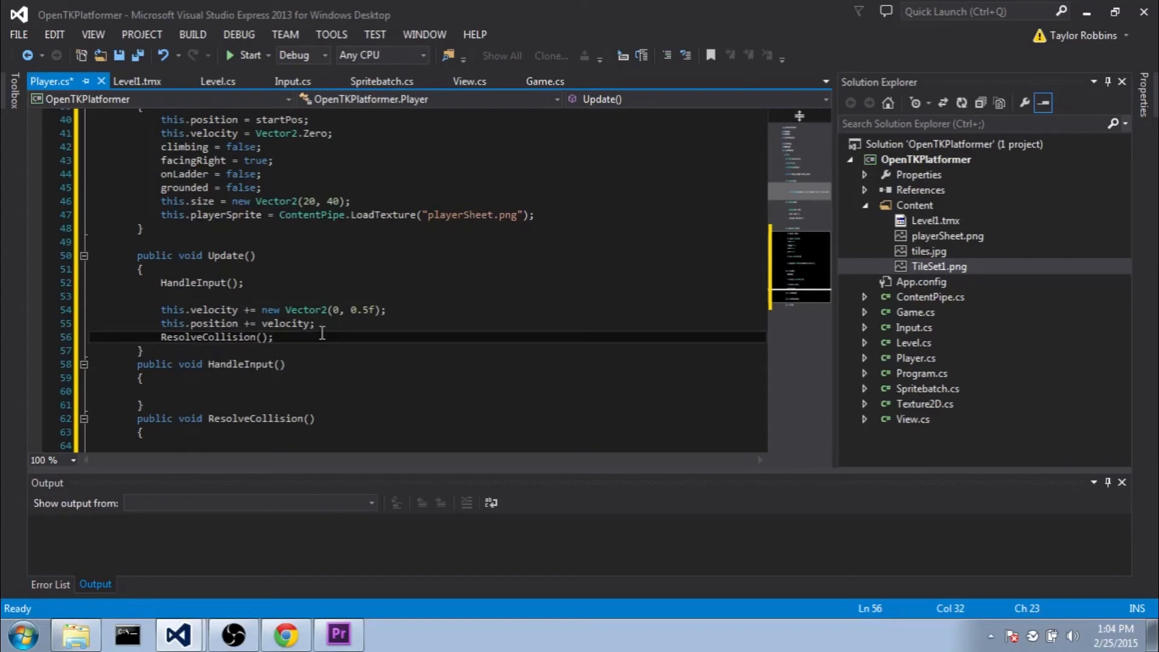
scroll(down, 3)
text(public void Draw())
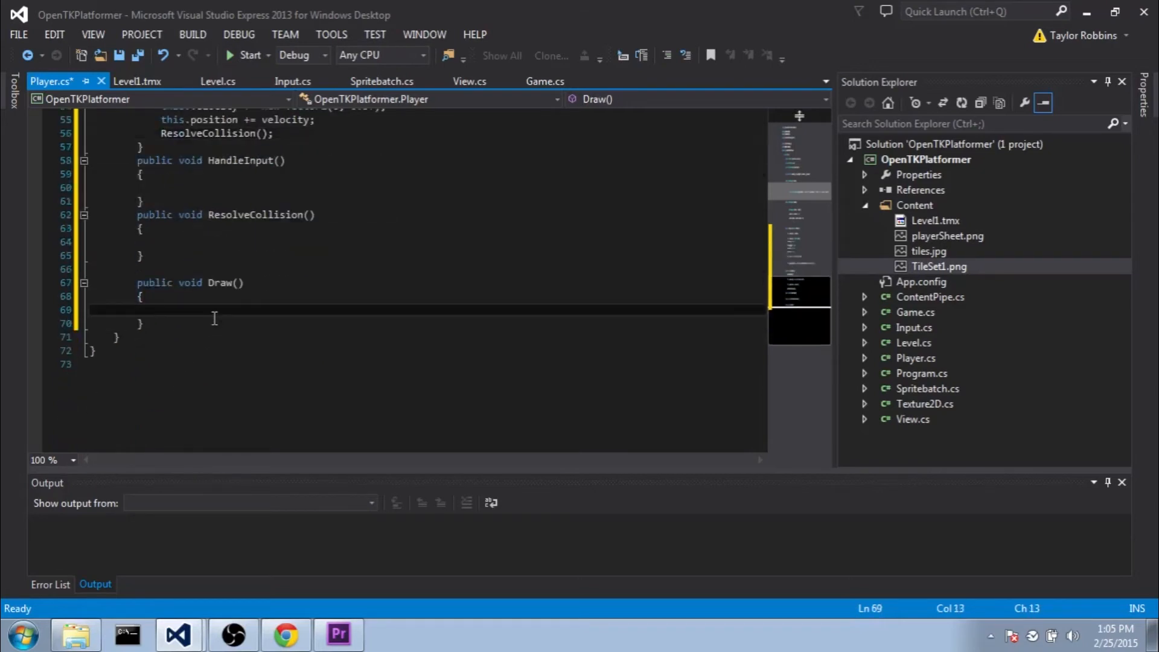
click(948, 236)
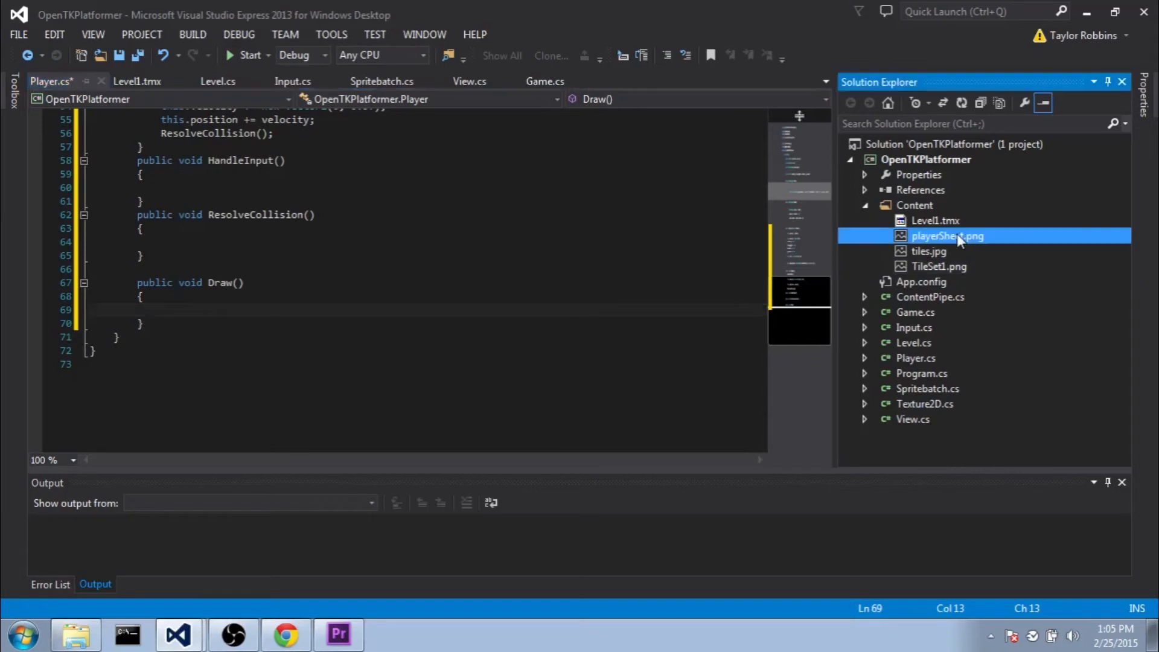
double_click(948, 236)
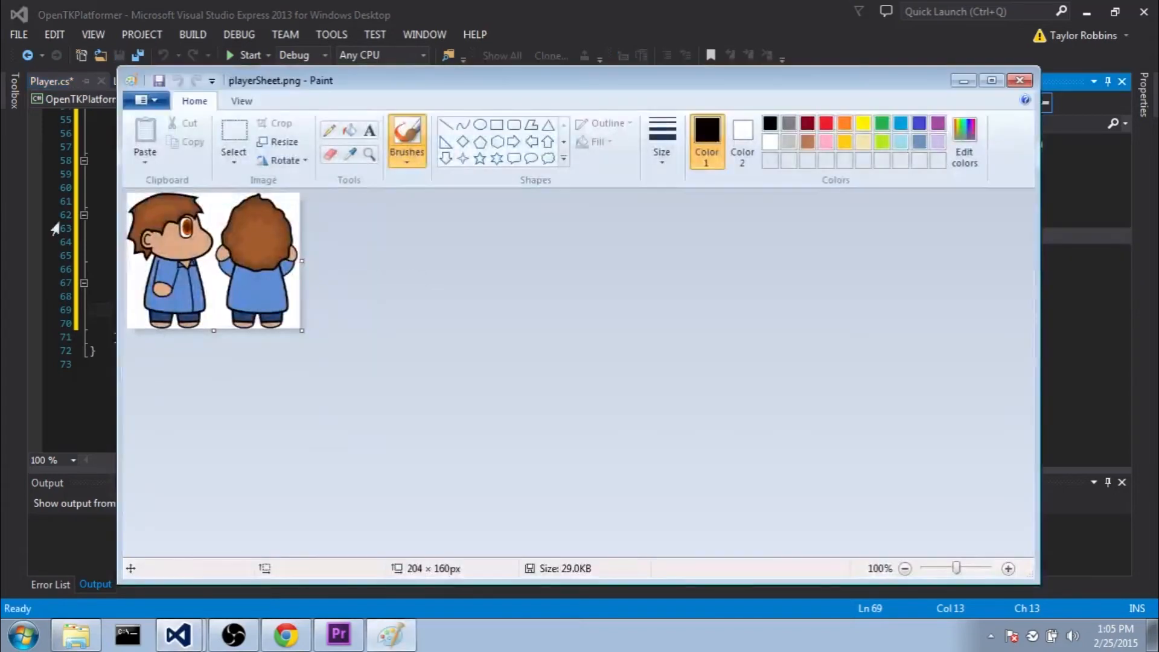
mouse_move(217, 369)
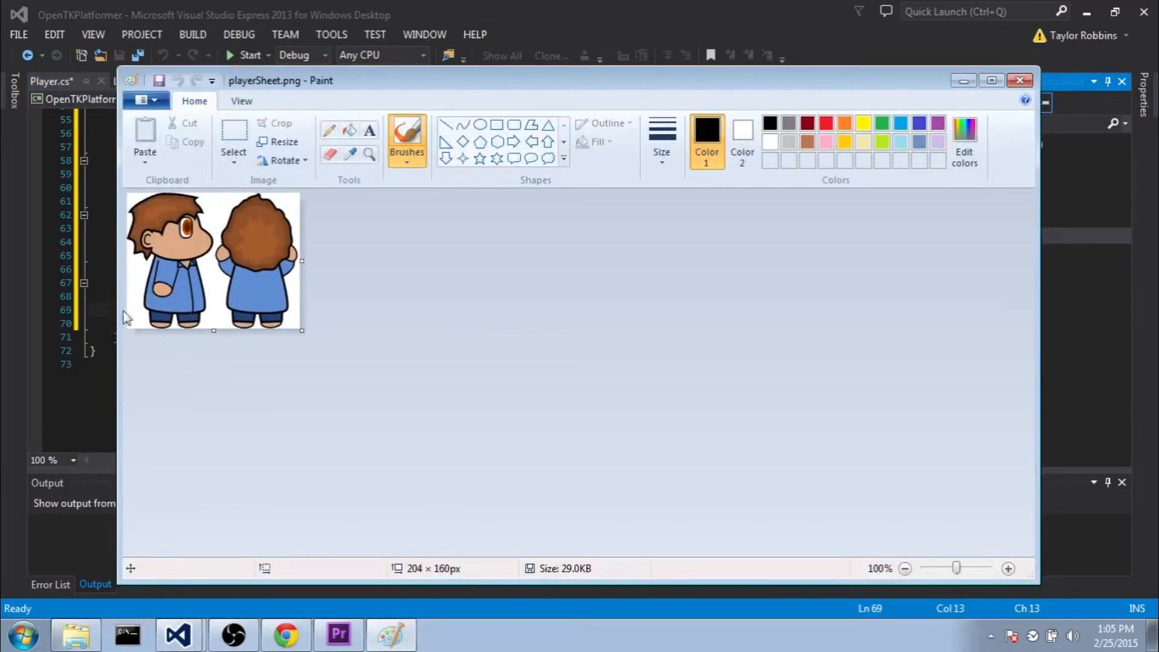
mouse_move(108, 326)
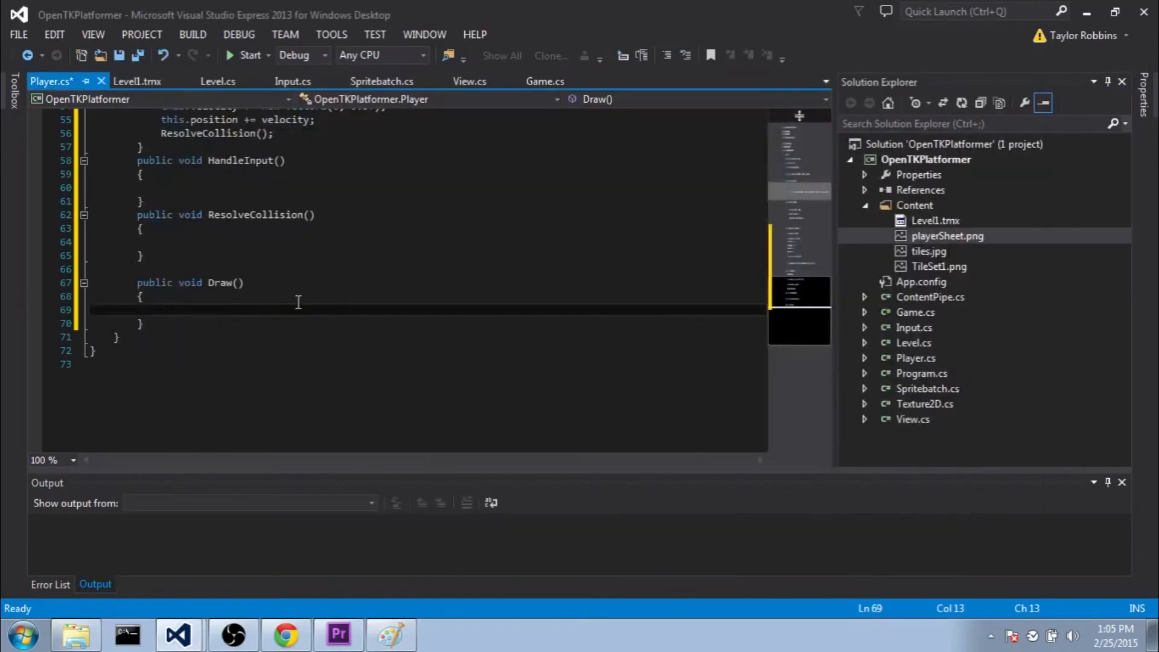
In Draw, when climbing, Spritebatch.Draw playerSprite at DrawRec using the sheet's right-half source RectangleF.
text(if (climbing)
text(else)
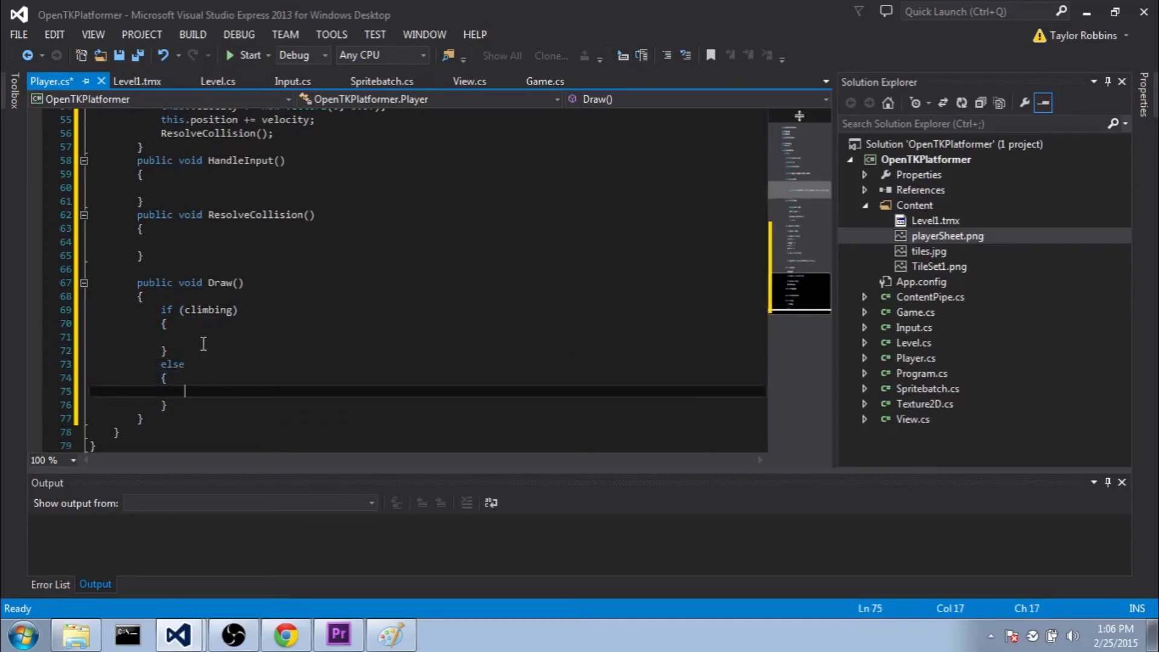
text(Spritebatch.)
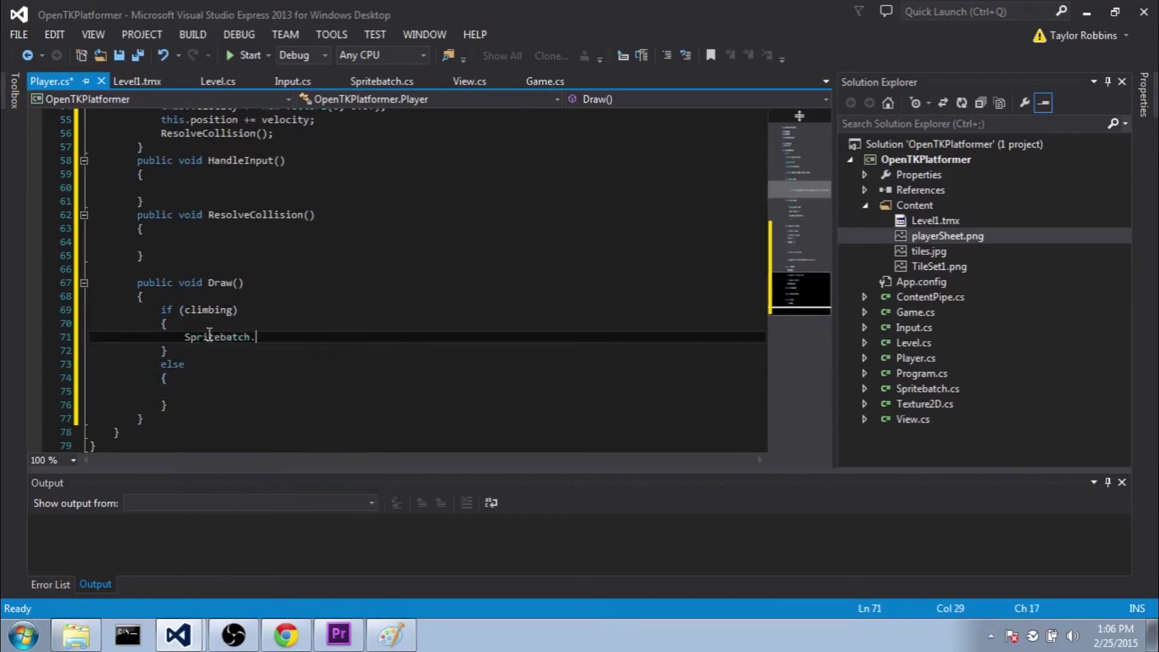
text(Draw(playerSprite, this.position, new)
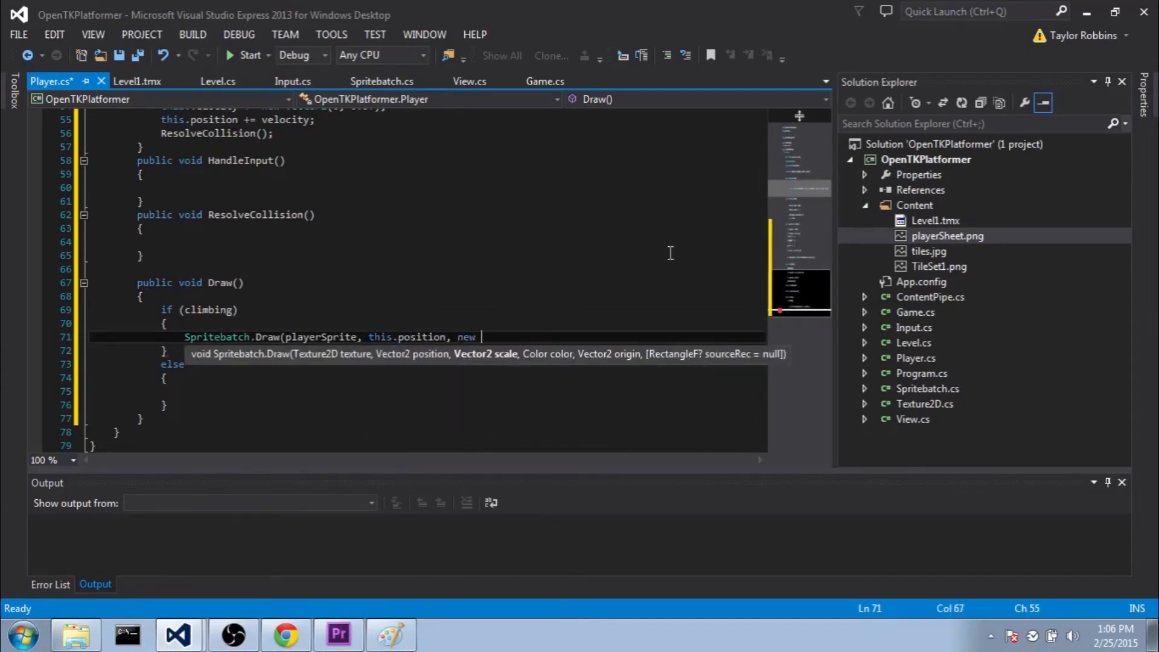
text(Vector2(DrawRec.Width / playerSprite.Width / 2f)
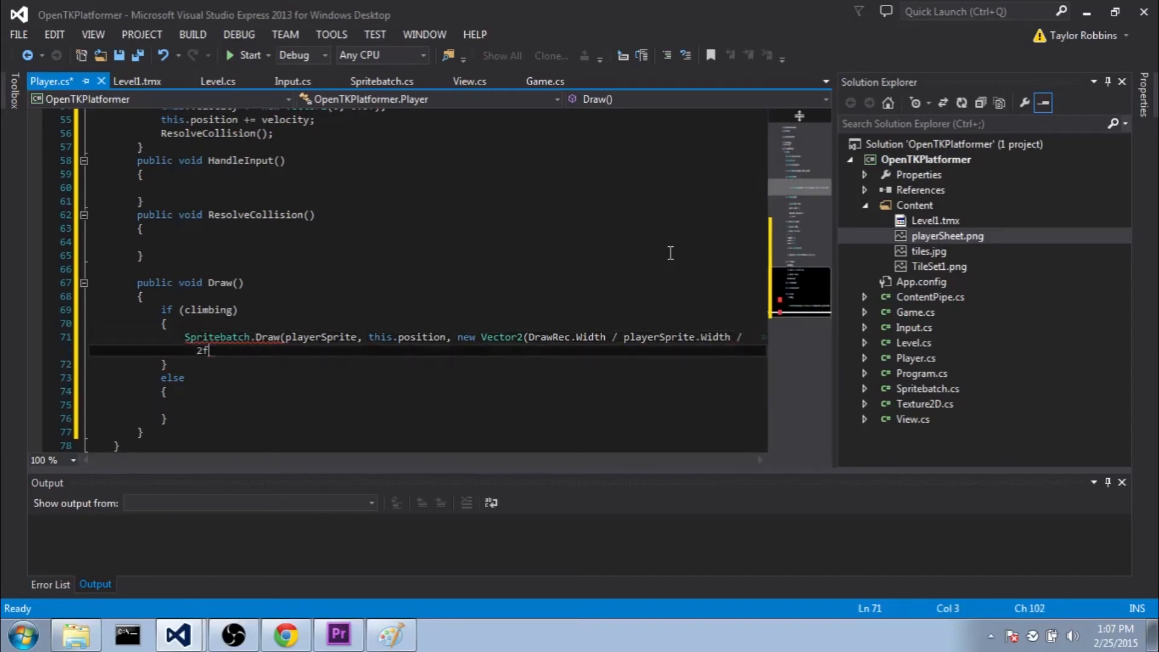
text(, DrawRec.Height / playerSprite.Height)
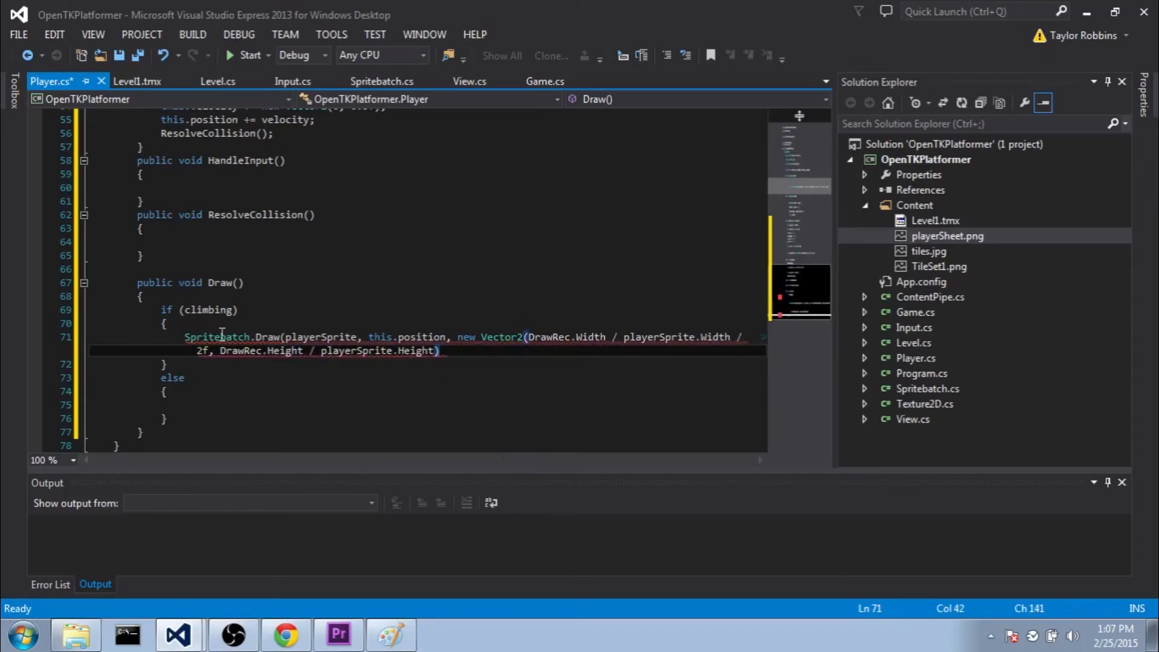
text(, Color.White, new Vector2(playerSprite.)
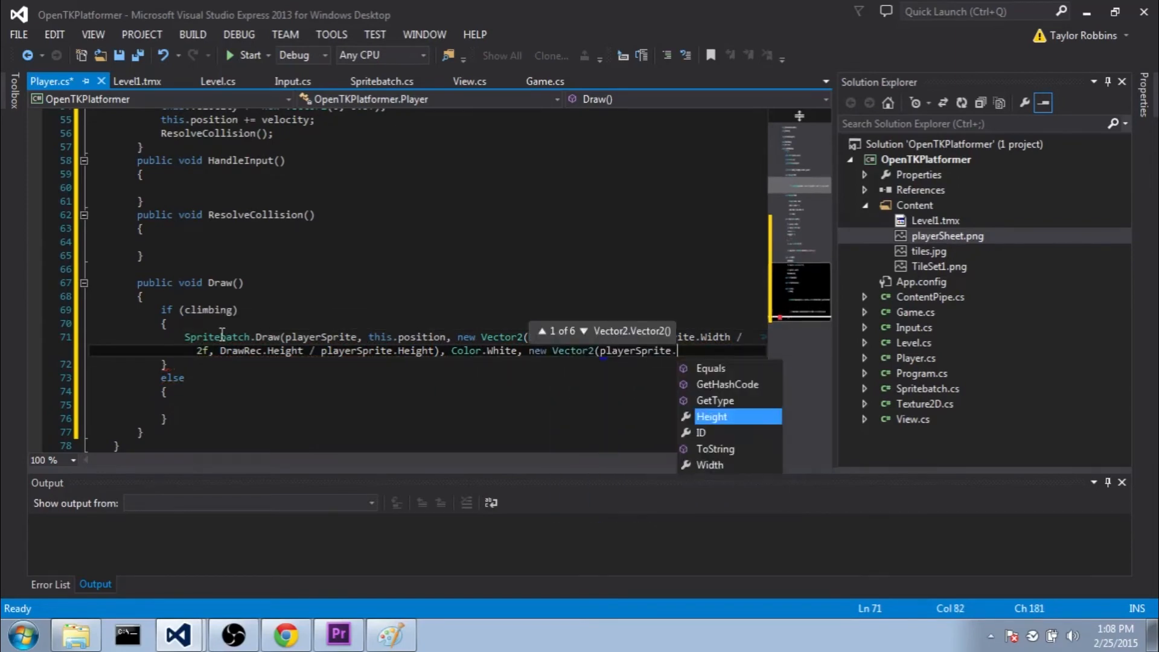
text(Width / 4f)
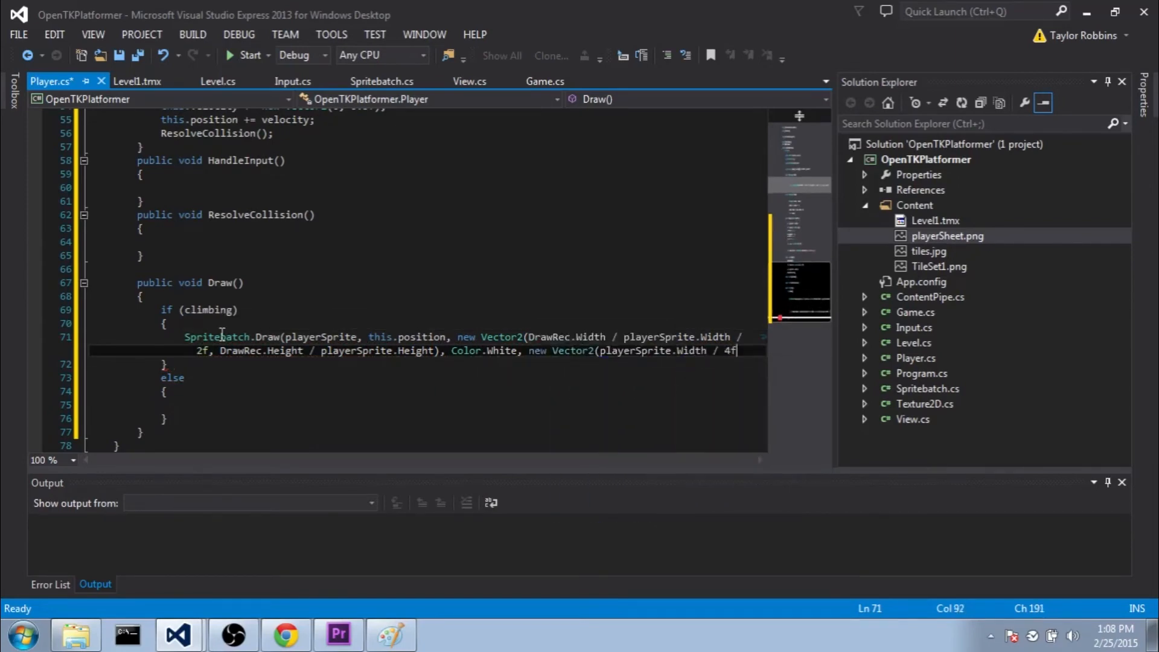
Otherwise draw playerSprite with a left-half source RectangleF of Width / 2f by Height.
text(playu)
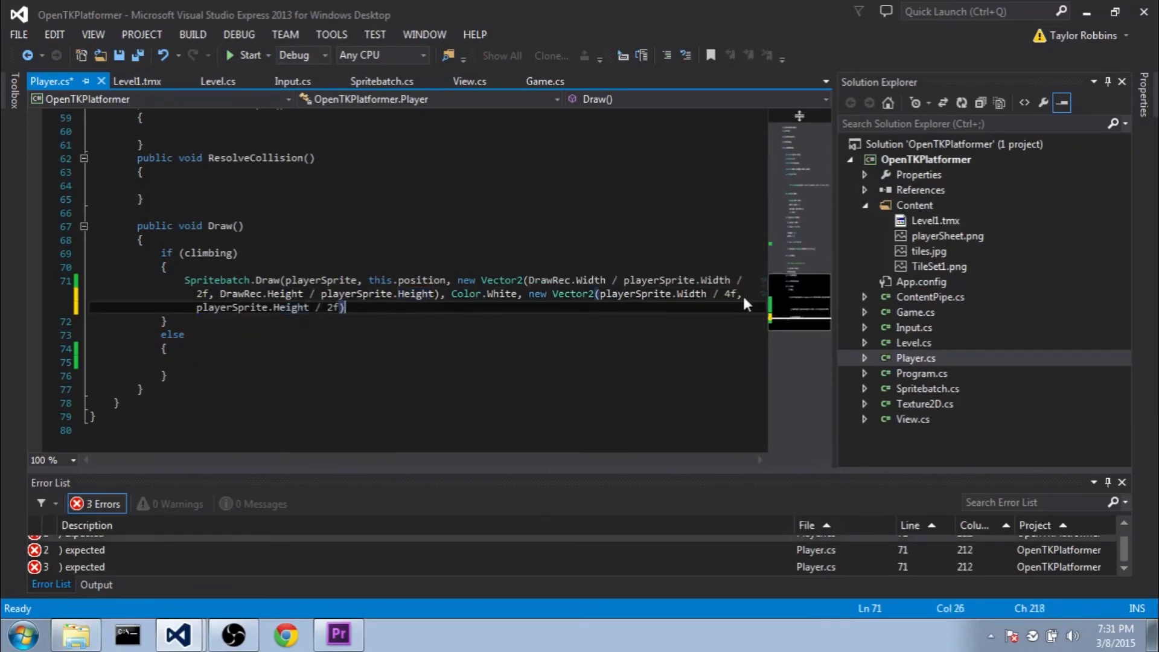
text(, new RectangleF()
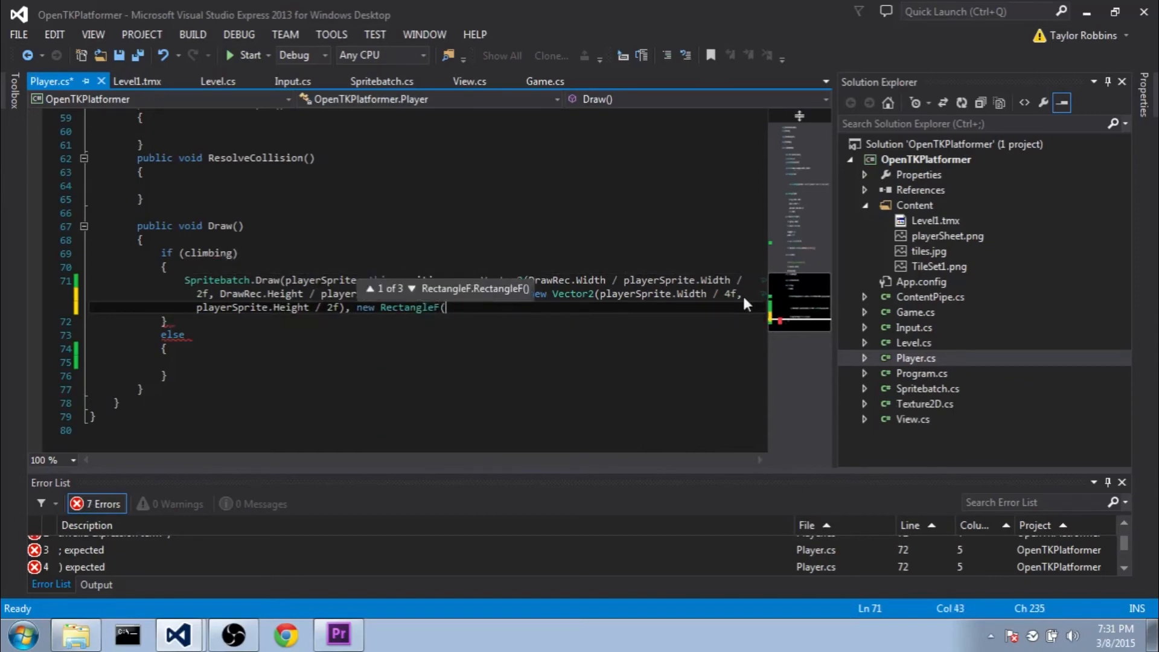
text(playerSprite.w)
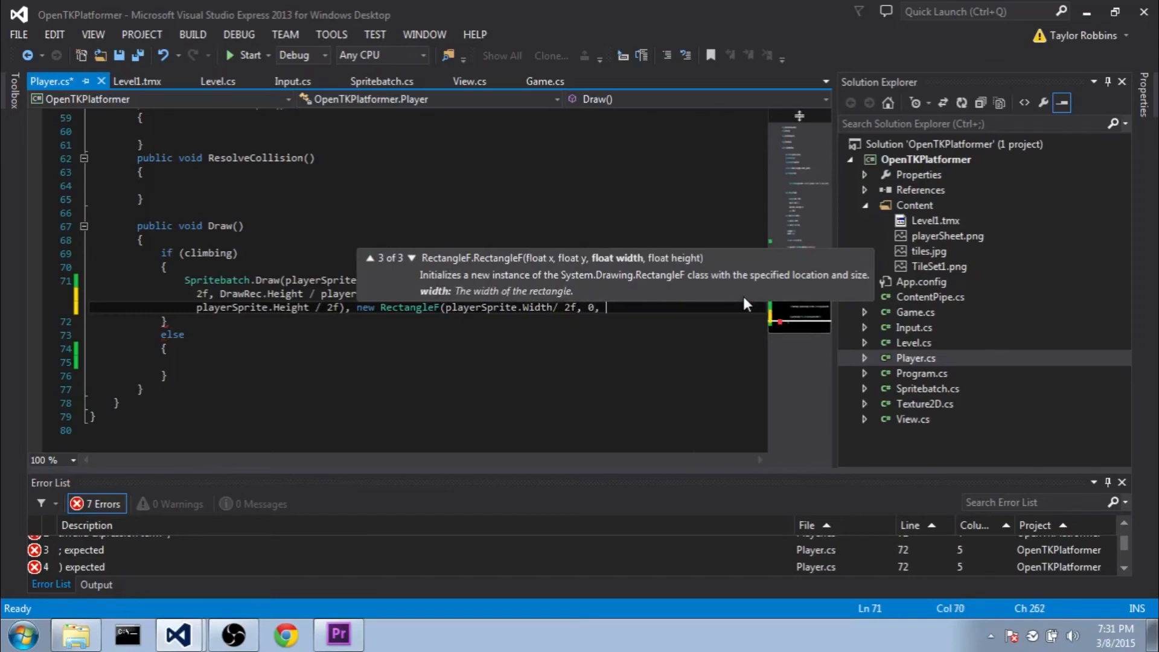
text(playerSprite.Width)
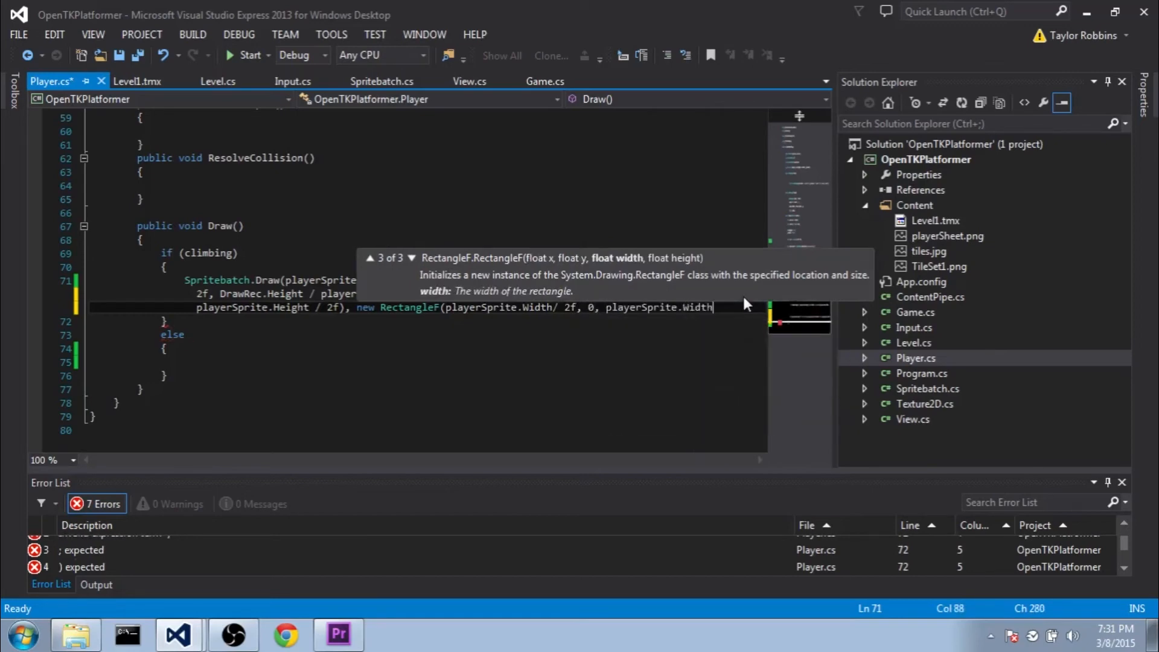
text(/2f,)
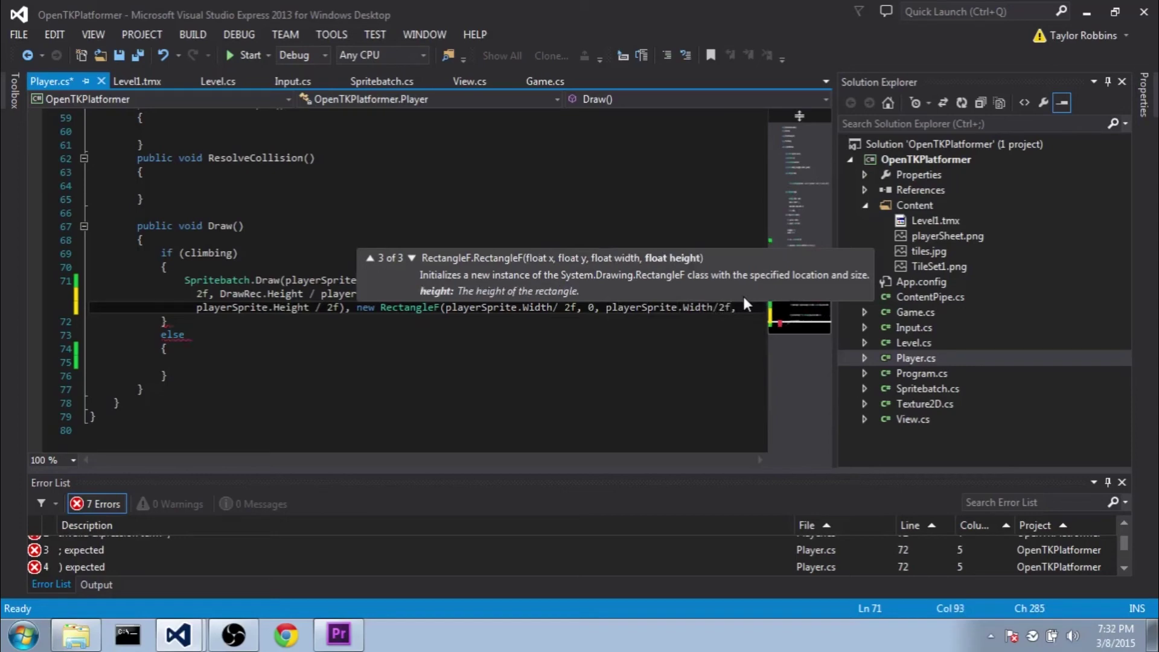
text(playerSprite.Height));)
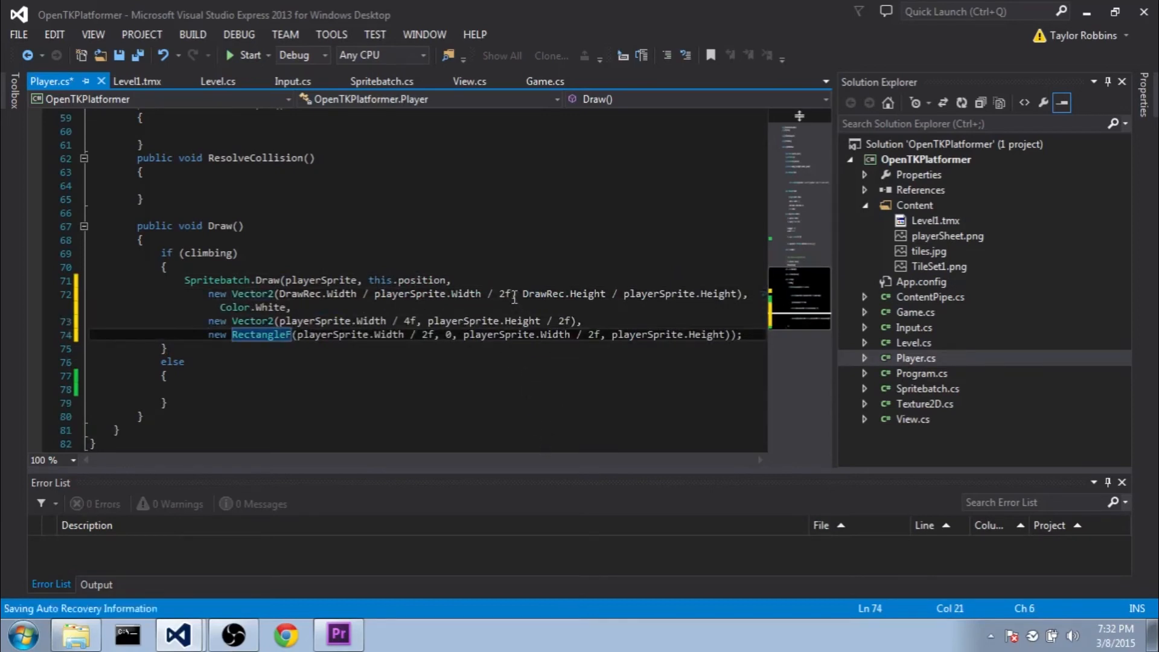
Remove the /2f scale divisor in the Draw call and comment out the gravity line.
click(506, 293)
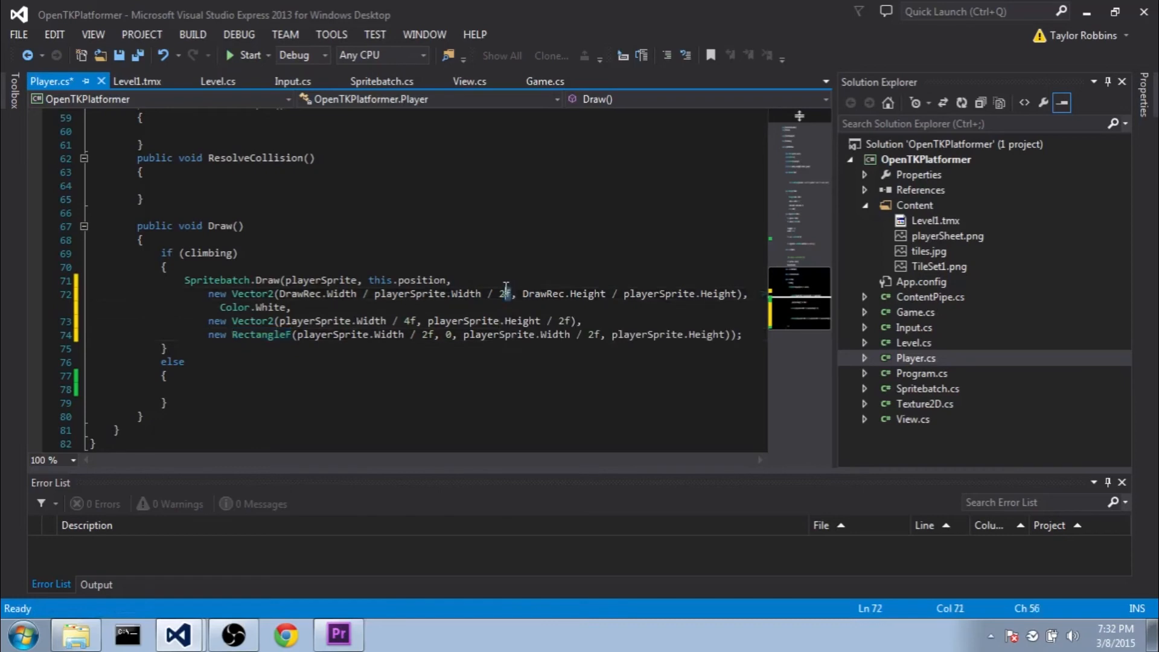
double_click(465, 294)
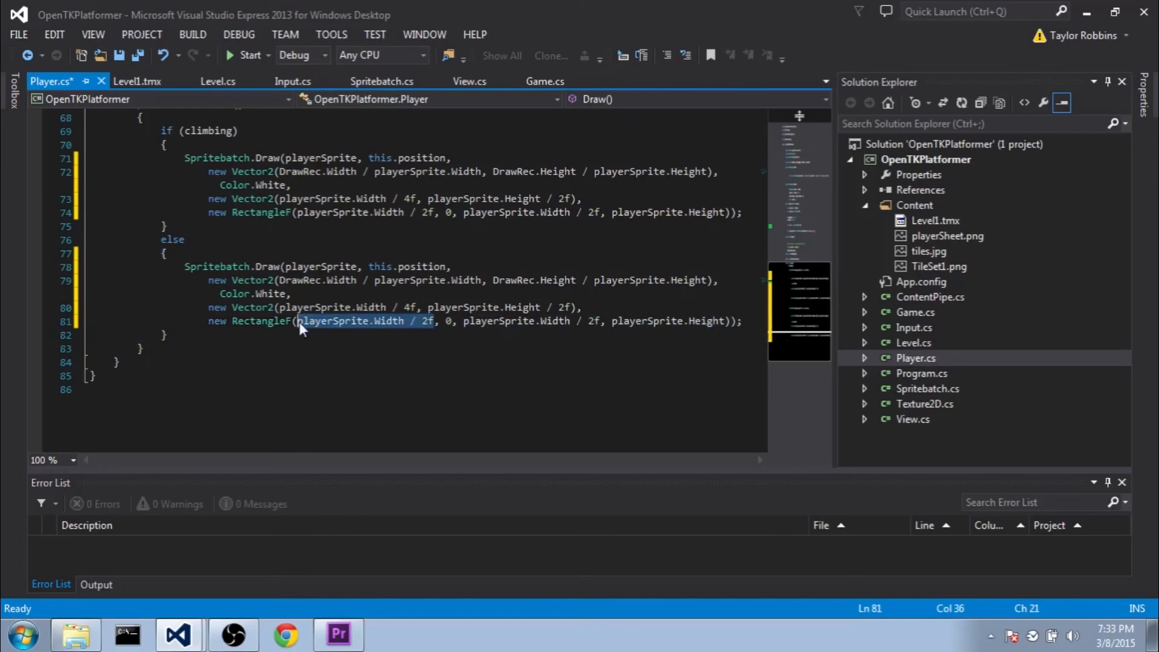
text(0)
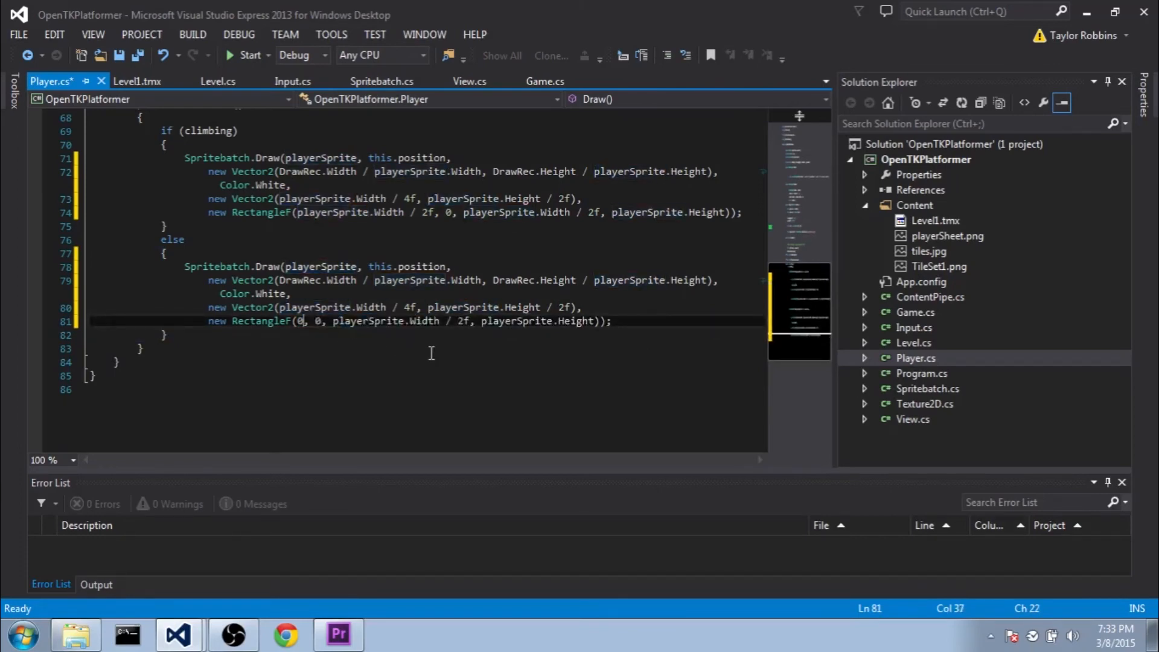
mouse_move(399, 336)
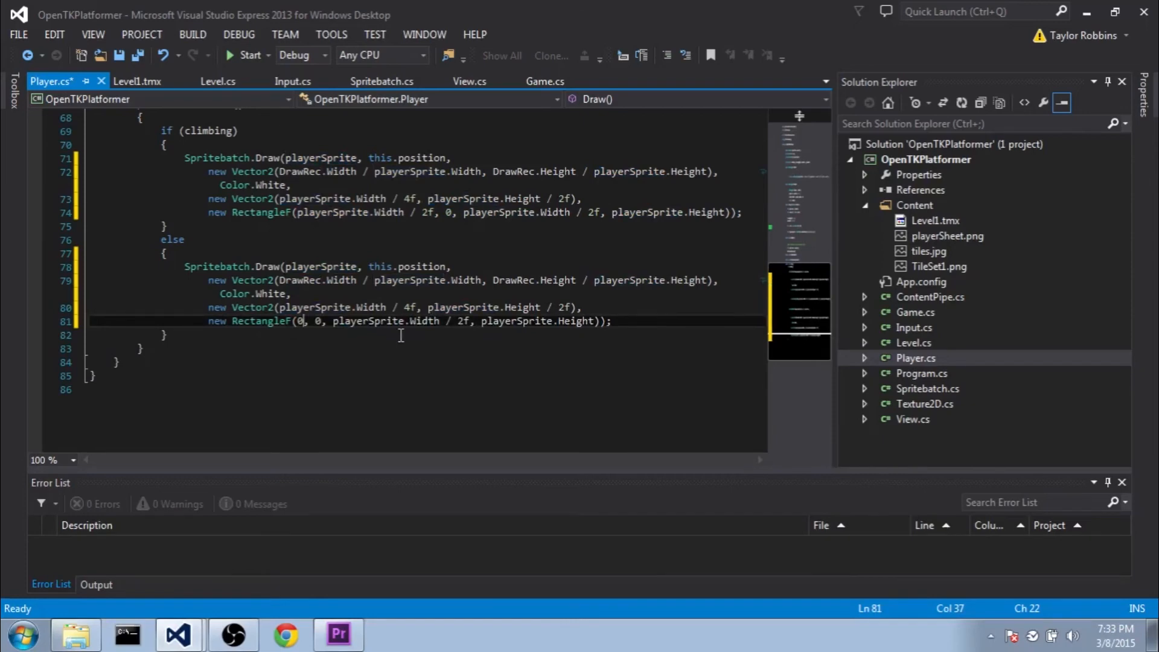
scroll(up, 3)
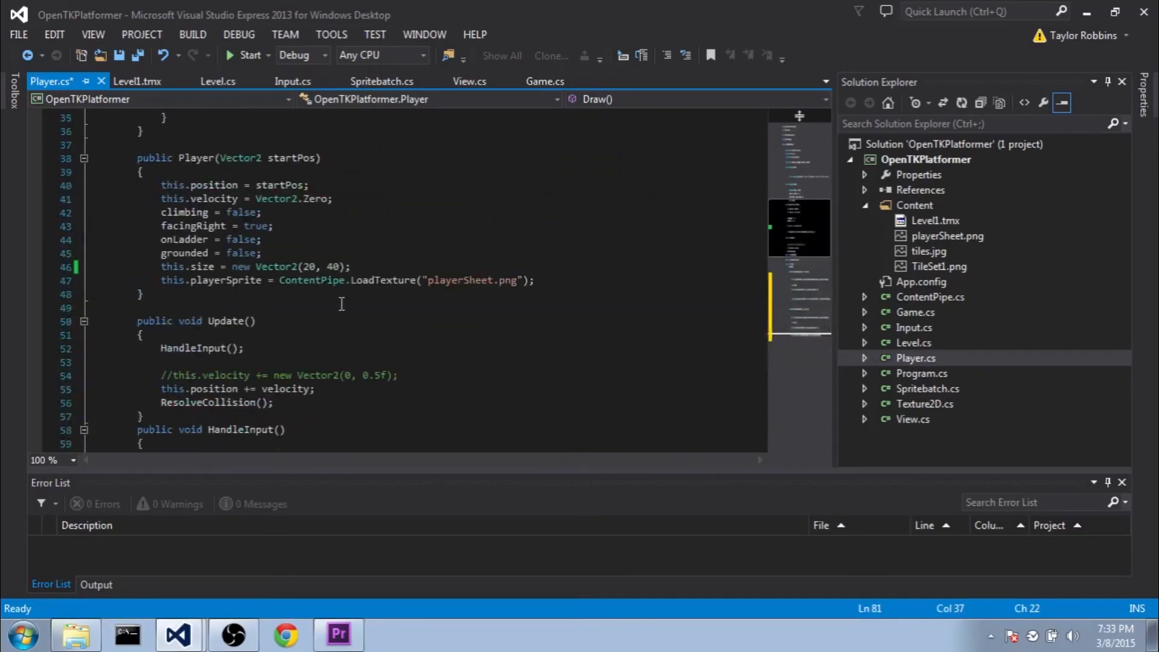
Change the Player constructor size to Vector2(40, 40) and return to Game.cs.
click(303, 266)
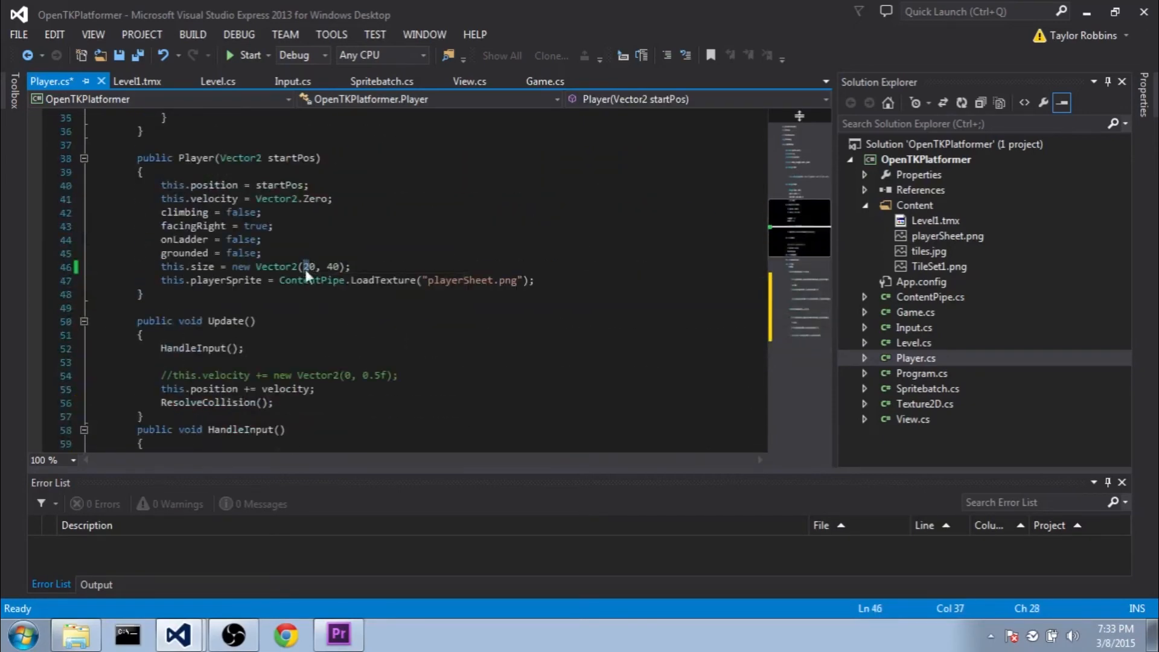
text(4)
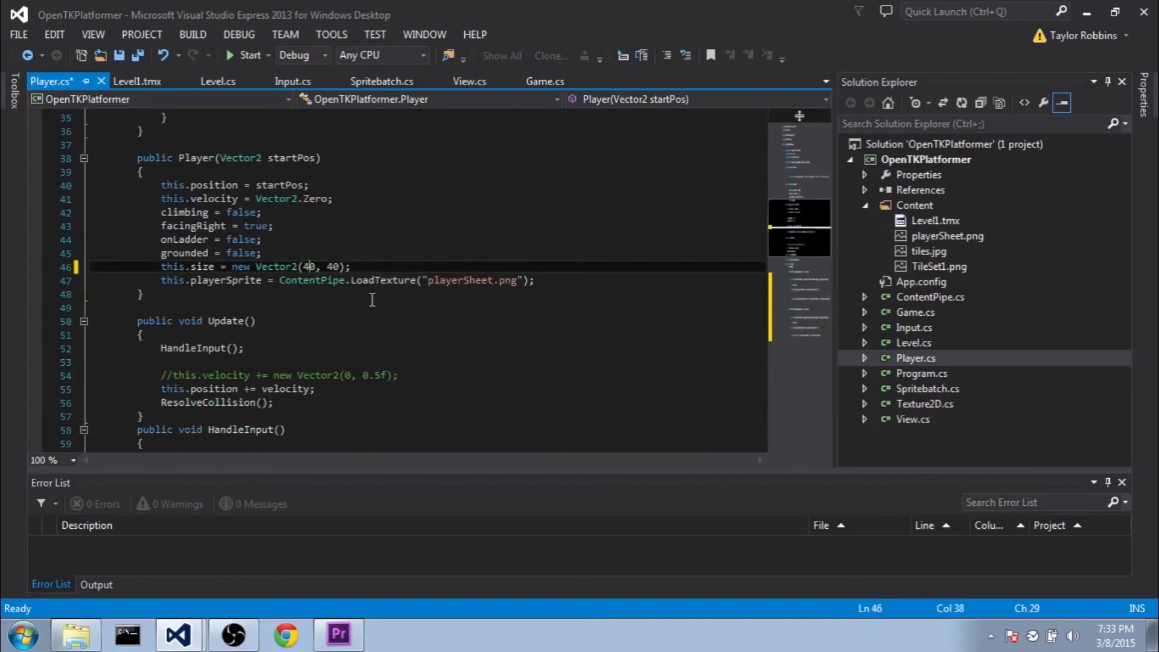
mouse_move(500, 140)
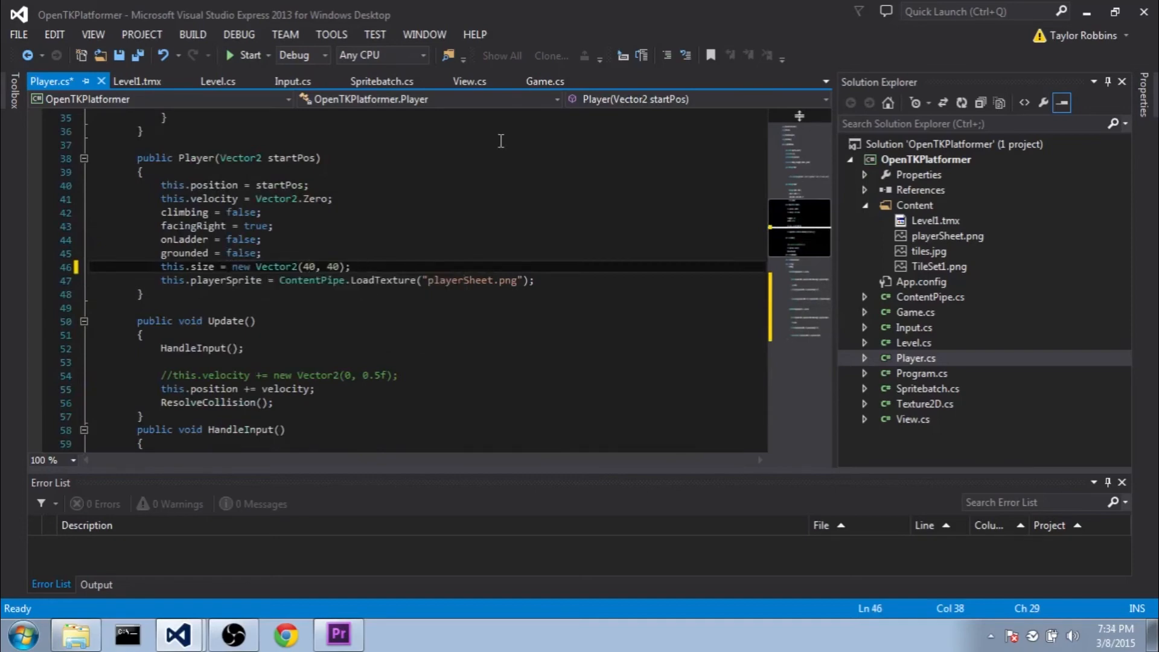
mouse_move(516, 178)
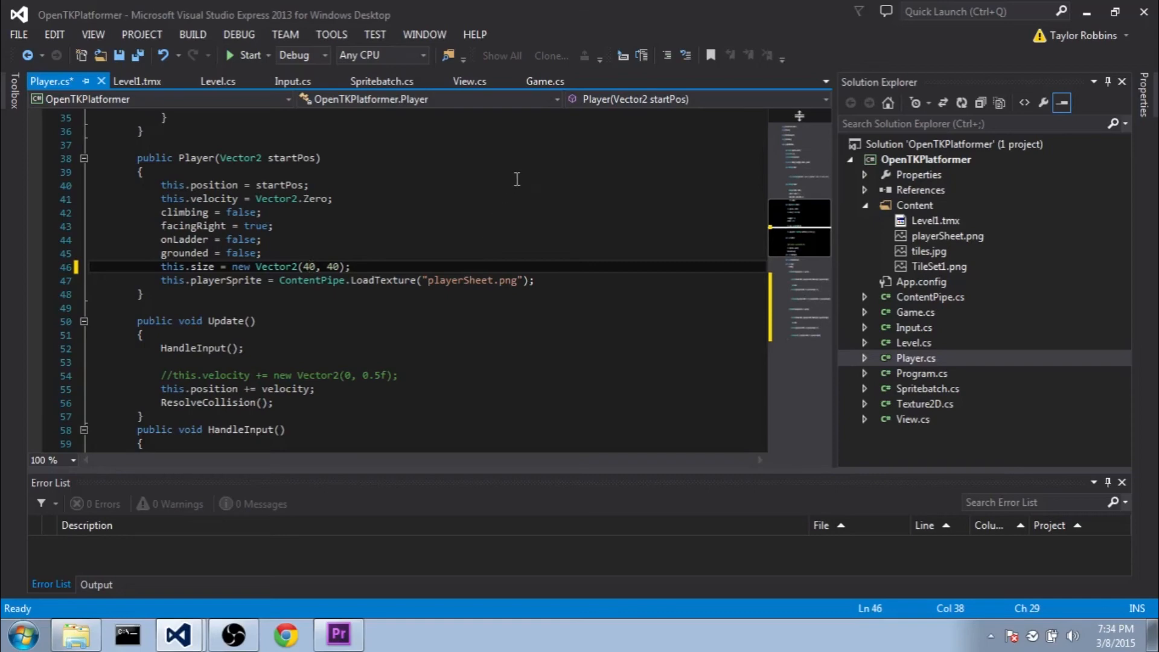
click(545, 82)
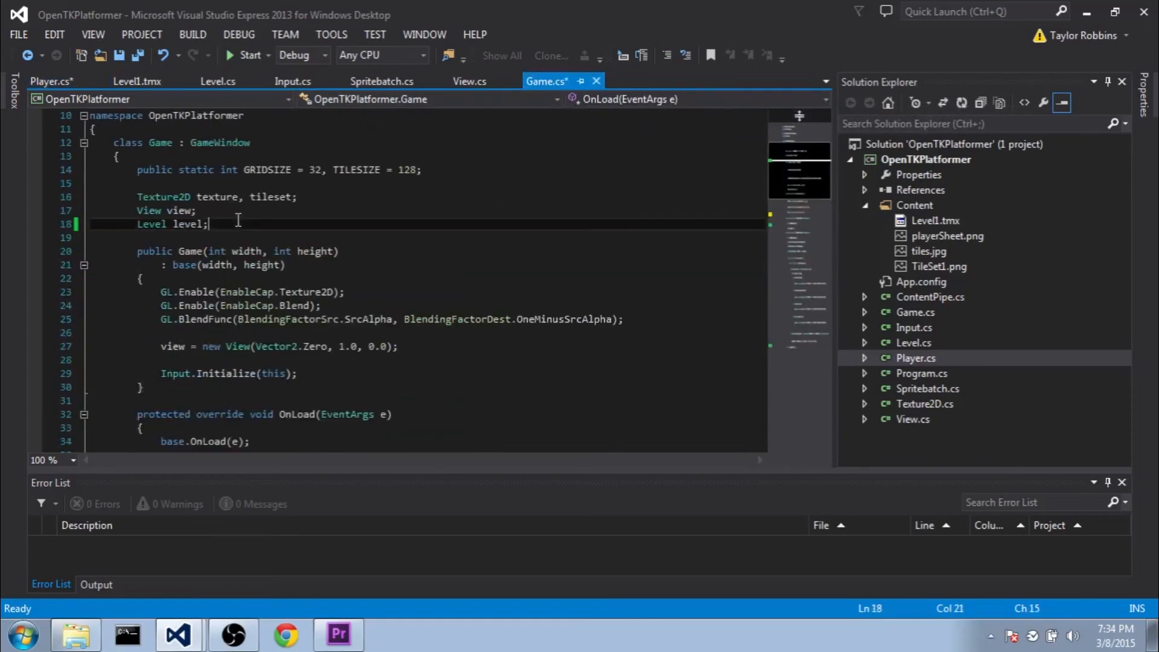
Declare a 'Player player;' field in Game and move to OnLoad.
text(Player player;)
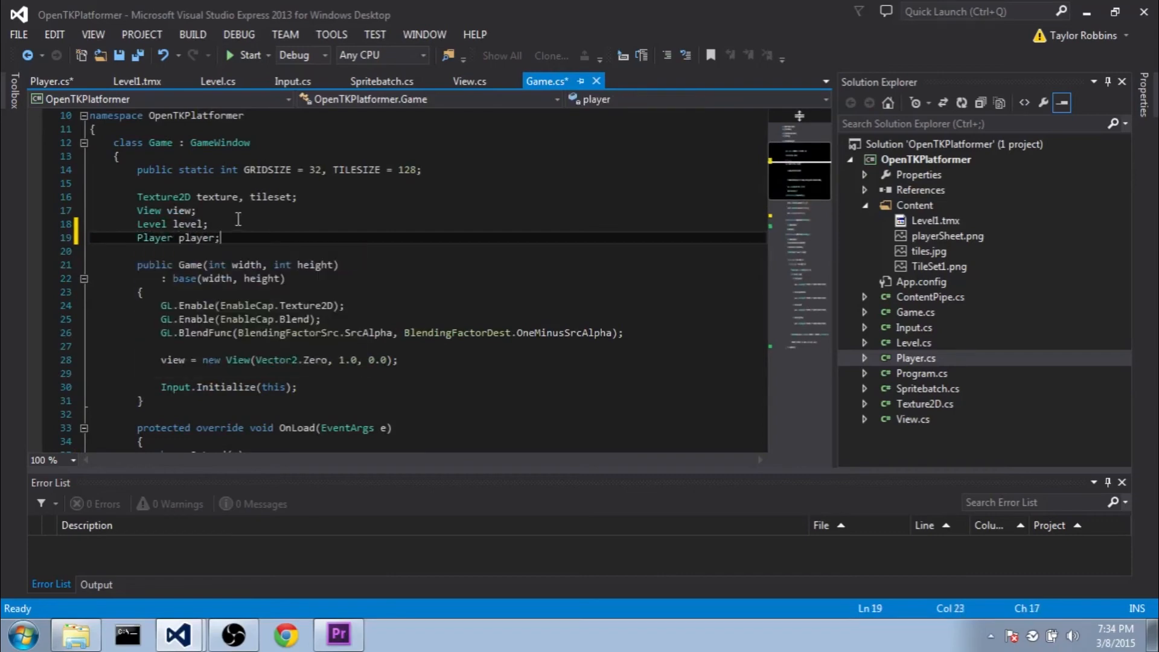
scroll(down, 3)
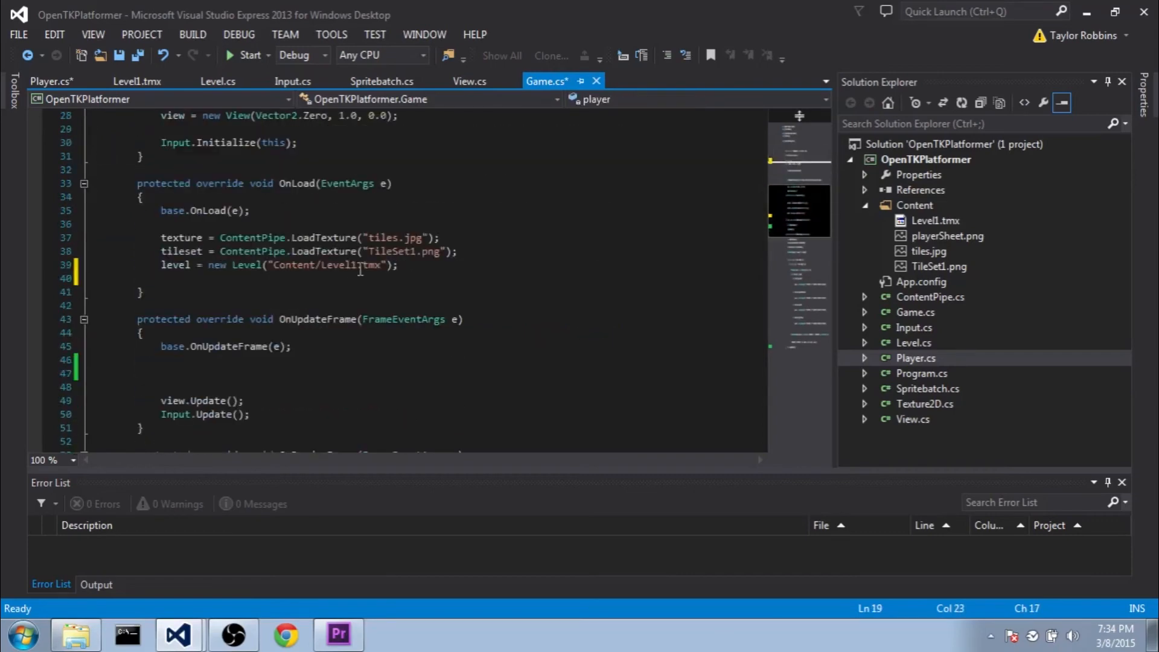
click(458, 277)
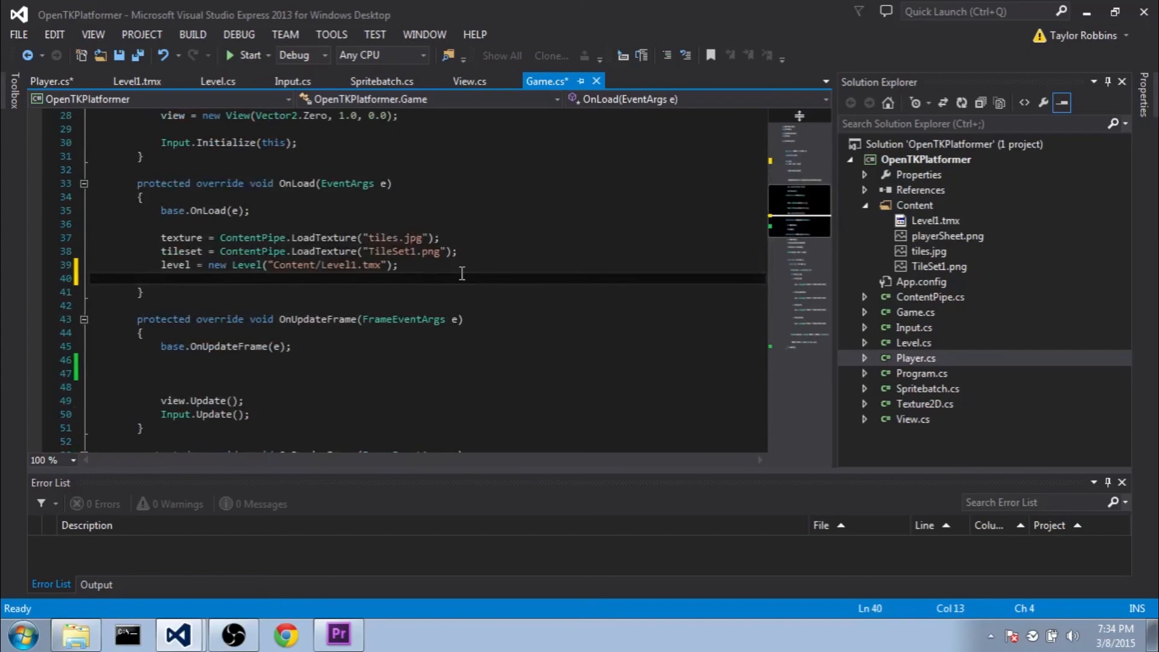
Create the player at level.playerStartPos offset by 0.5 and scaled by GRIDSIZE.
text(player)
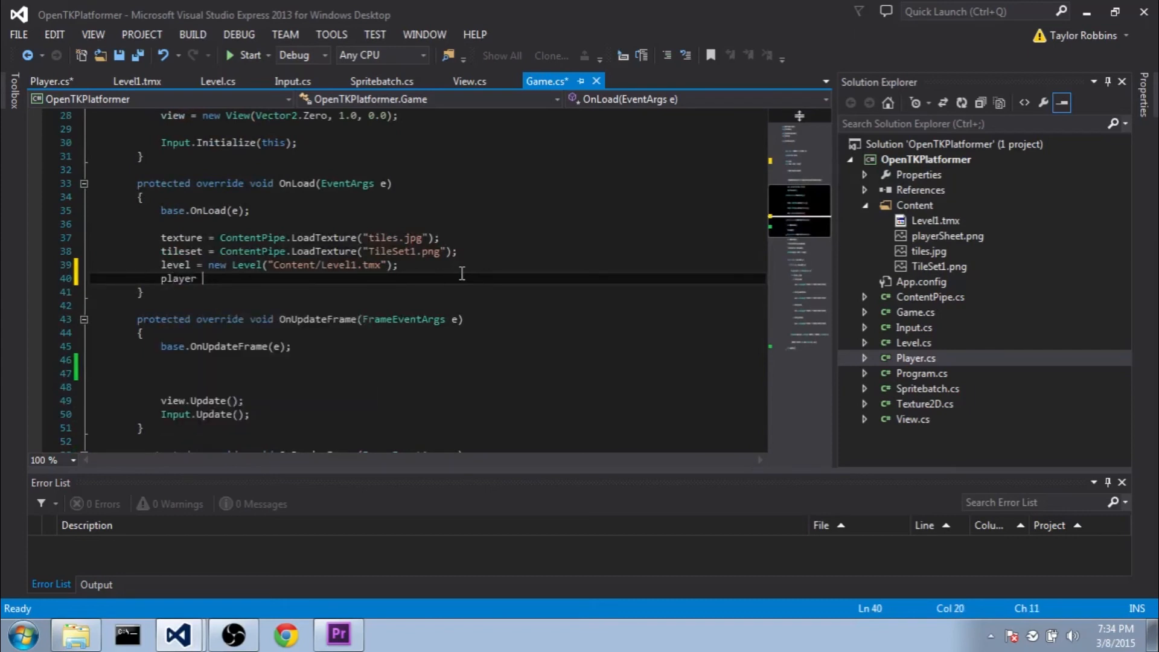
text(= new Player()
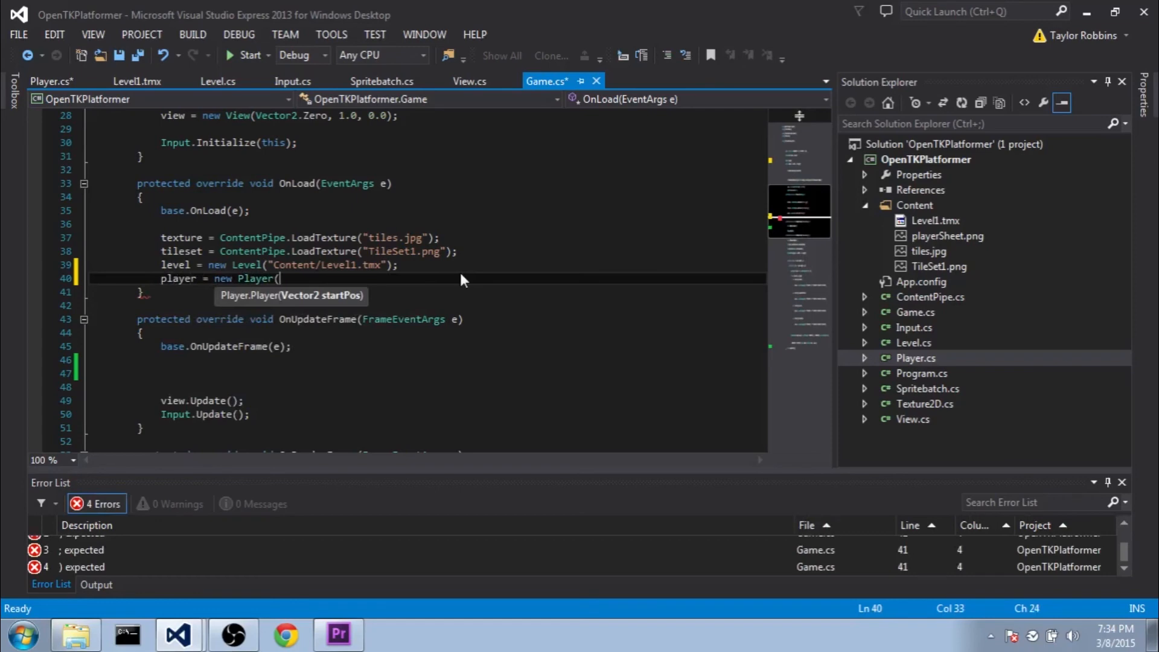
text(new Vector2()
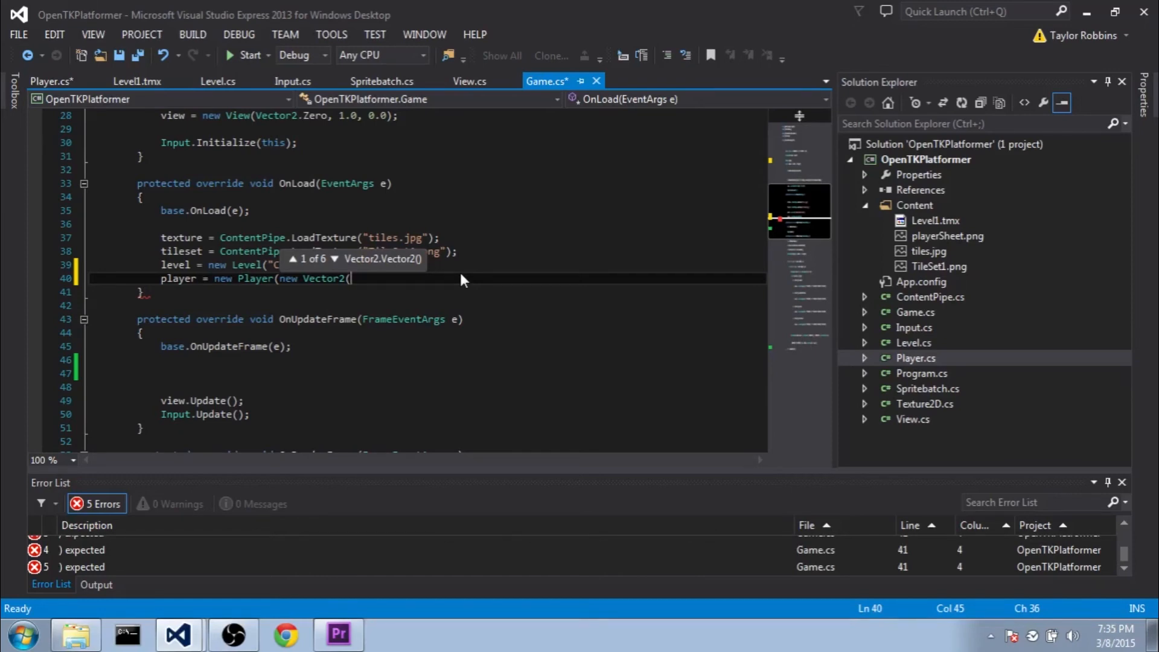
text(level.)
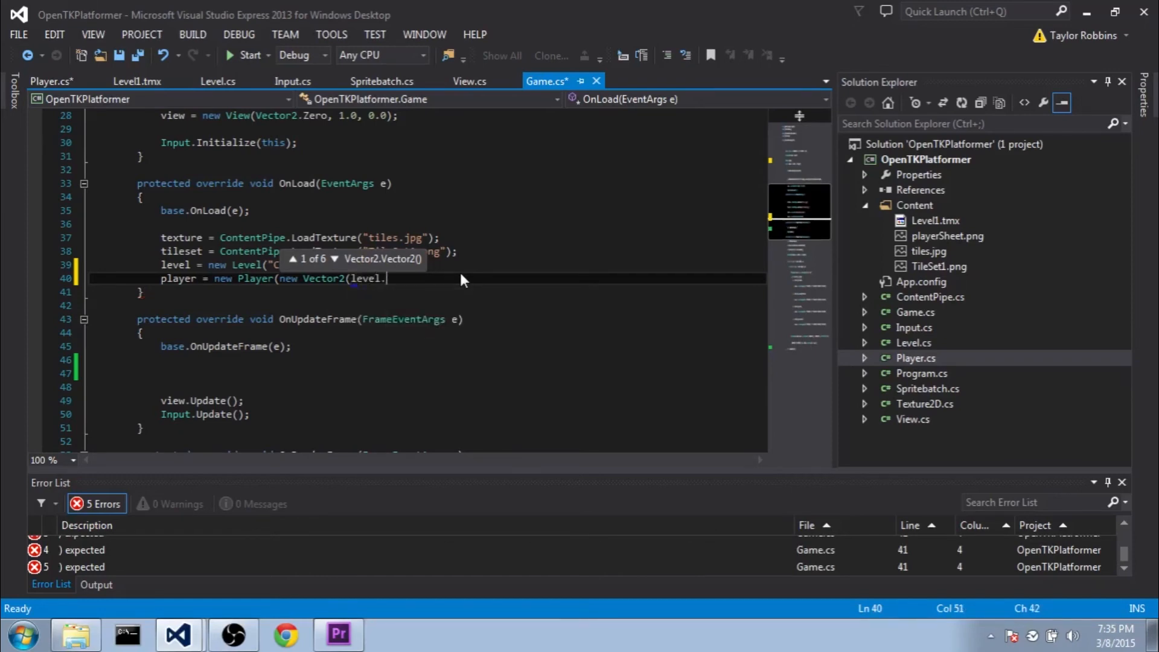
text(playerStartPos.X + 0.5f) * GRIDSIZE)
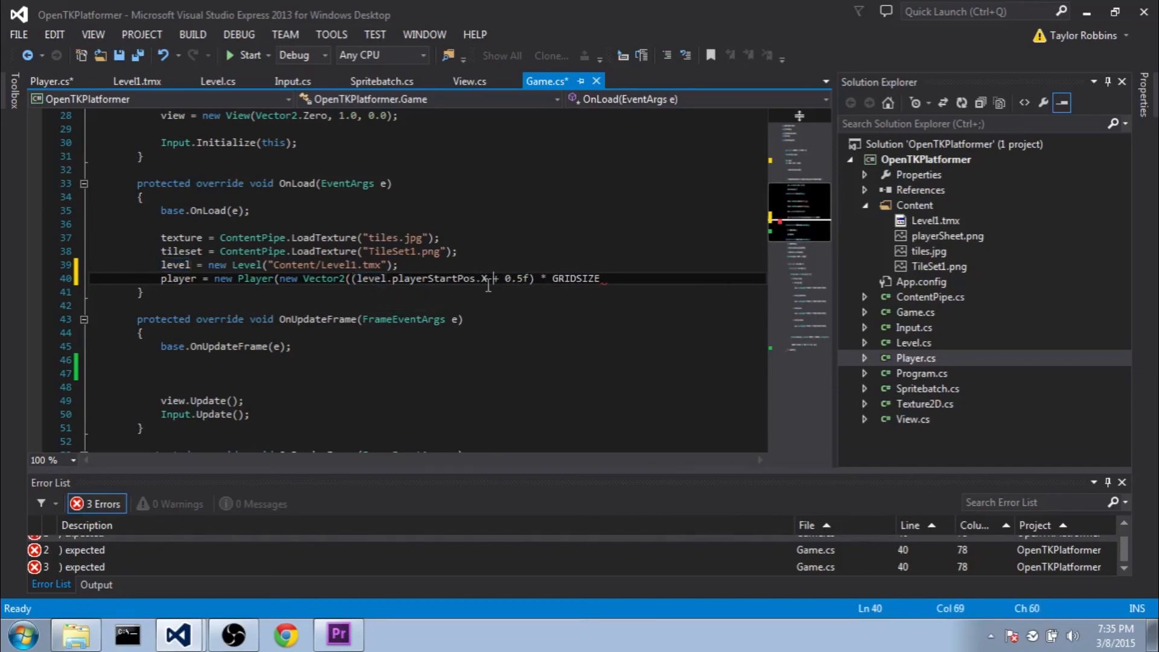
mouse_move(607, 278)
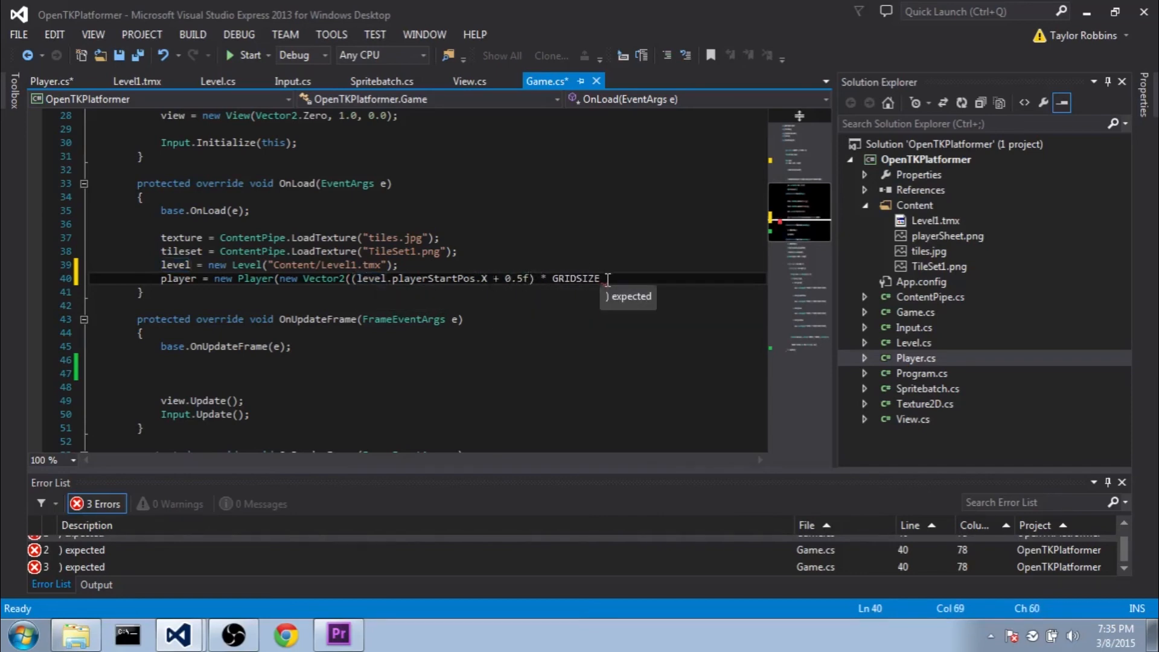
text(, (1)
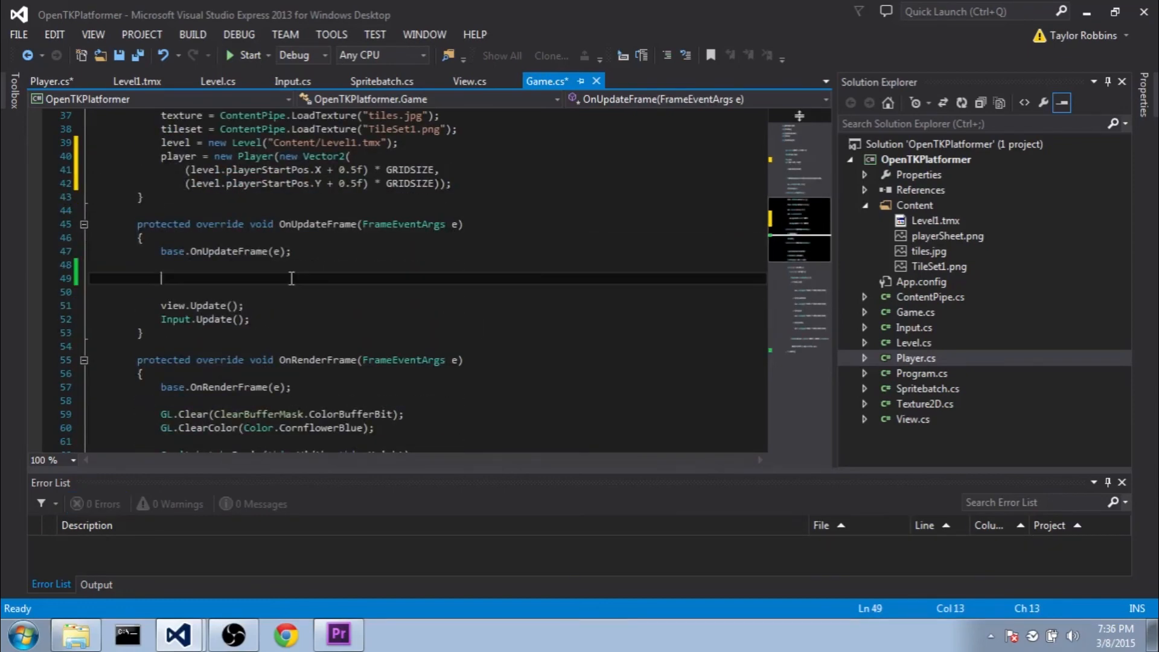
Call player.Update() in OnUpdateFrame and begin view.SetPosition(player...) on the next line.
text(player.Update();)
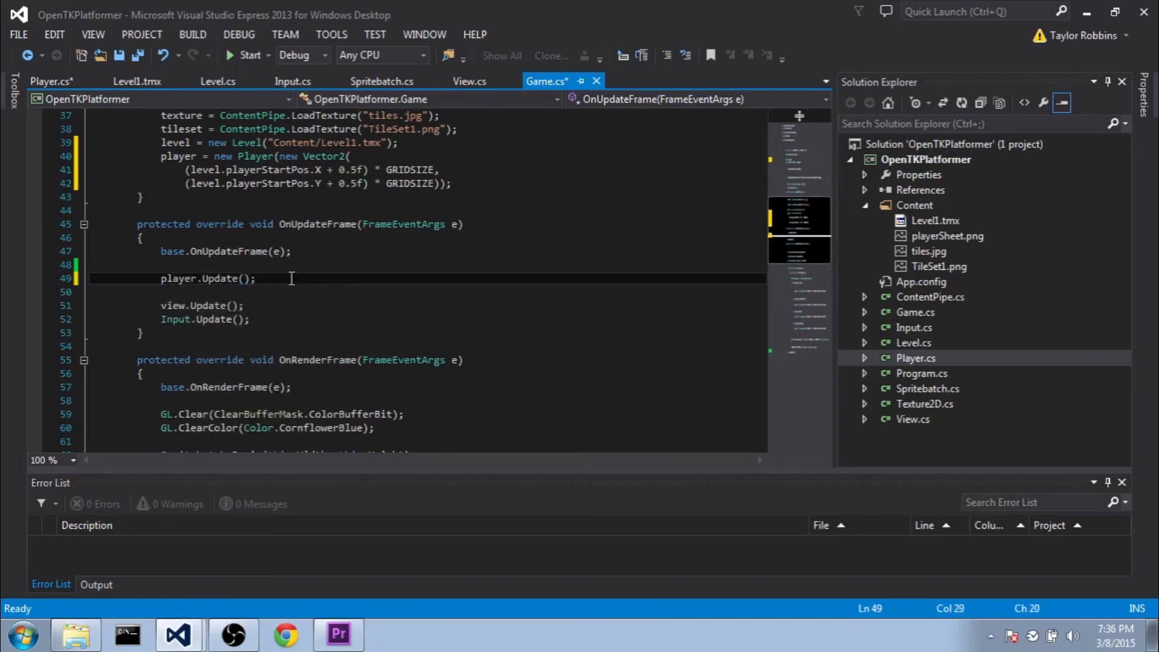
key(enter)
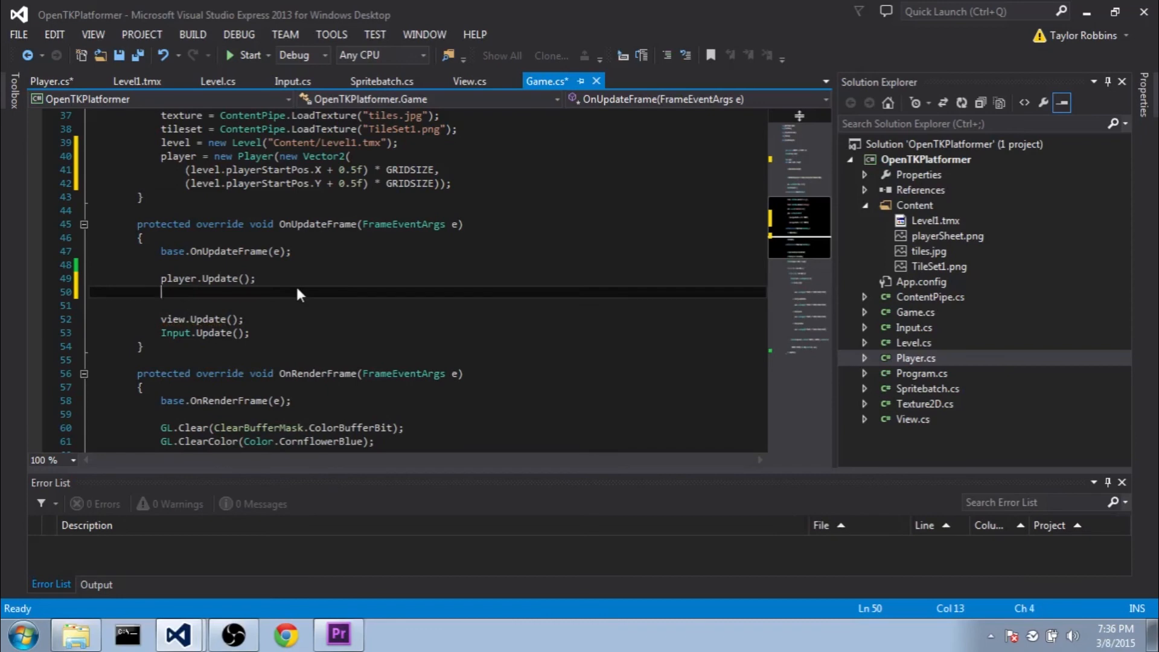
text(view.SetPosition()
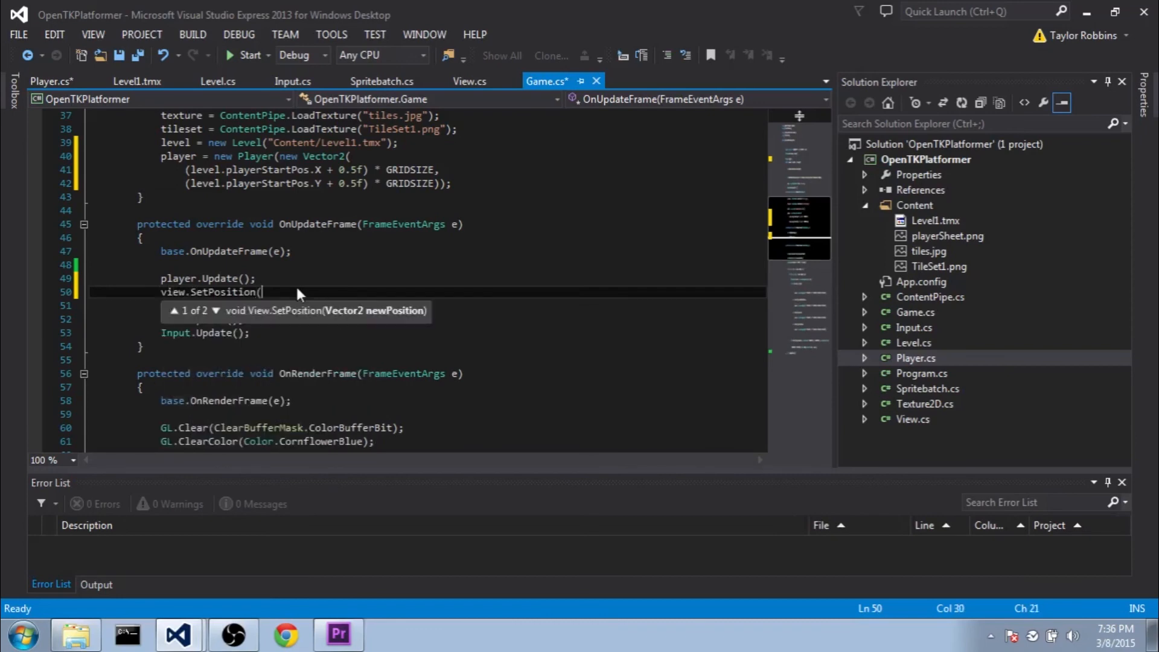
text(player)
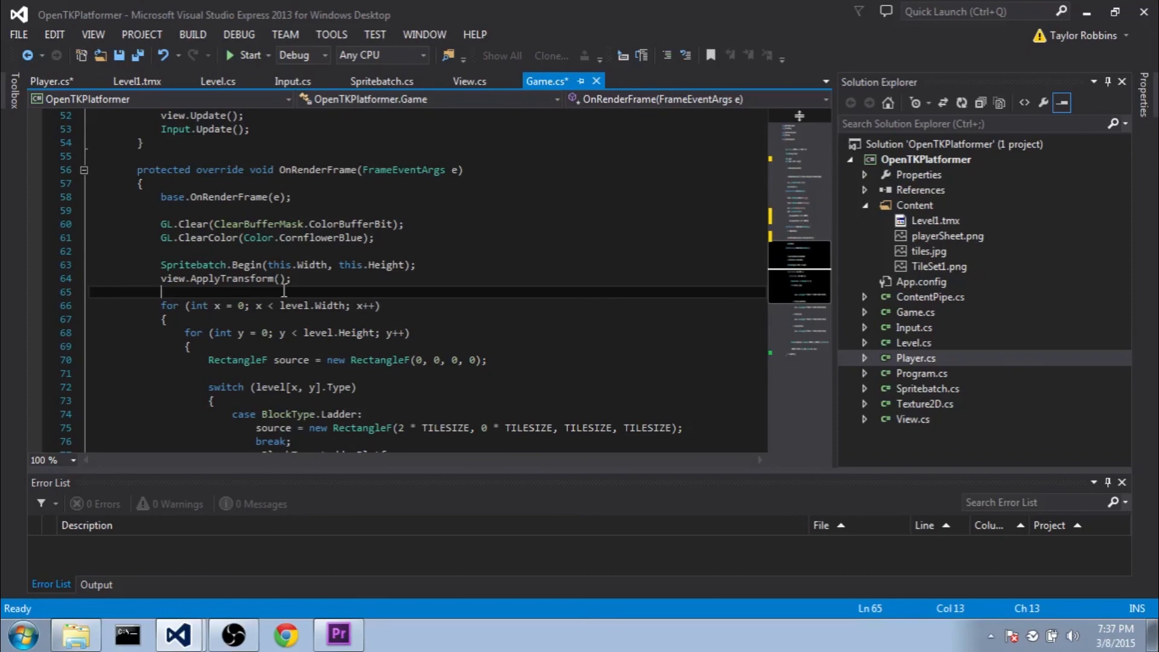
Add player.Draw() after view.ApplyTransform() in OnRenderFrame and run the game.
text(pl)
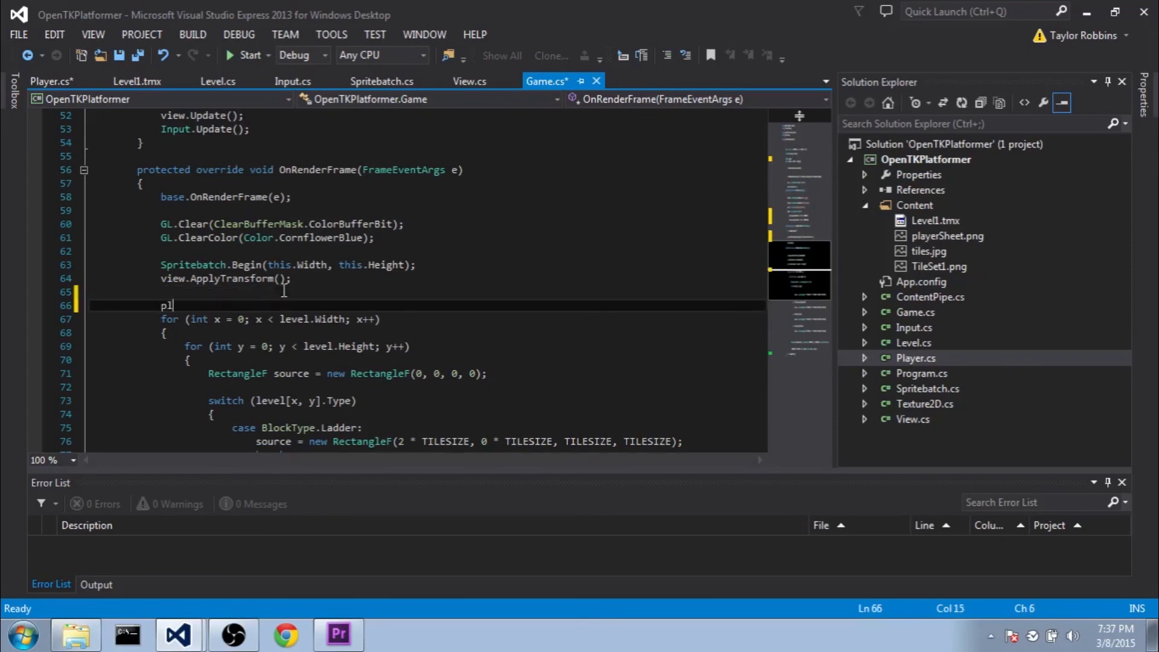
text(ayer.Draw();)
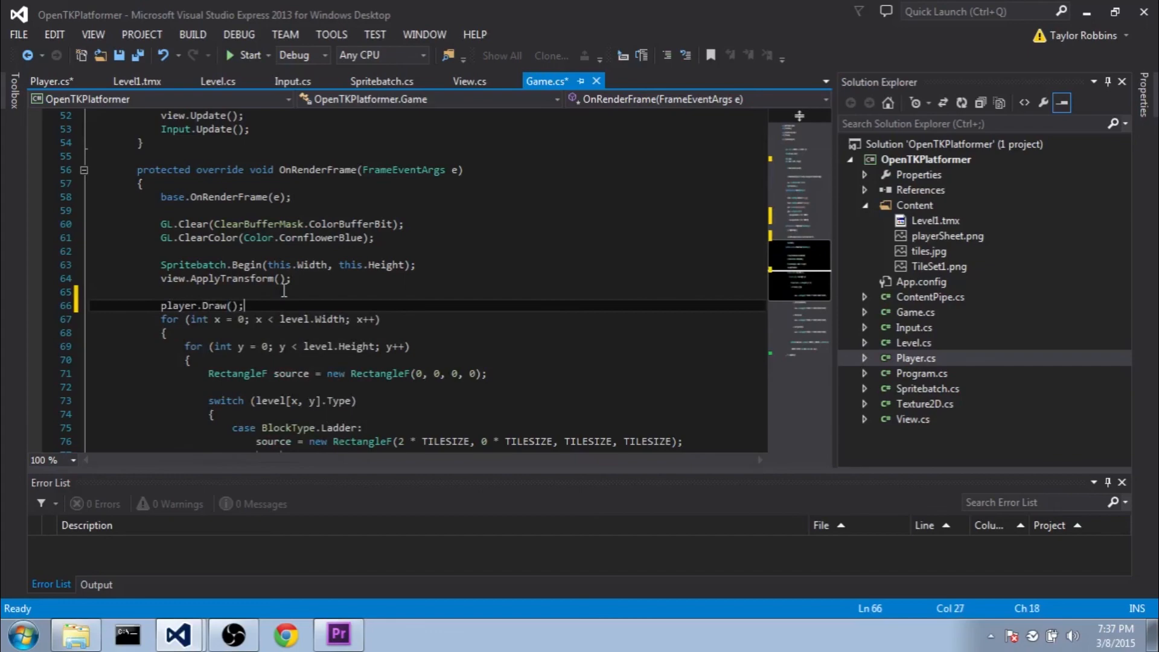
mouse_move(331, 185)
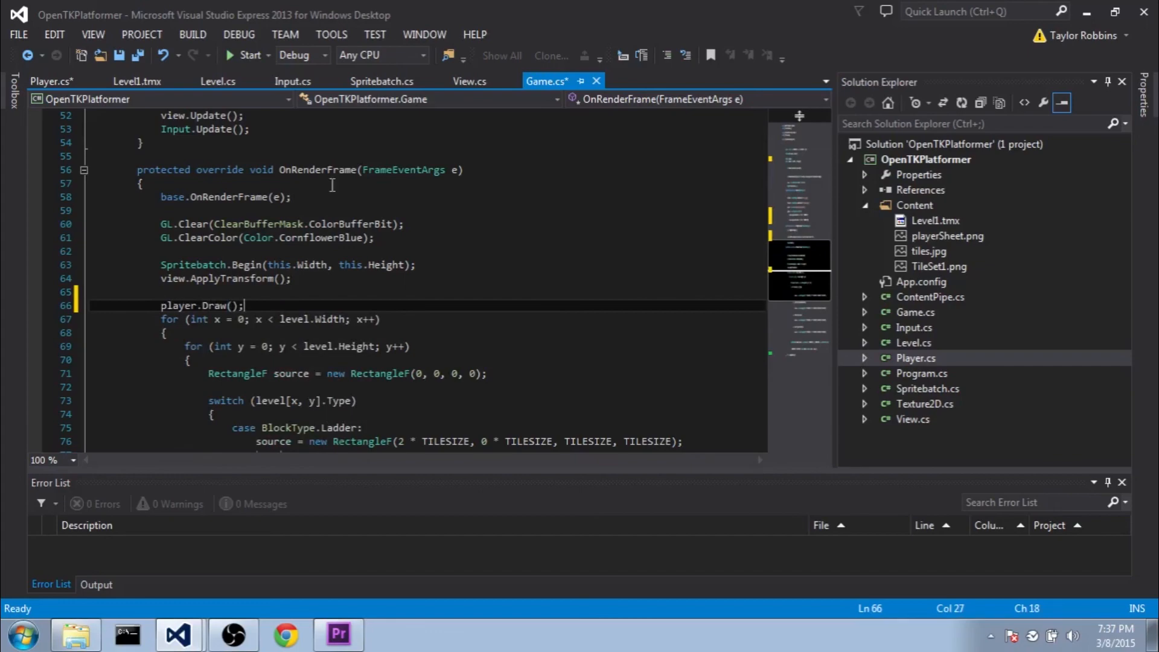
click(246, 55)
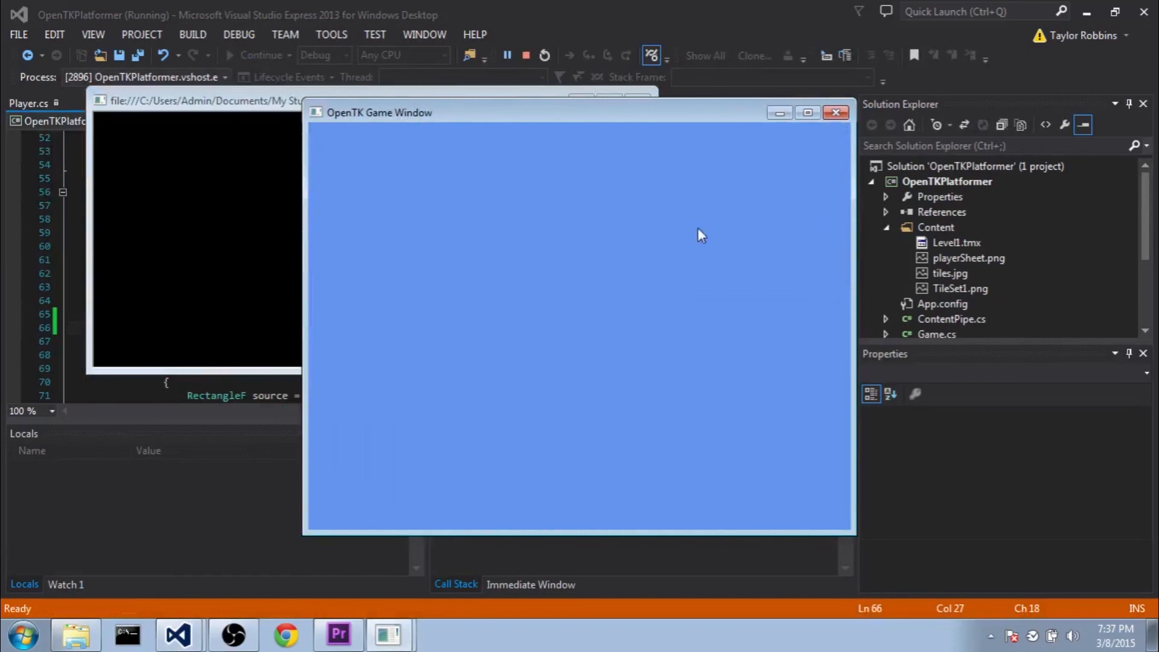
mouse_move(836, 112)
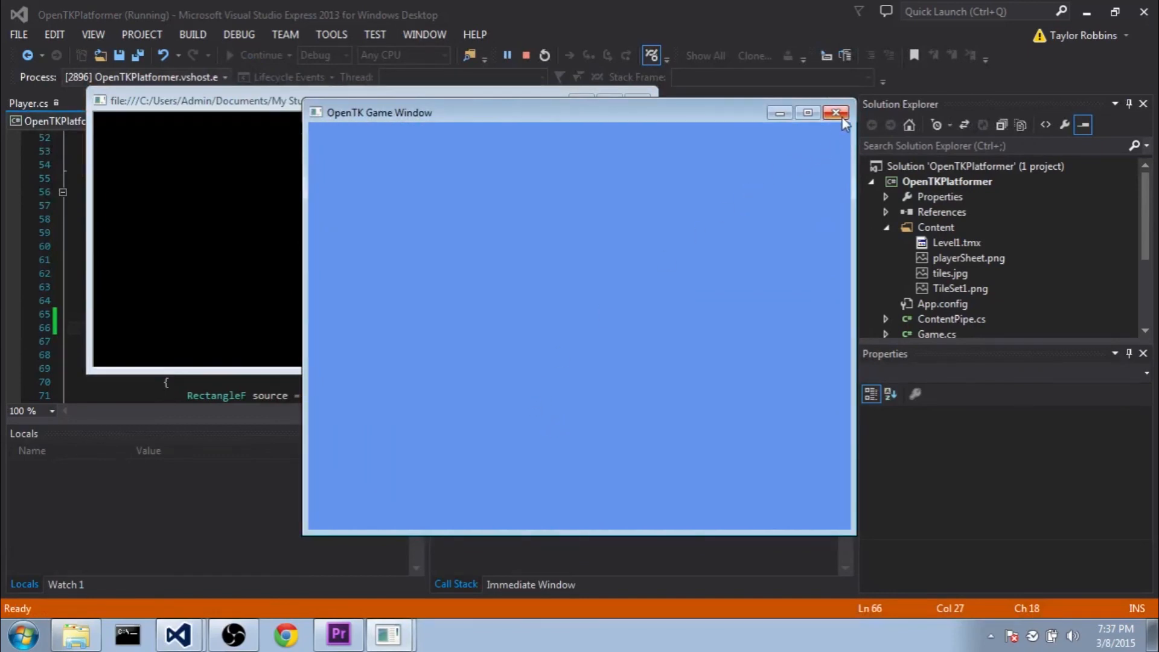
click(836, 113)
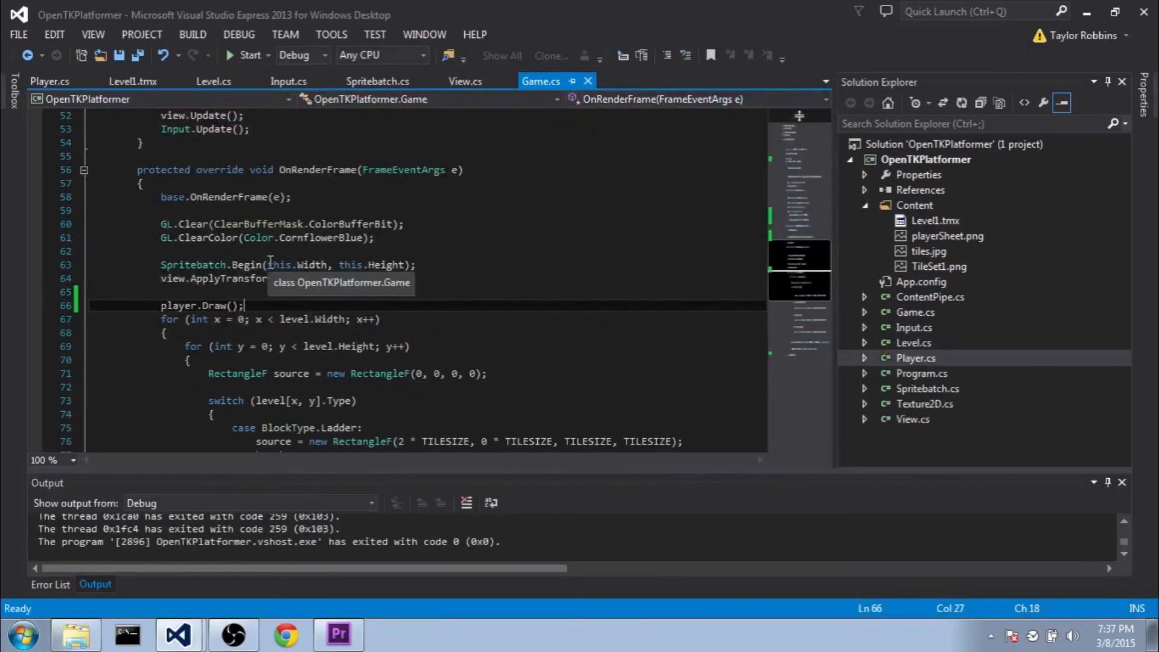
mouse_move(271, 251)
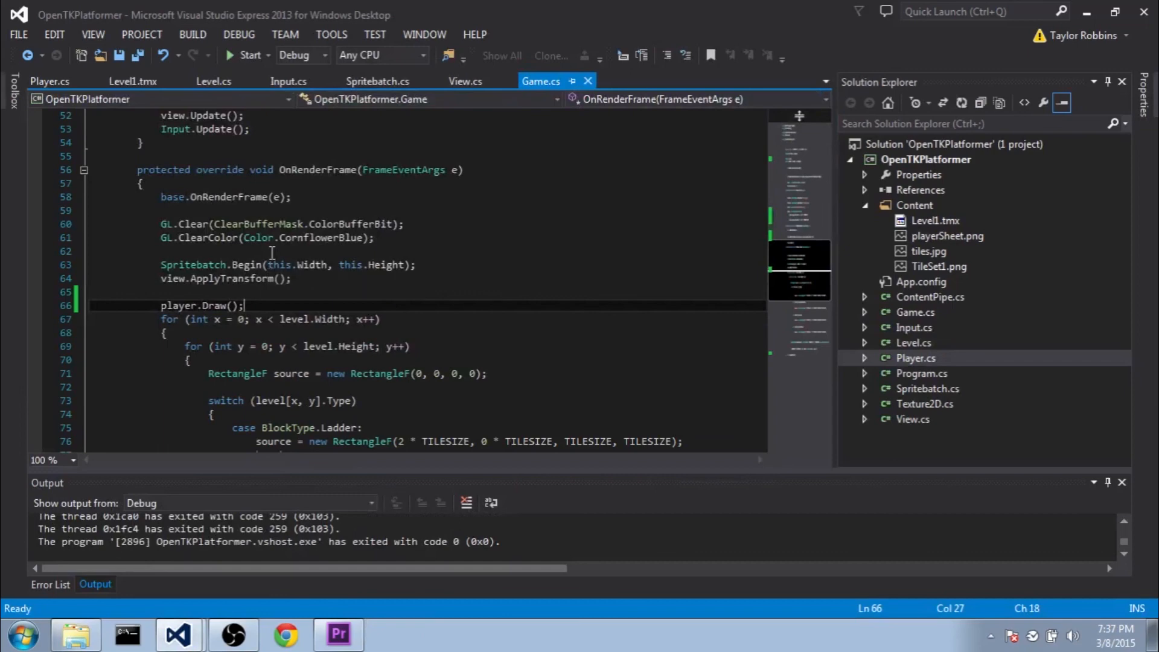
mouse_move(670, 447)
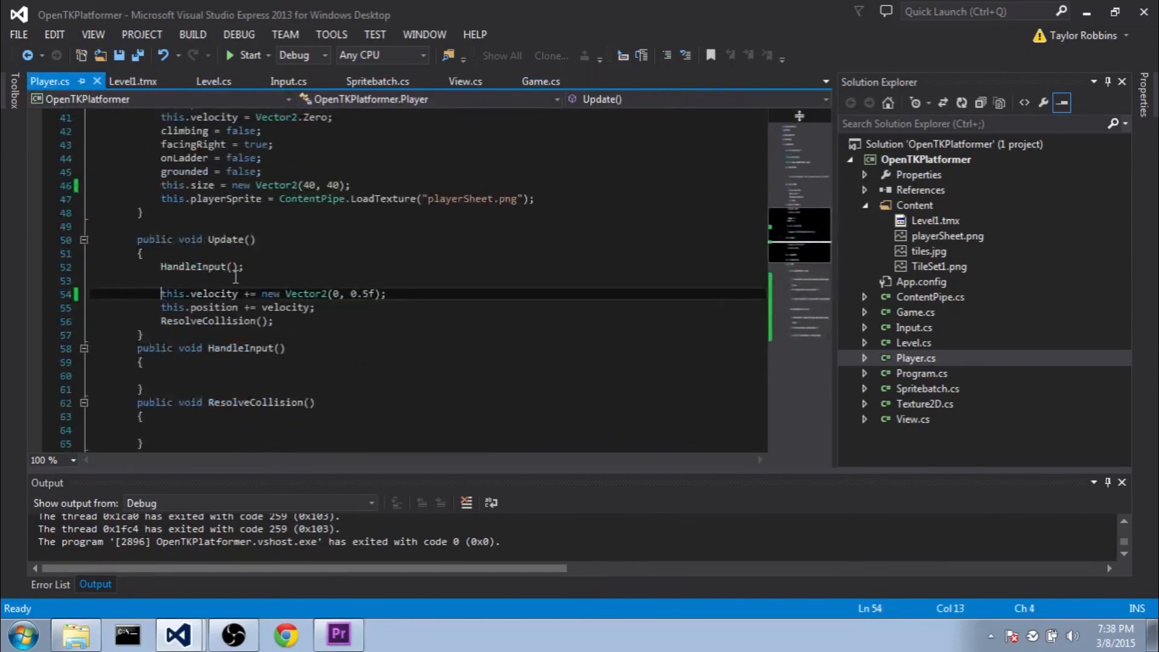
Uncomment this.velocity += new Vector2(0, 0.5f) in Player.Update() to restore gravity.
text(///)
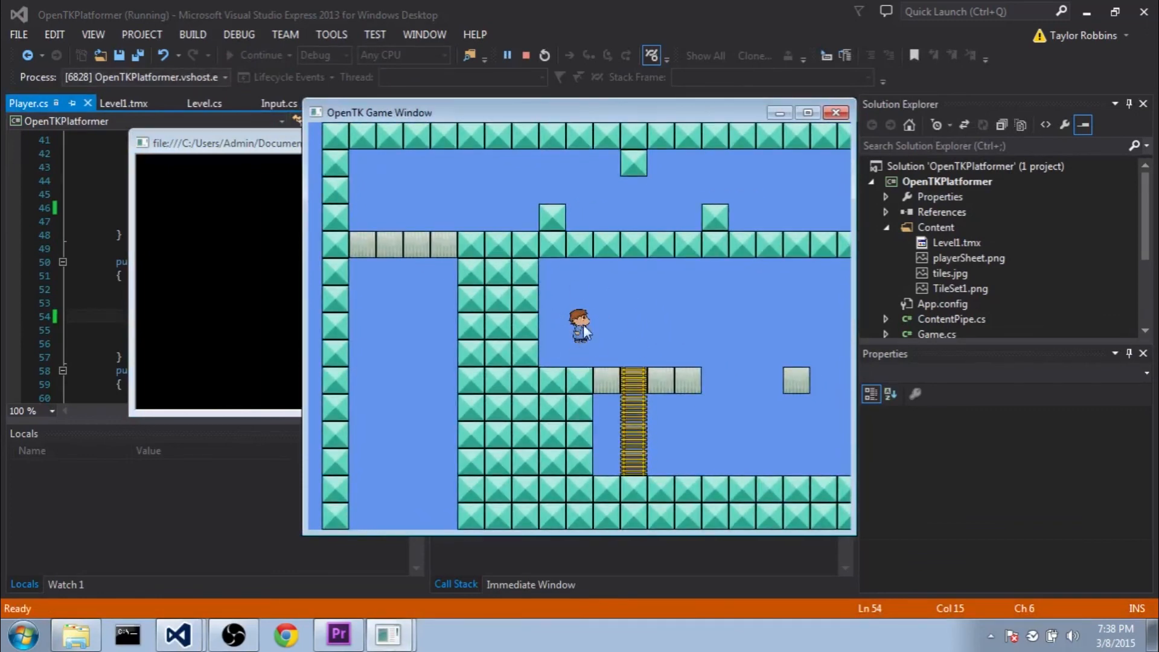
mouse_move(664, 350)
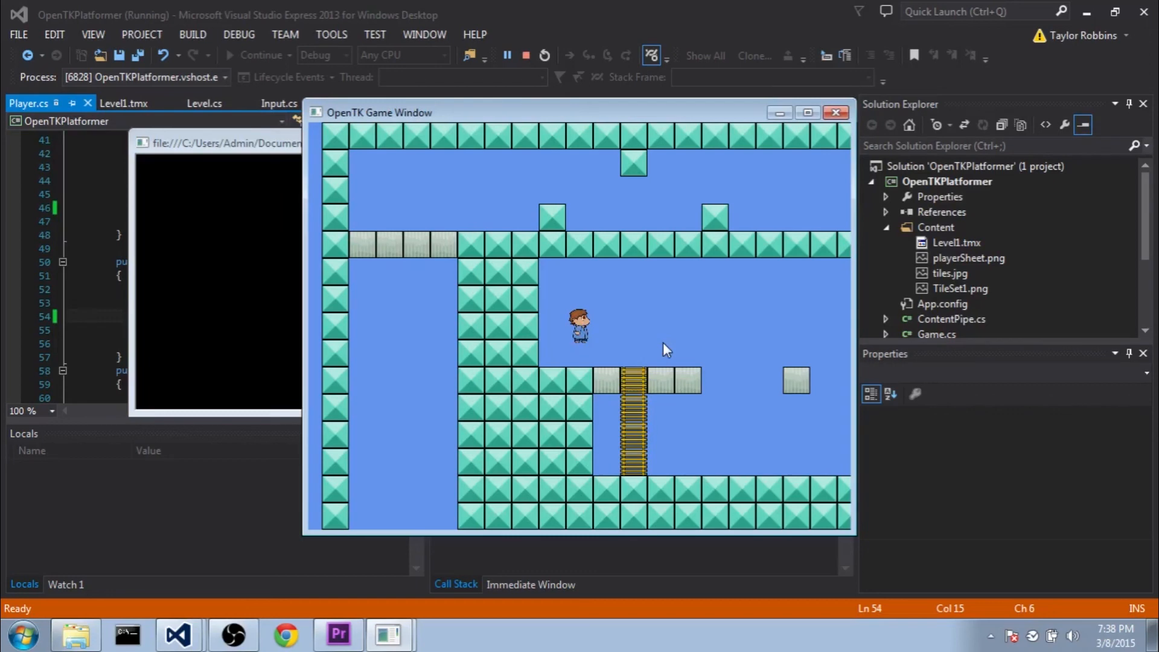